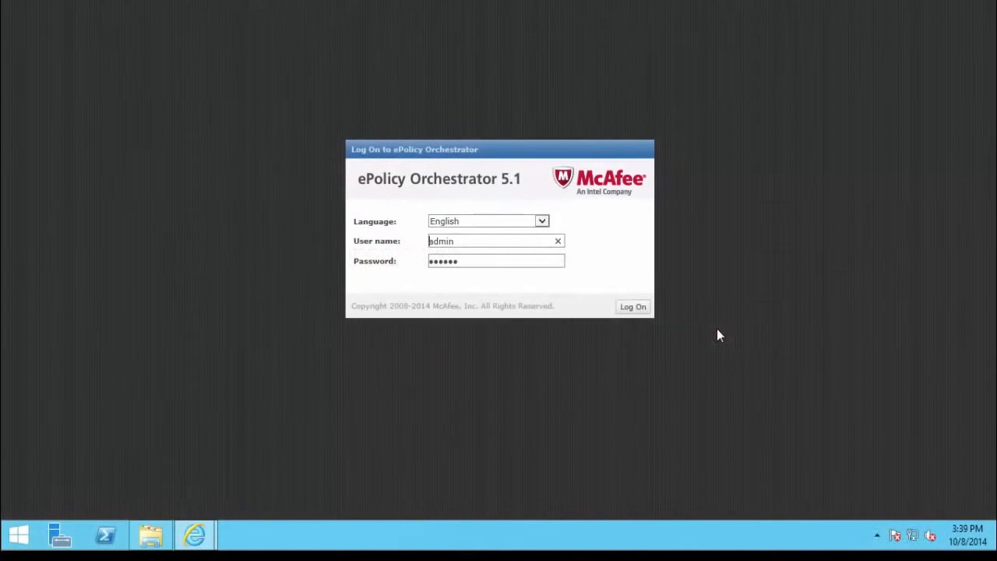
pyautogui.moveTo(682, 359)
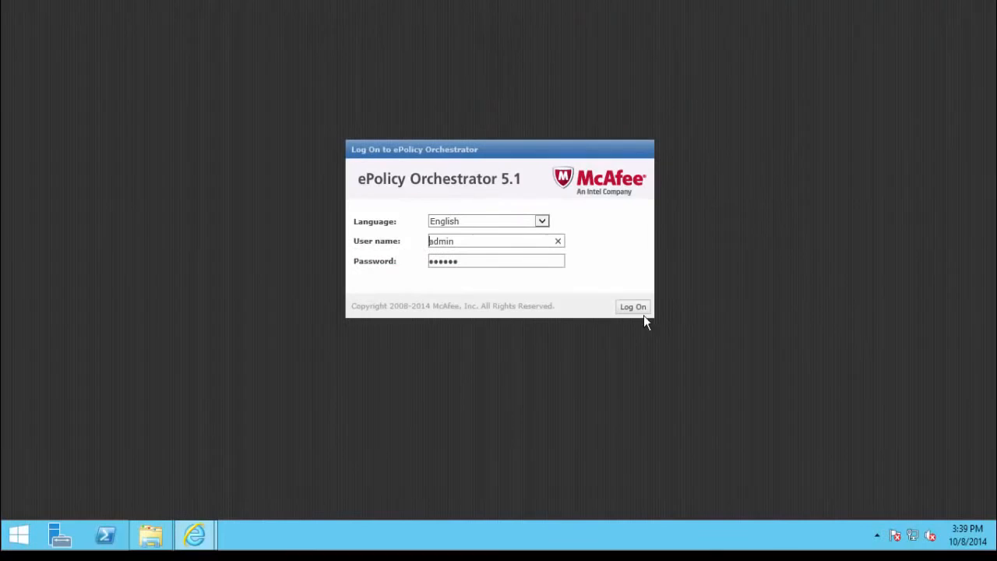
# Log on to the ePO server as admin and land on the Dashboards page.
pyautogui.click(632, 306)
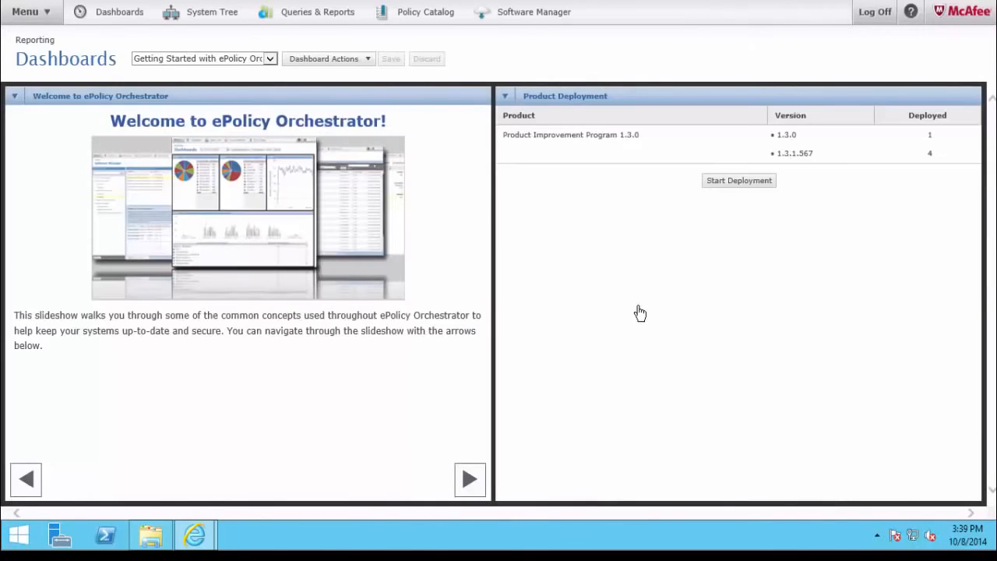
pyautogui.moveTo(640, 315)
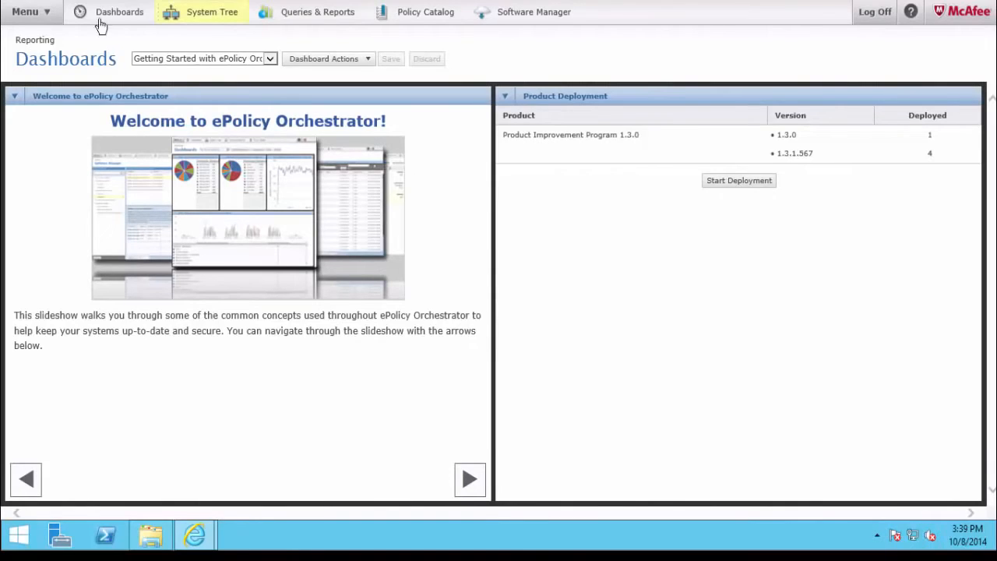
# In Software Manager, show licensed not-checked-in software and select McAfee VirusScan Enterprise 8.8.
pyautogui.click(25, 13)
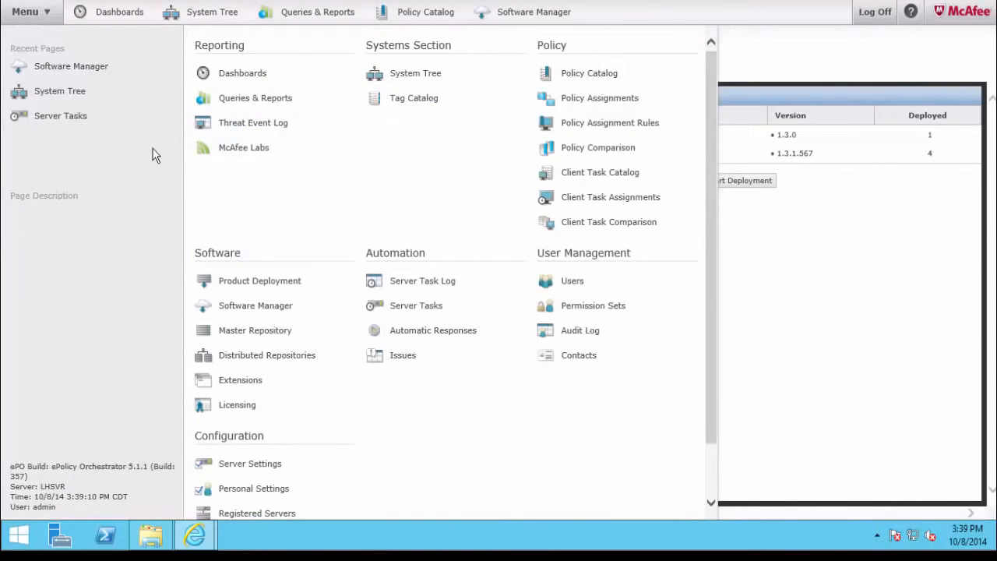
pyautogui.moveTo(256, 306)
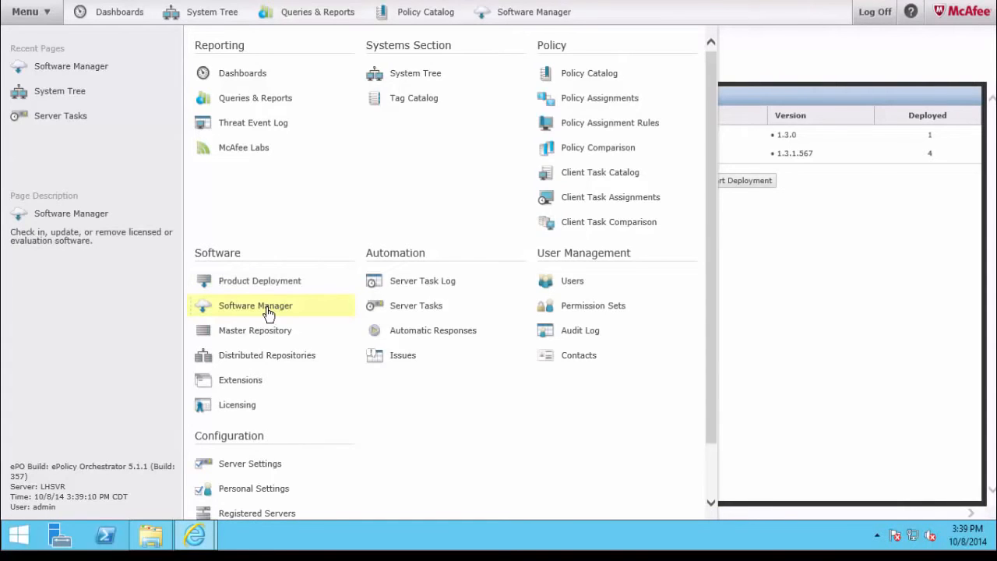
pyautogui.click(256, 305)
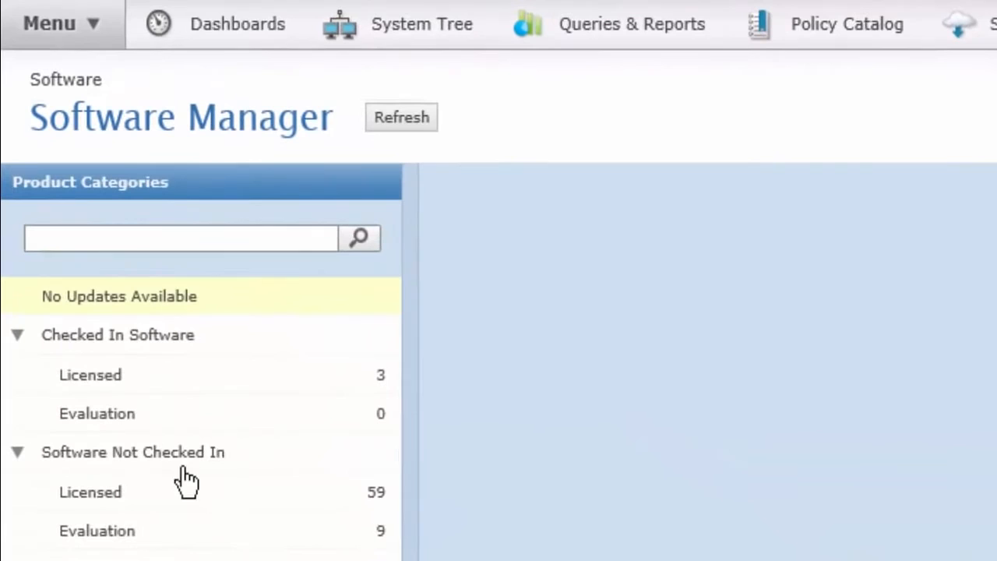
pyautogui.moveTo(117, 498)
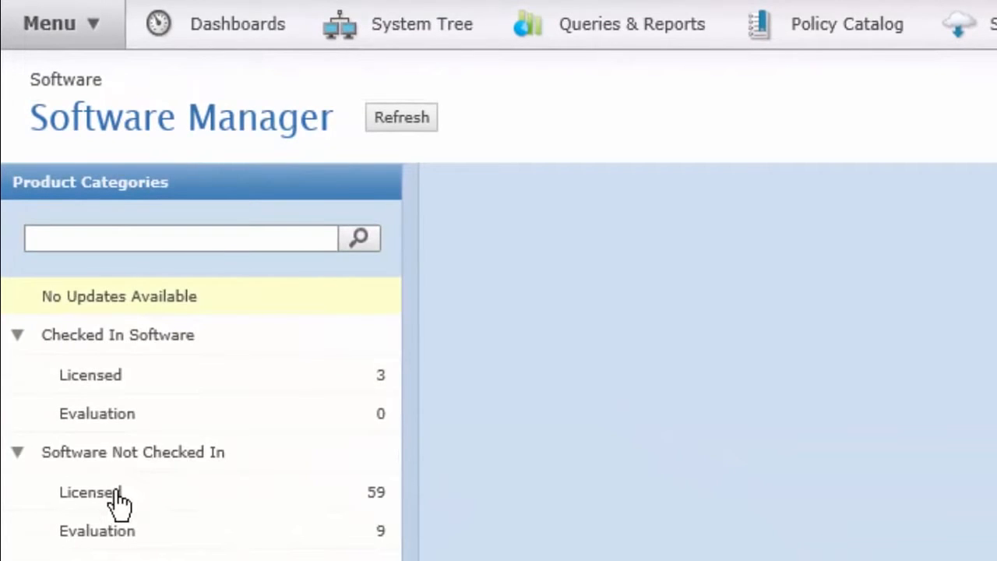
pyautogui.moveTo(90, 492)
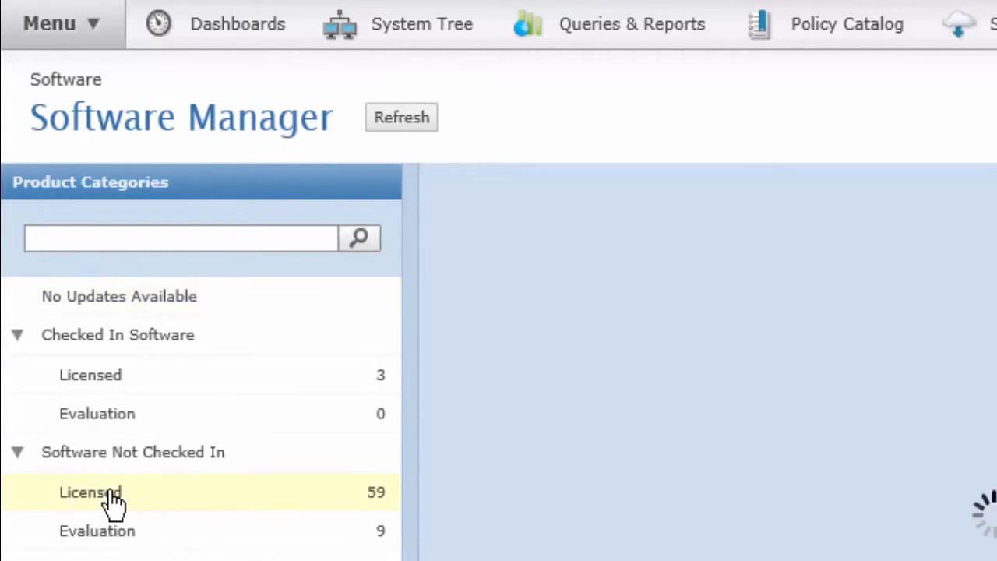
pyautogui.click(90, 492)
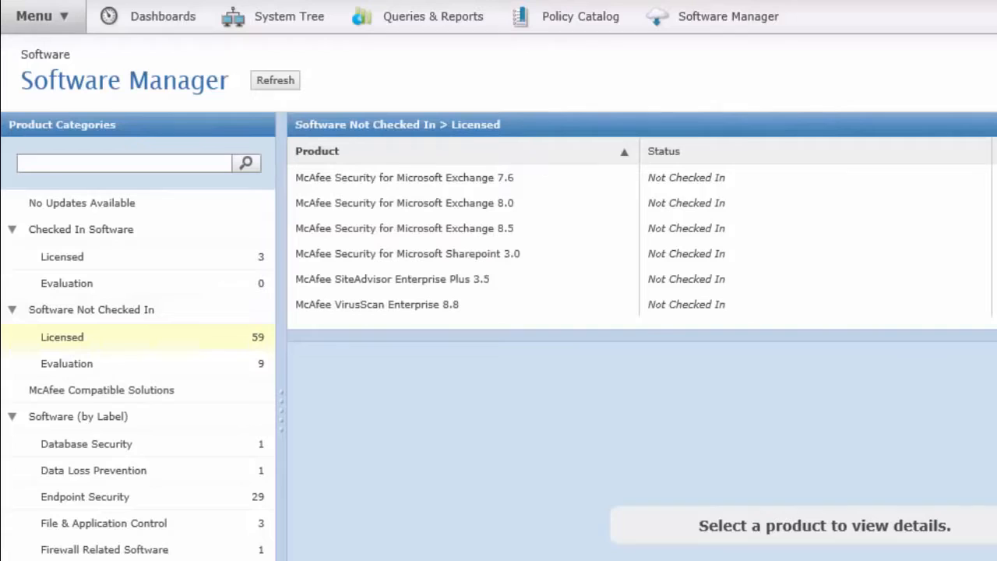
pyautogui.moveTo(411, 303)
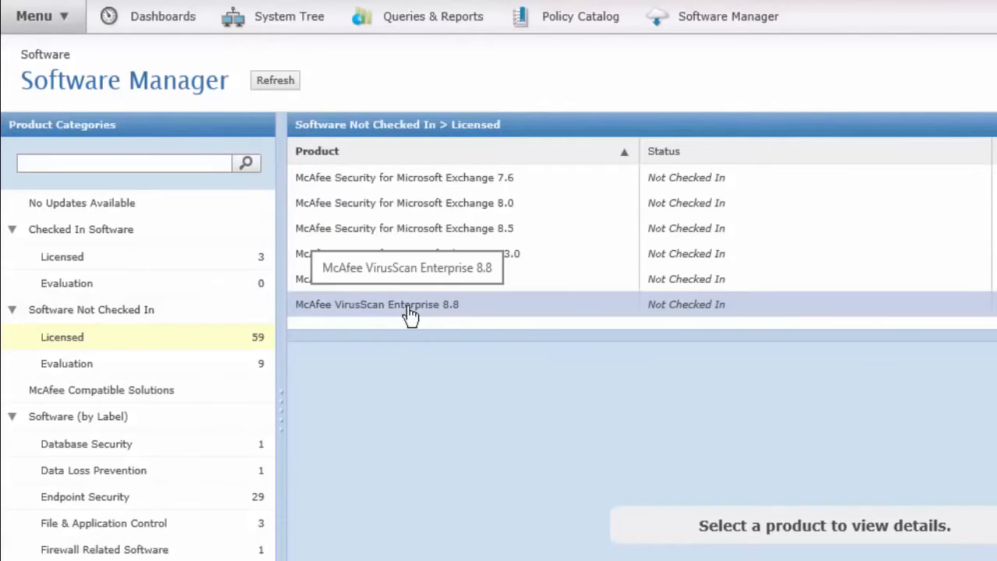
pyautogui.click(377, 304)
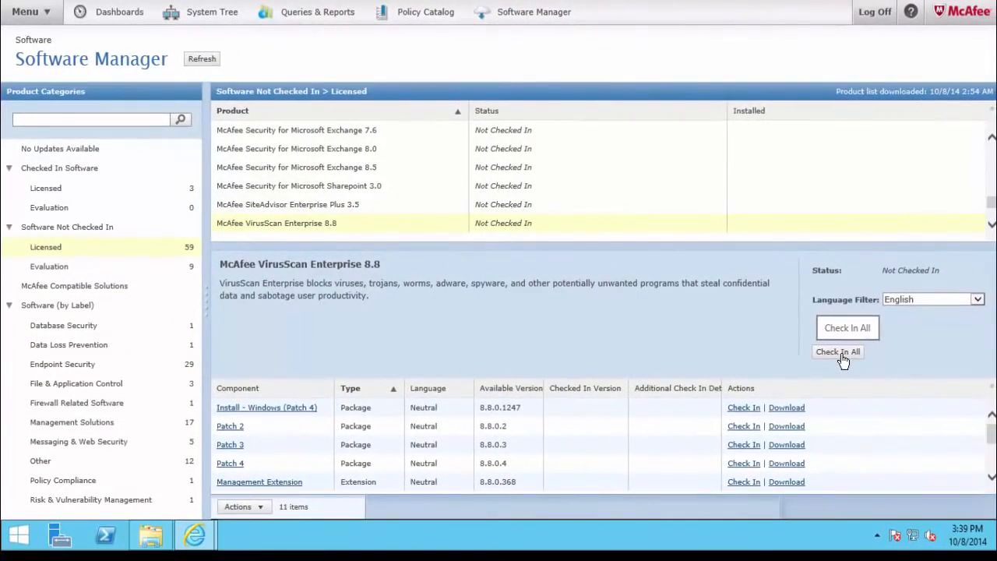
# Check in all four VirusScan Enterprise 8.8 components, accepting the licence agreement.
pyautogui.click(838, 353)
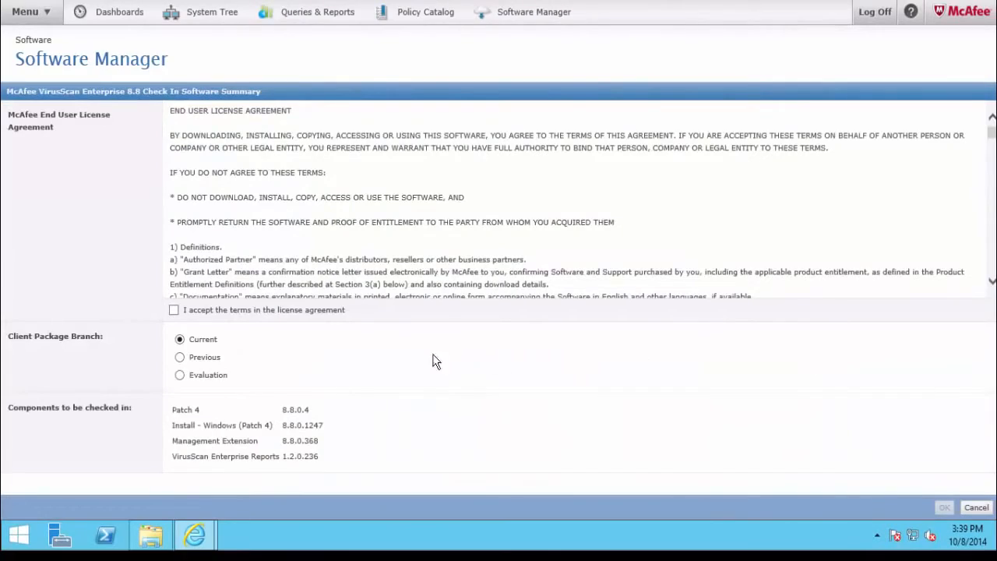
pyautogui.click(174, 308)
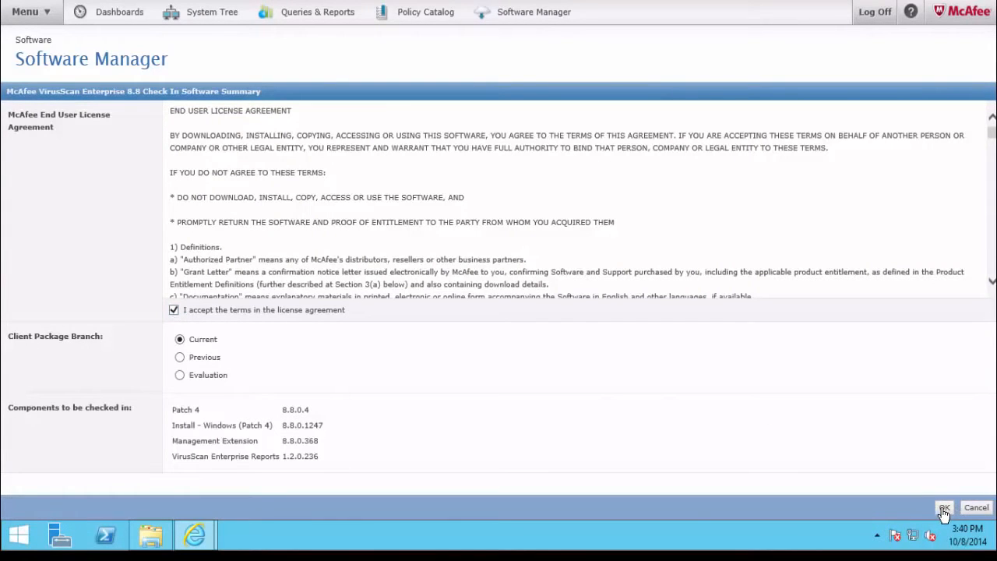
pyautogui.click(944, 508)
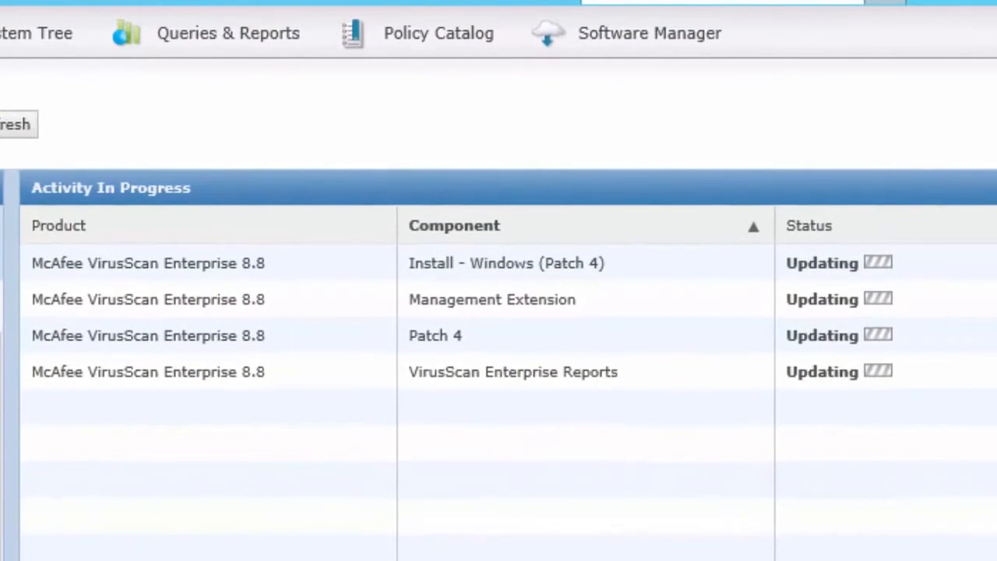
pyautogui.moveTo(616, 501)
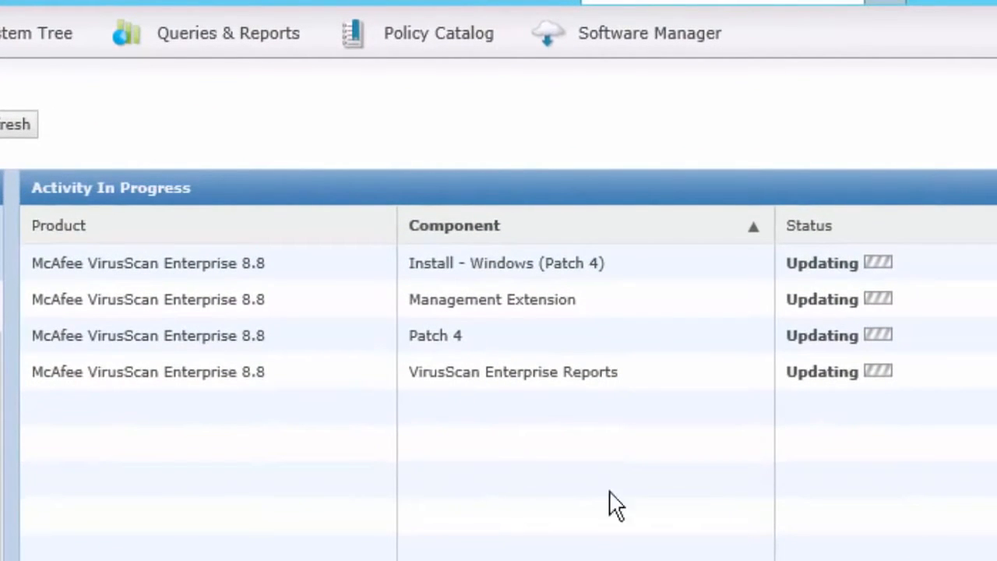
pyautogui.moveTo(492, 299)
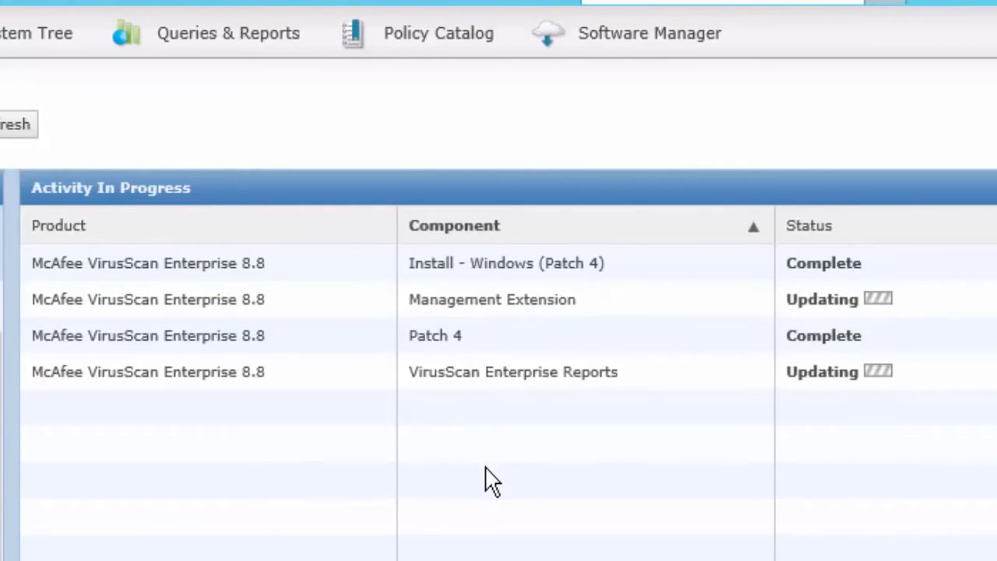
pyautogui.moveTo(490, 444)
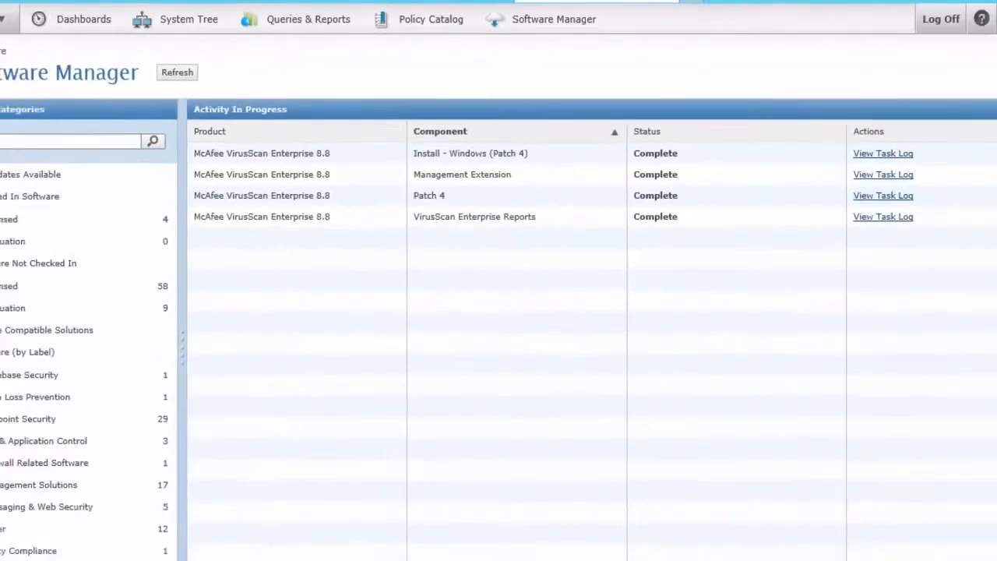
# Navigate via the menu to review the Master Repository's VirusScan Enterprise packages.
pyautogui.click(28, 17)
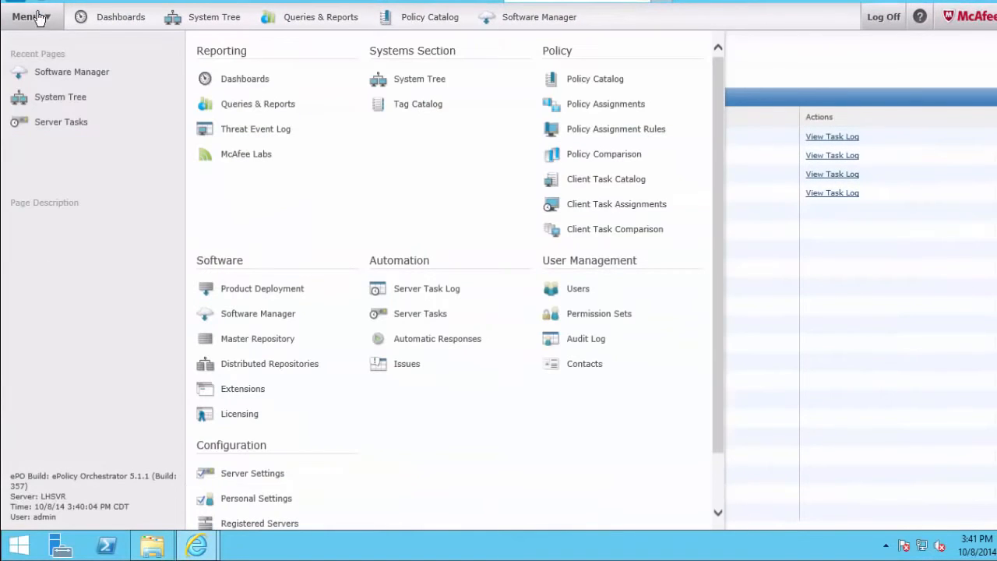
pyautogui.moveTo(243, 314)
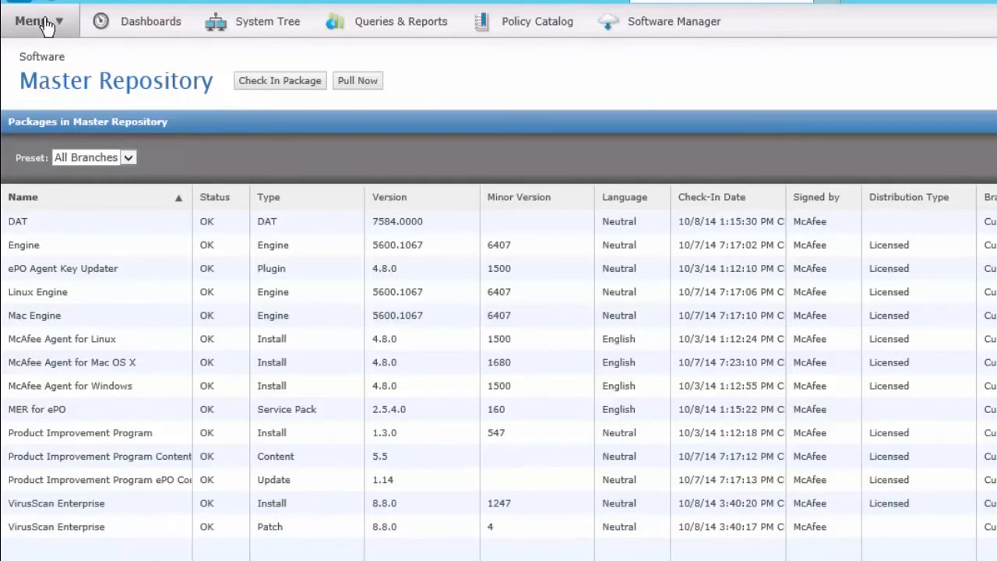
pyautogui.click(33, 22)
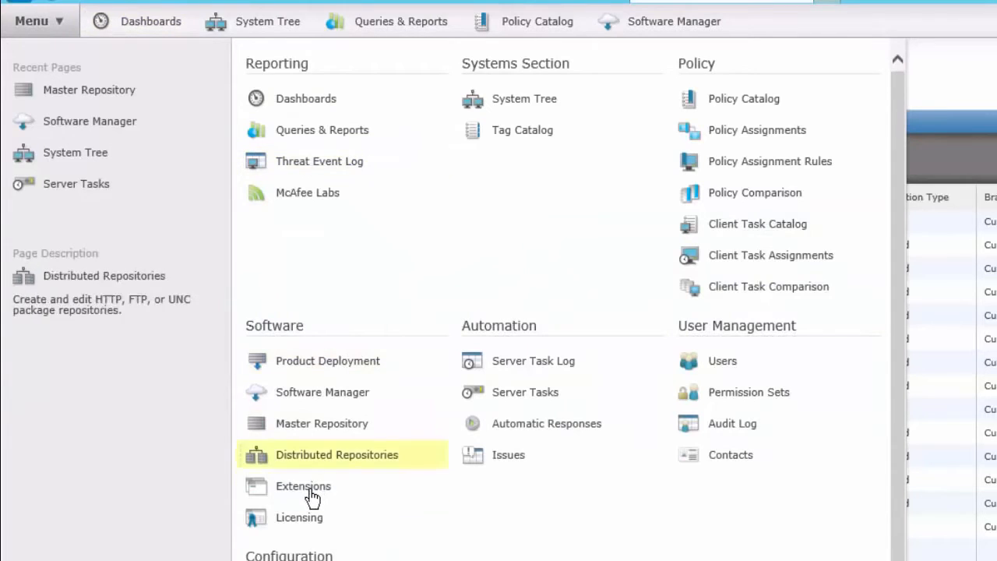
# Show the VirusScan Enterprise 8.8 and VirusScan Enterprise Reports entries on the Extensions page.
pyautogui.click(302, 486)
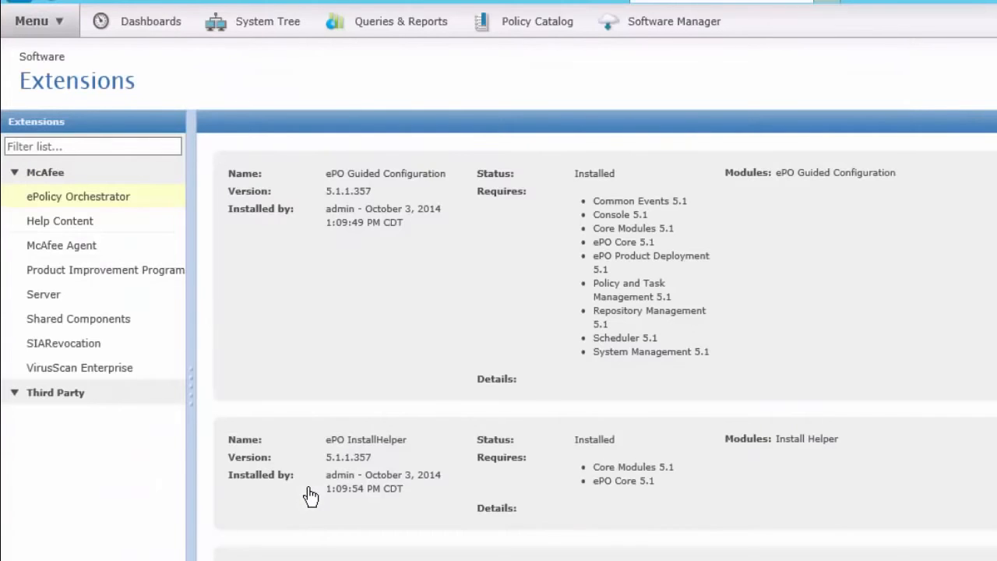
pyautogui.click(78, 368)
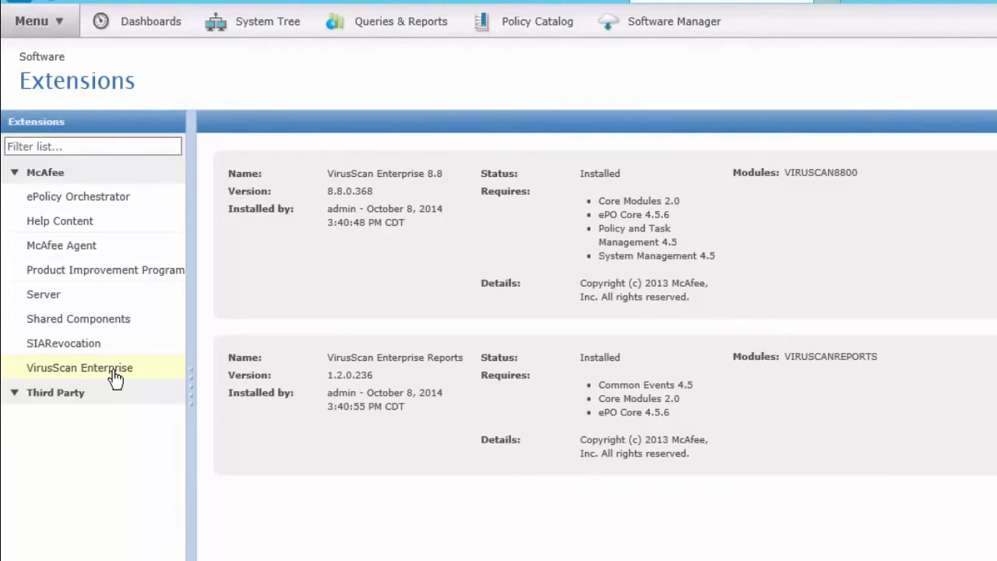
pyautogui.moveTo(315, 382)
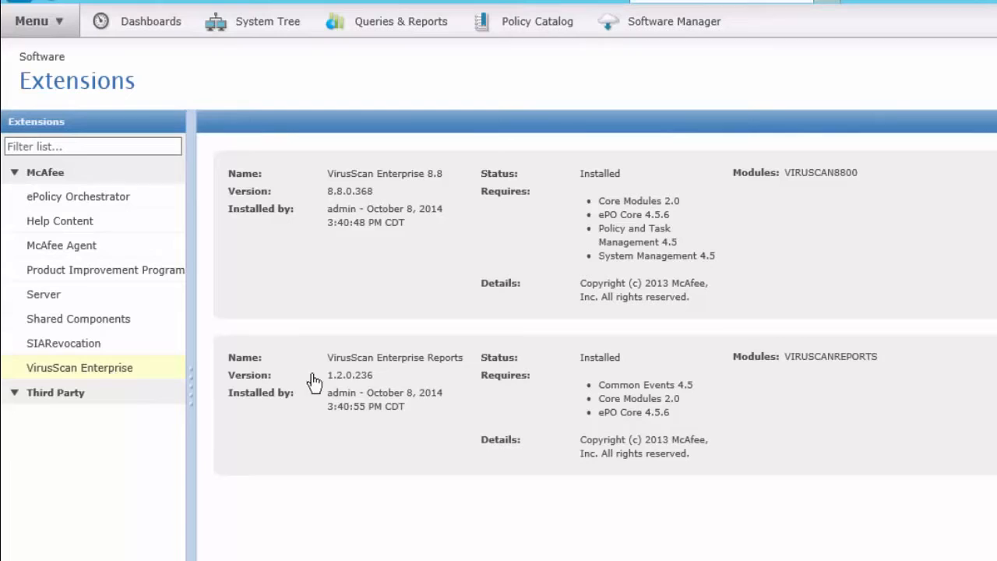
pyautogui.moveTo(397, 239)
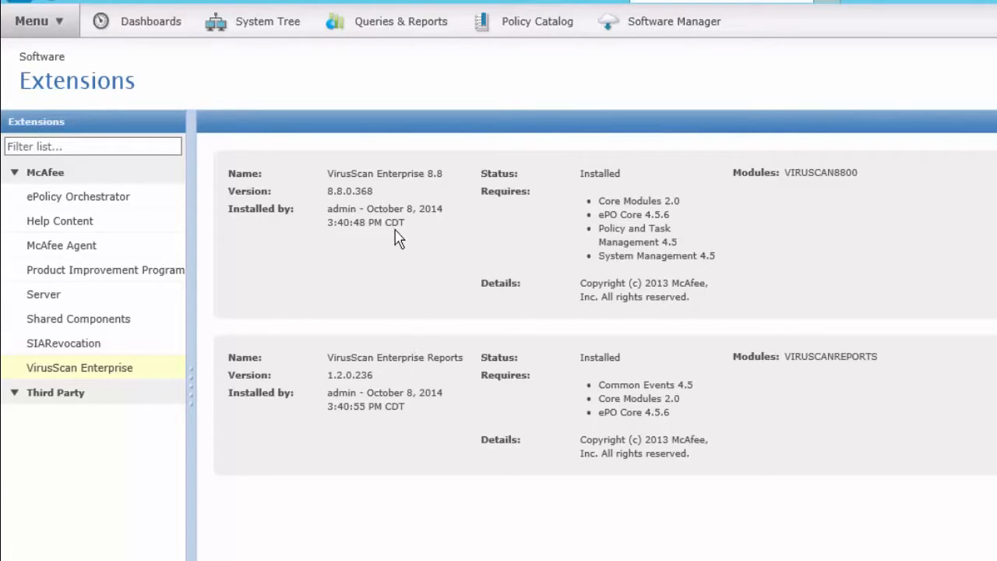
pyautogui.moveTo(401, 22)
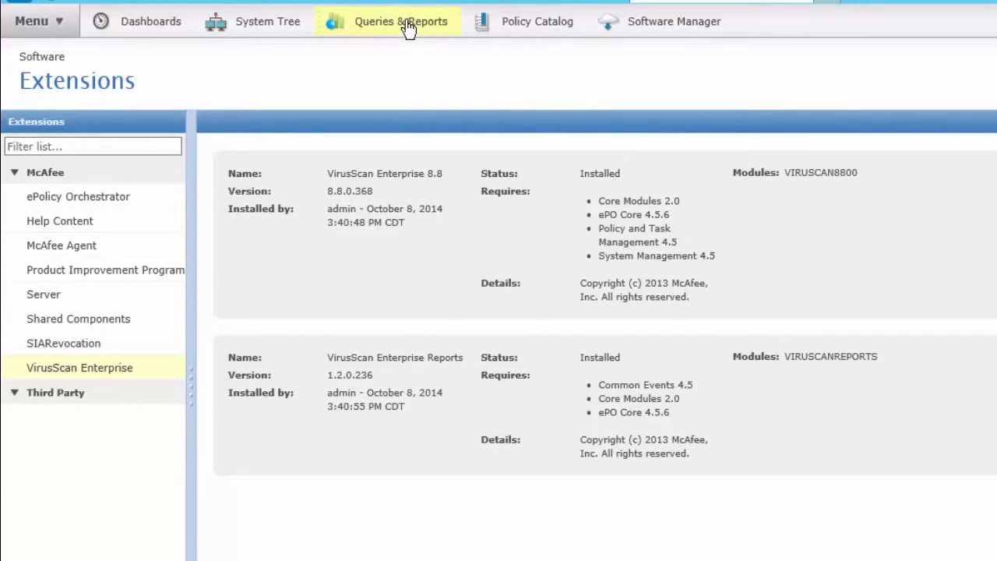
# In Queries & Reports, browse the VSE queries in the VirusScan Enterprise McAfee group.
pyautogui.click(401, 22)
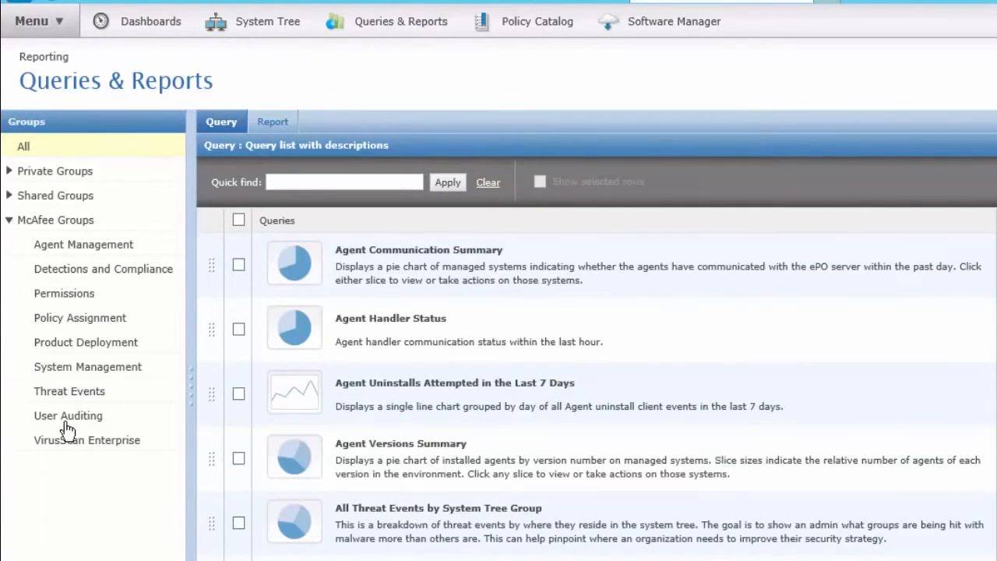
pyautogui.click(87, 439)
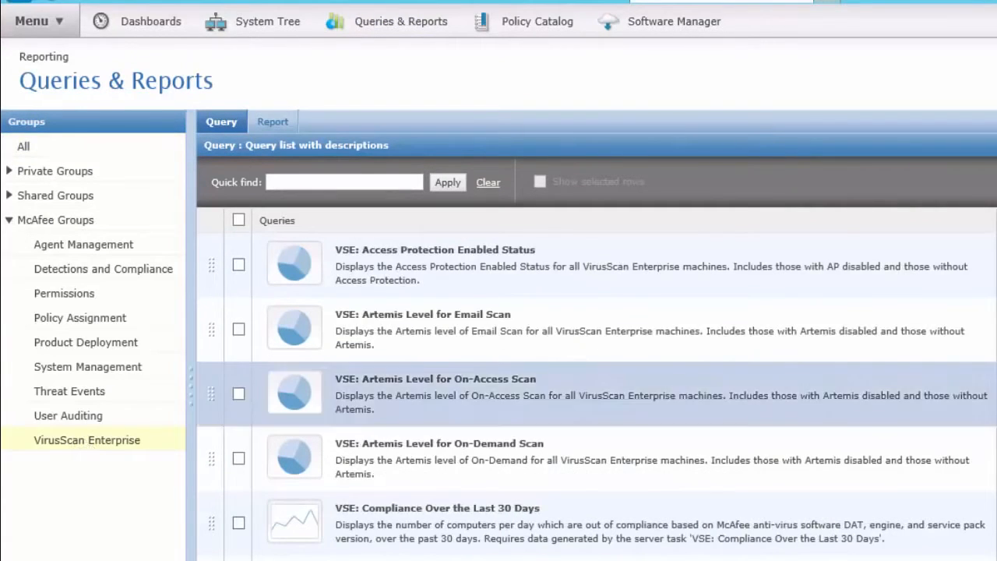
pyautogui.scroll(-3)
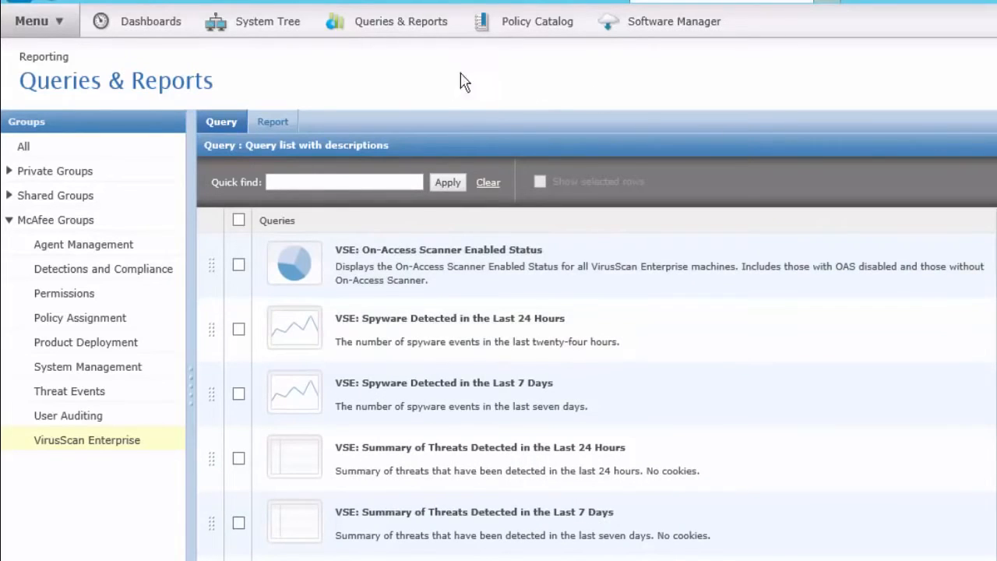
pyautogui.click(31, 20)
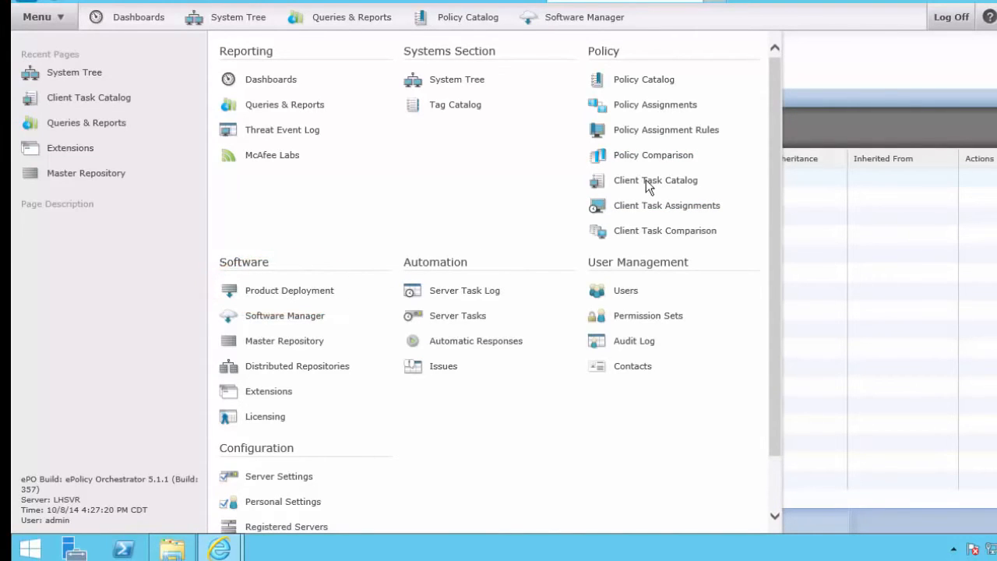
pyautogui.moveTo(655, 181)
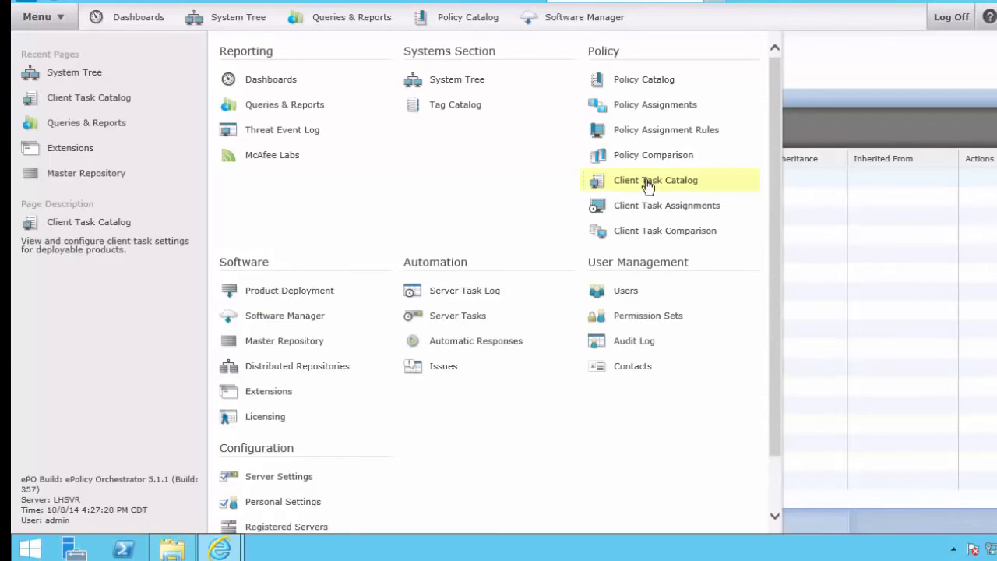
# In the Client Task Catalog, list McAfee Agent's Product Deployment tasks, currently empty.
pyautogui.click(654, 181)
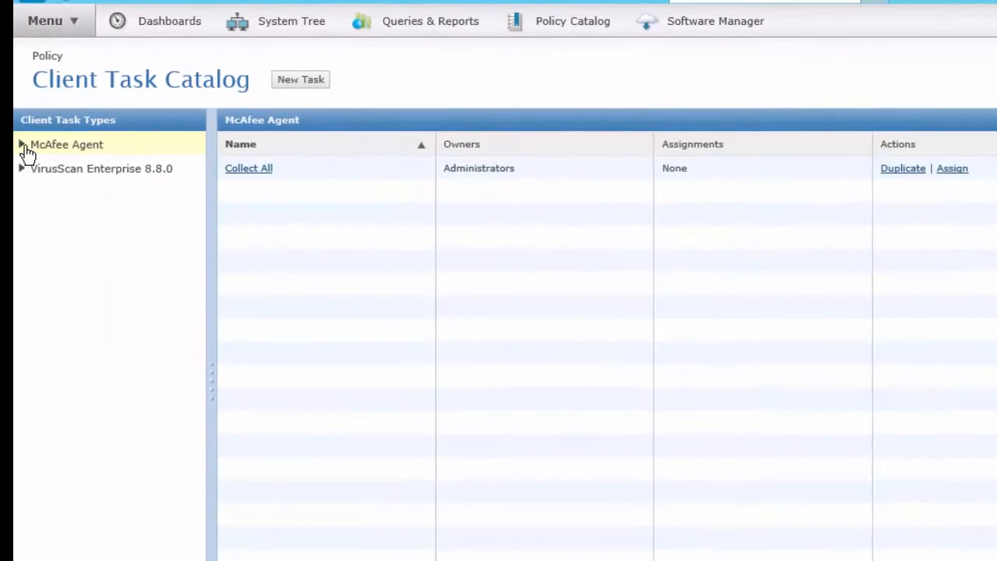
pyautogui.click(22, 144)
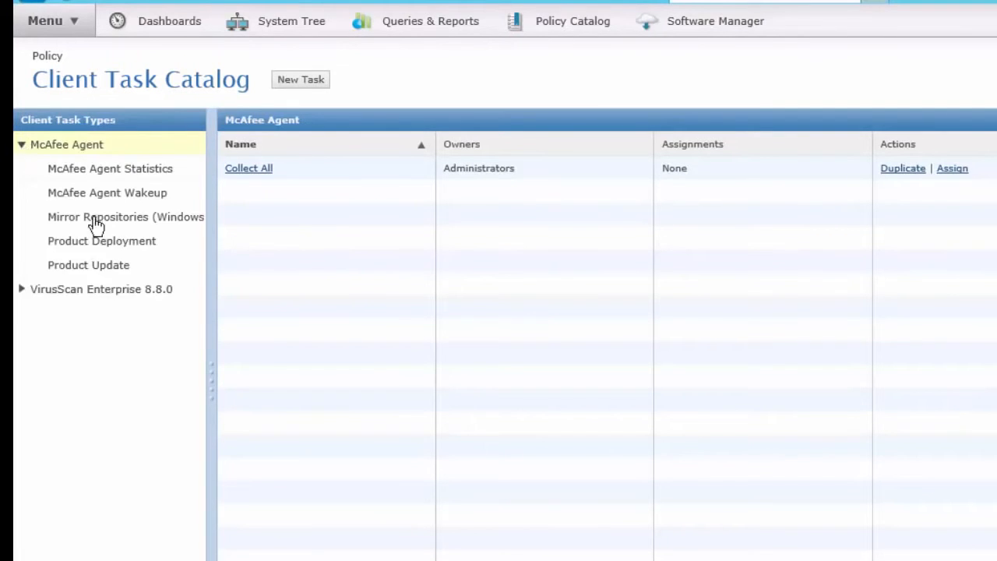
pyautogui.moveTo(113, 246)
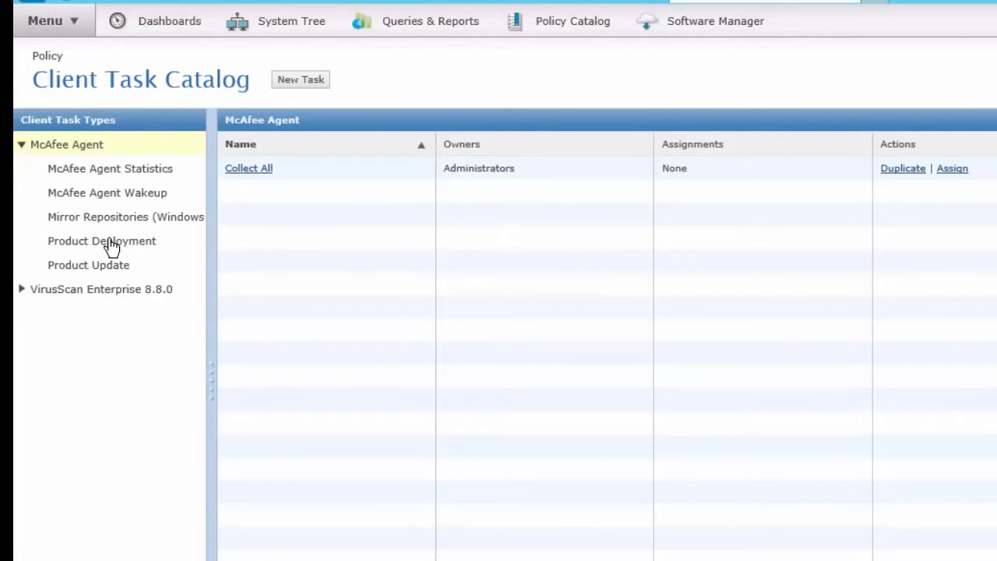
pyautogui.click(101, 240)
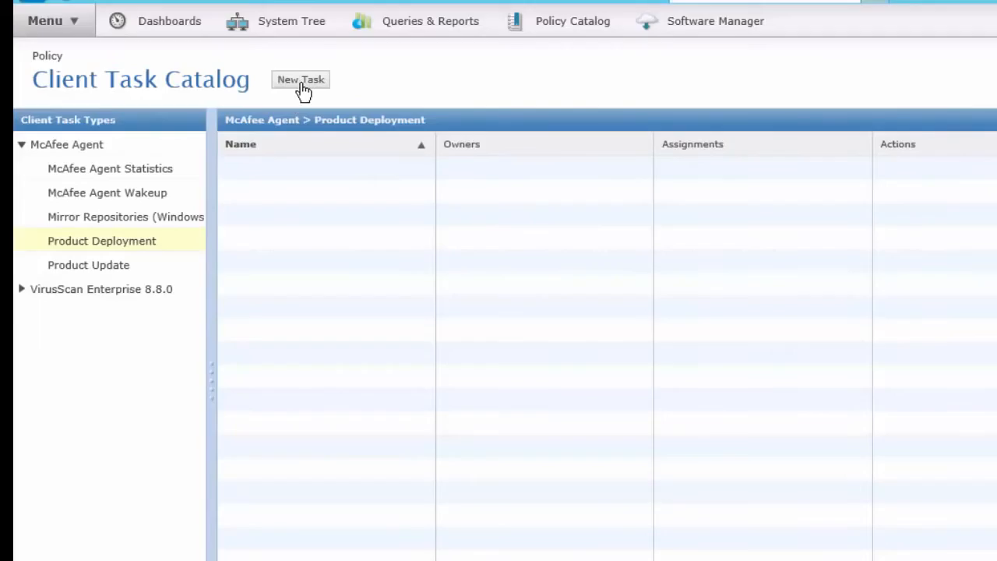
pyautogui.moveTo(720, 358)
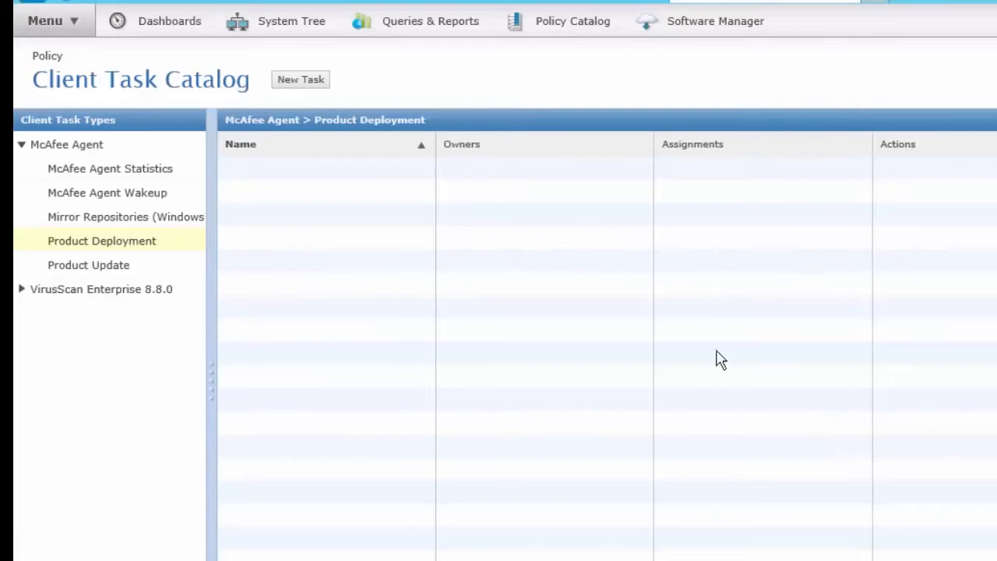
# Create and save task 'Deploy VSE' installing VirusScan Enterprise 8.8.0.1247 on Windows.
pyautogui.click(300, 80)
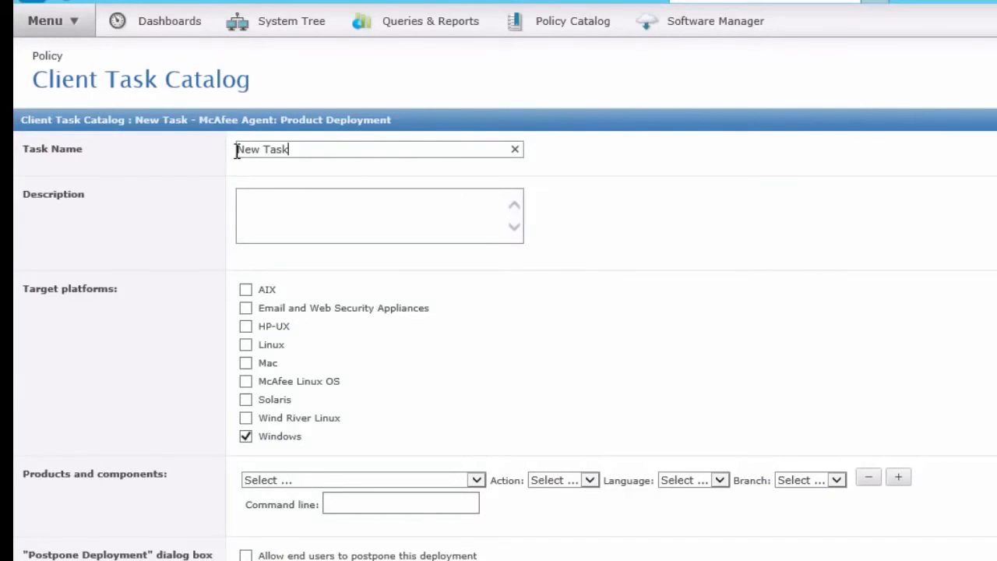
pyautogui.write('Deploy VSE')
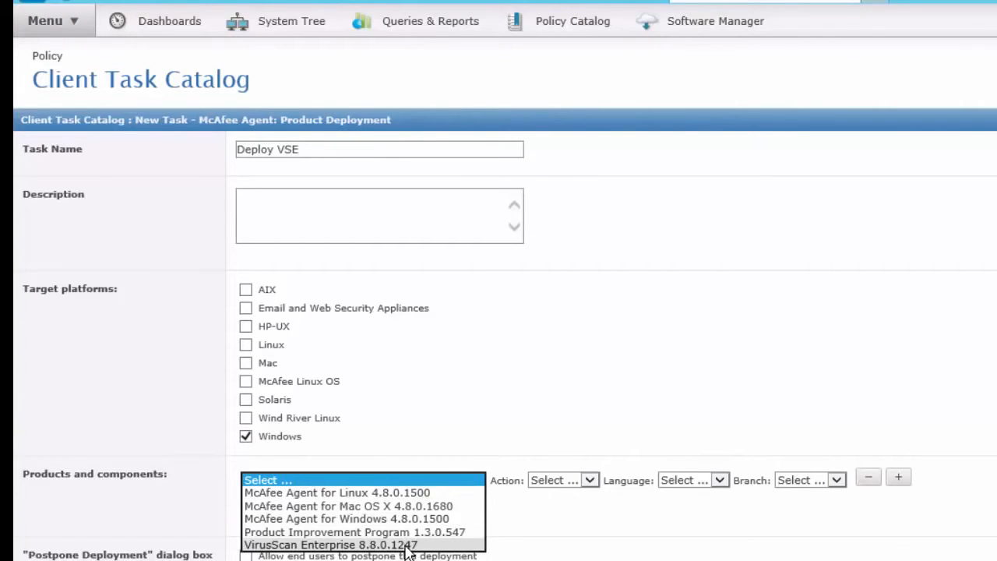
pyautogui.click(331, 545)
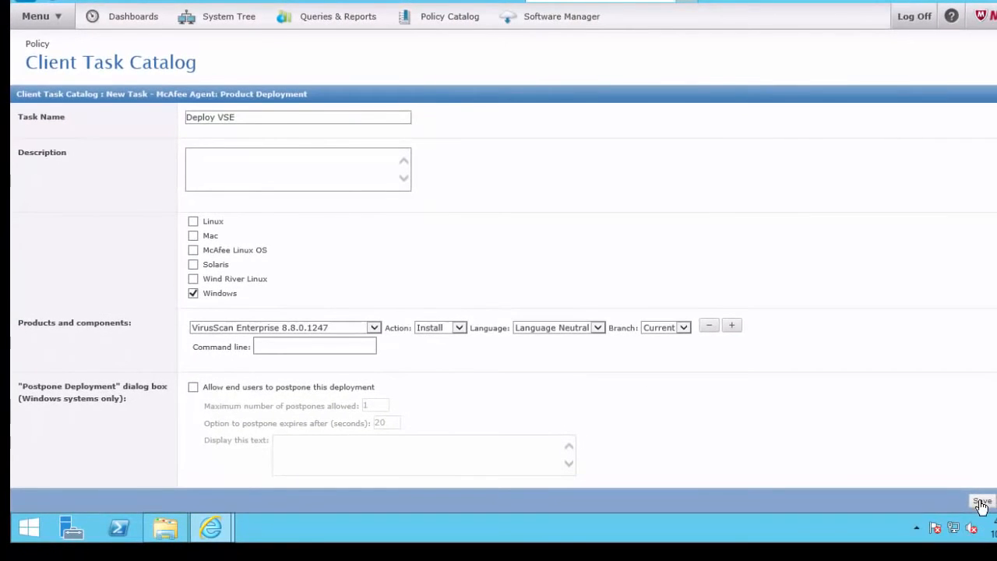
pyautogui.click(981, 502)
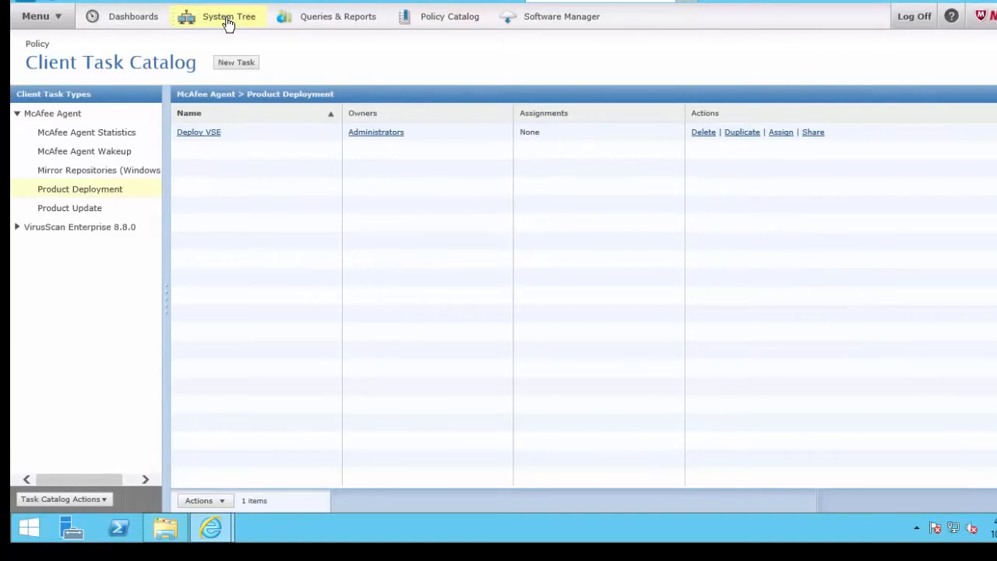
# In the System Tree, review Dallas Laptops, Servers and Workstations systems, ending on LHPENNY764 and LHROB764.
pyautogui.click(227, 15)
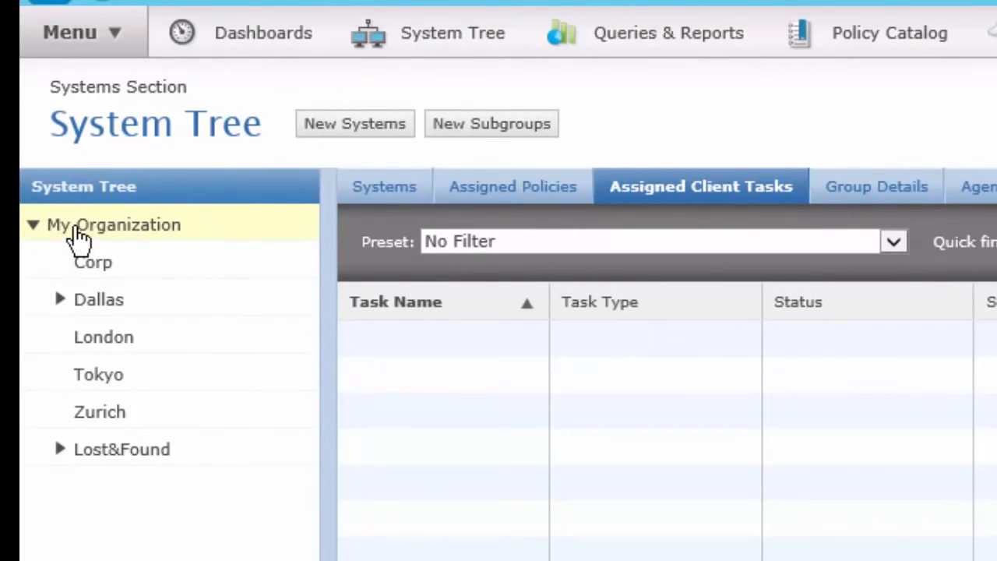
pyautogui.moveTo(186, 237)
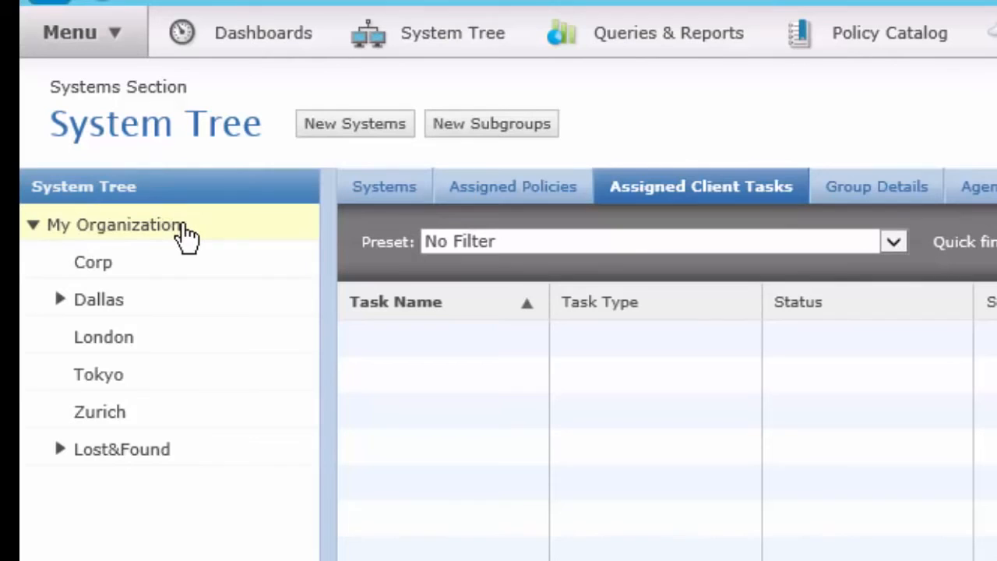
pyautogui.moveTo(164, 259)
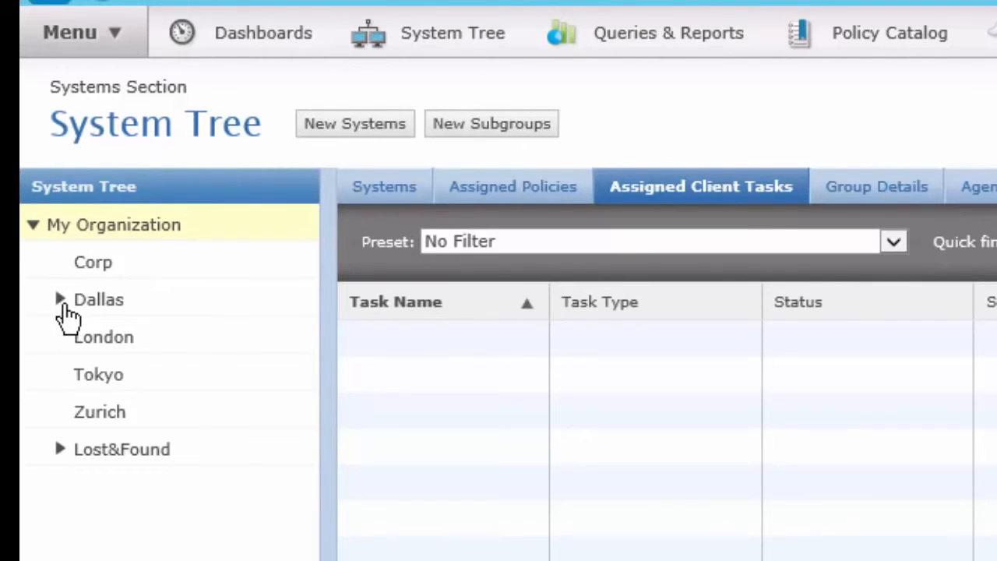
pyautogui.click(59, 299)
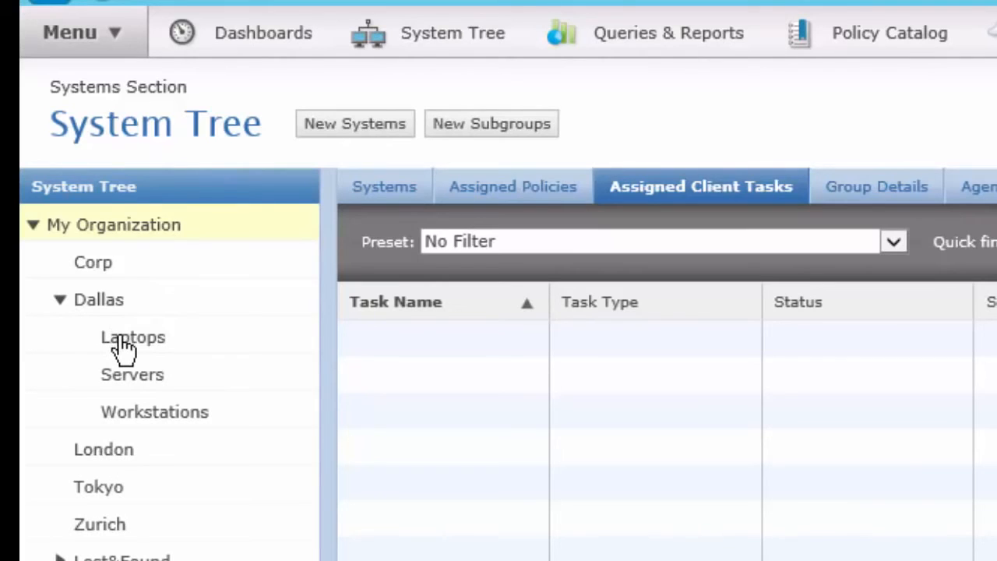
pyautogui.click(132, 337)
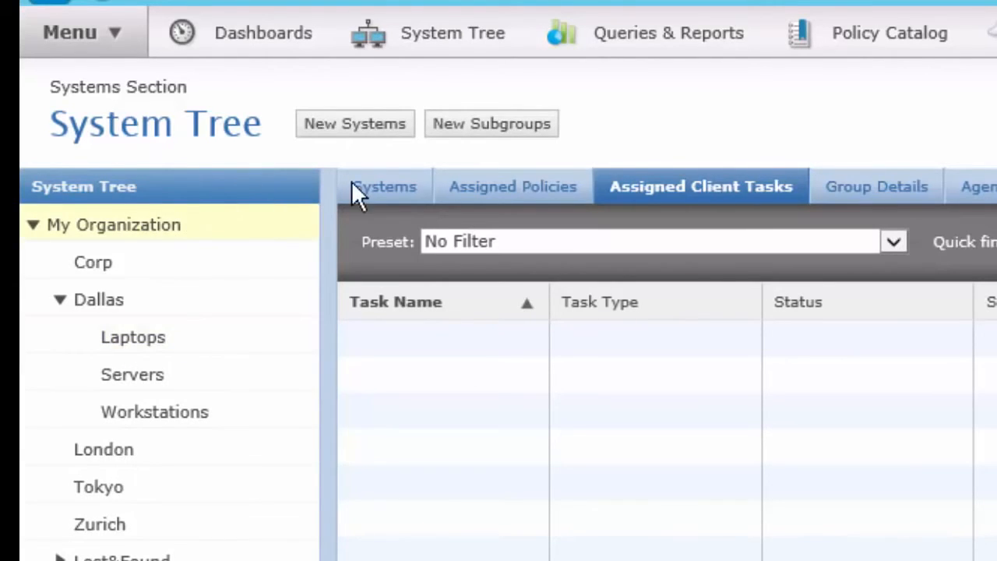
pyautogui.click(383, 187)
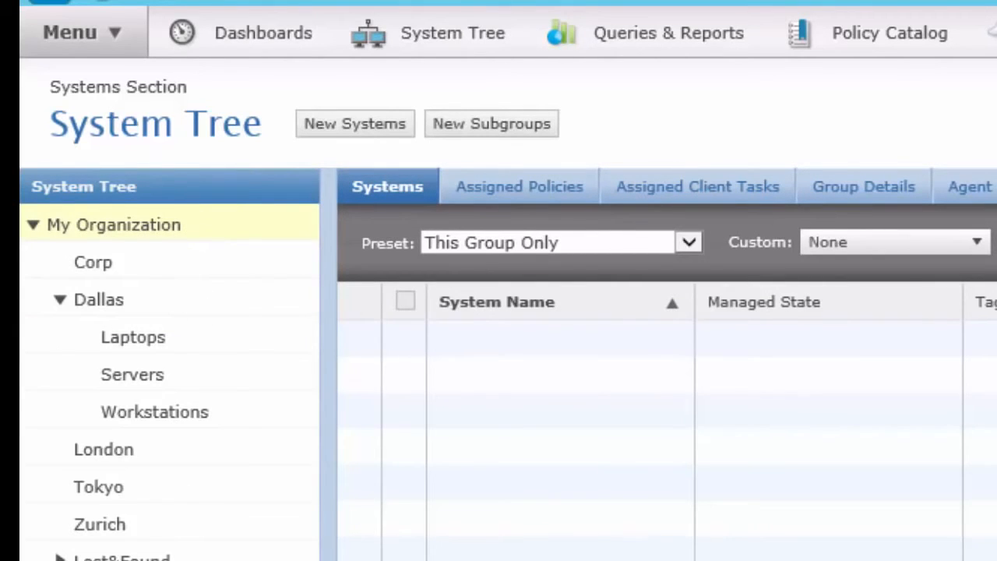
pyautogui.moveTo(109, 312)
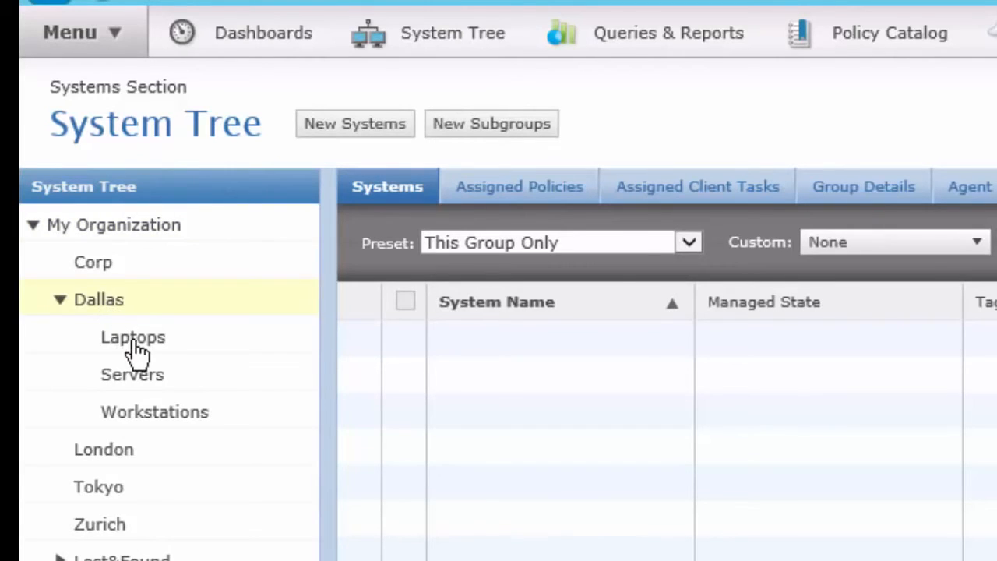
pyautogui.click(131, 374)
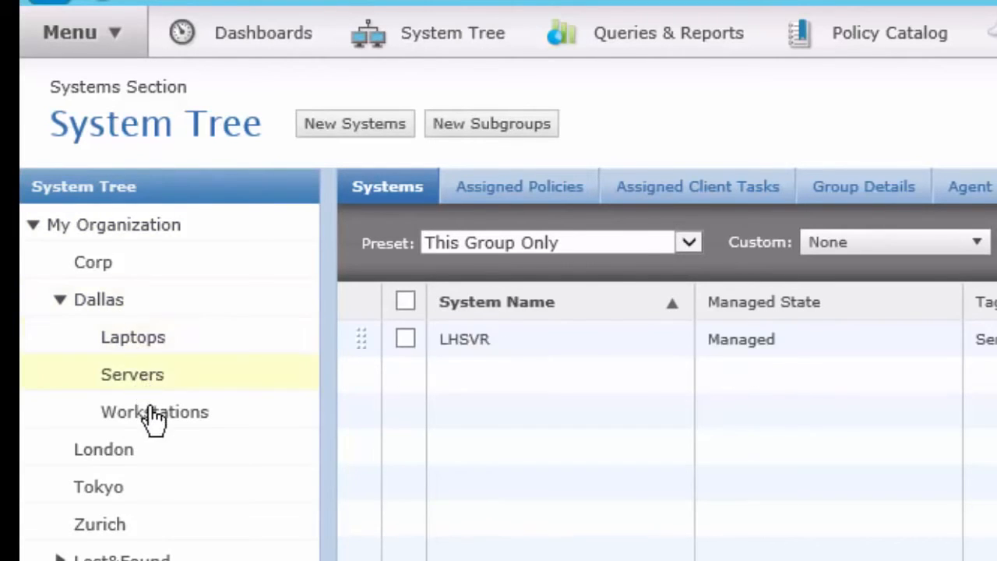
pyautogui.click(155, 411)
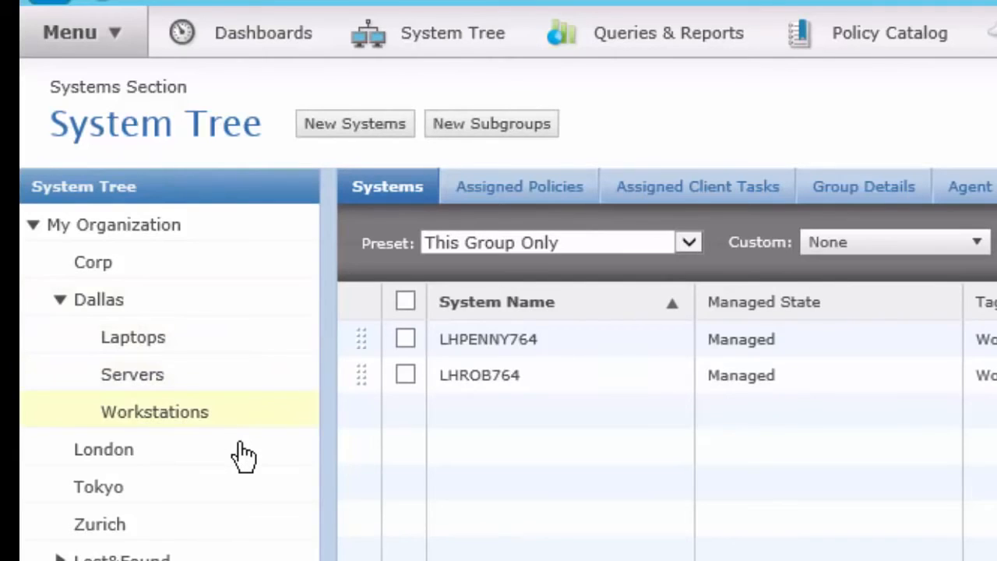
pyautogui.moveTo(241, 450)
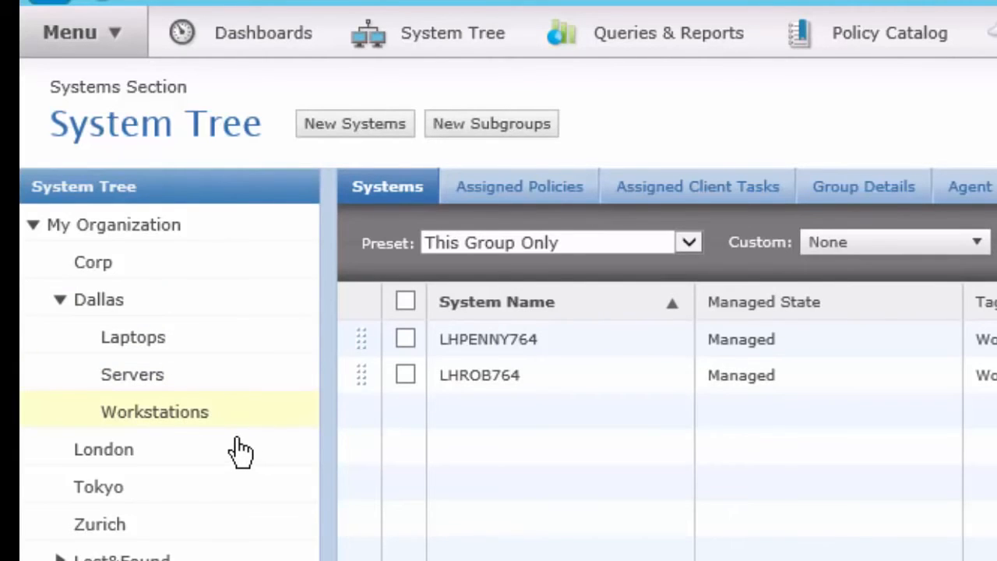
pyautogui.moveTo(241, 514)
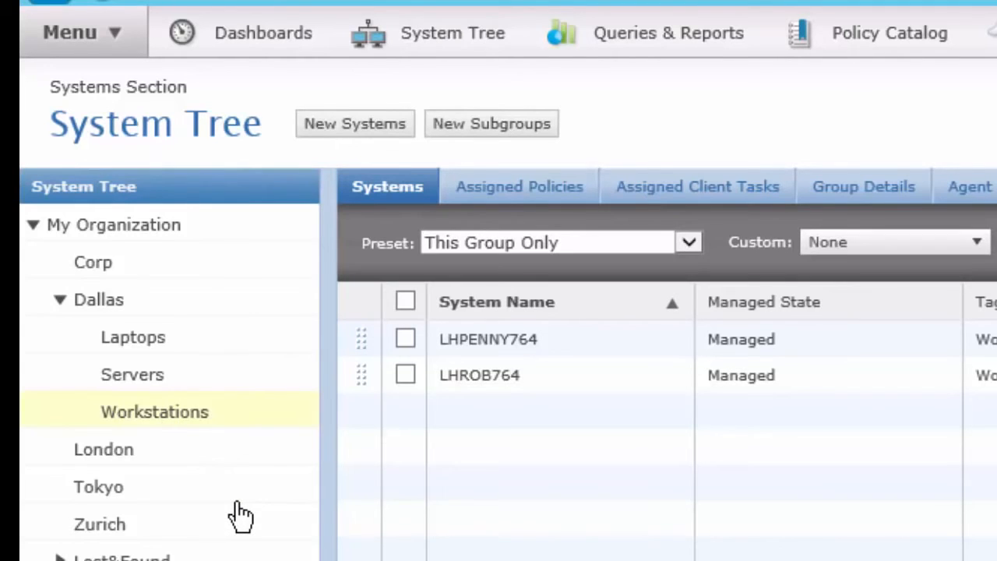
pyautogui.moveTo(127, 365)
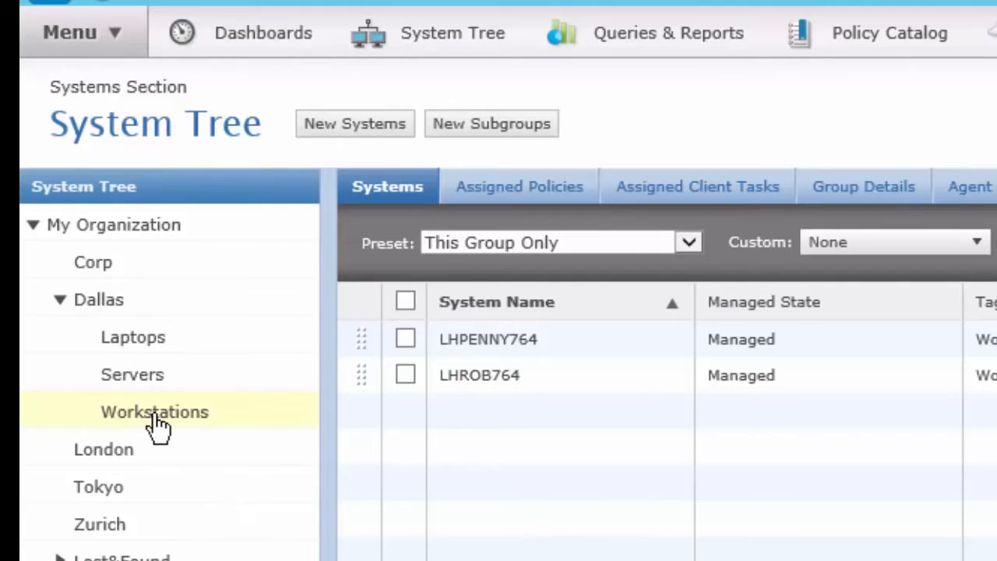
pyautogui.moveTo(682, 195)
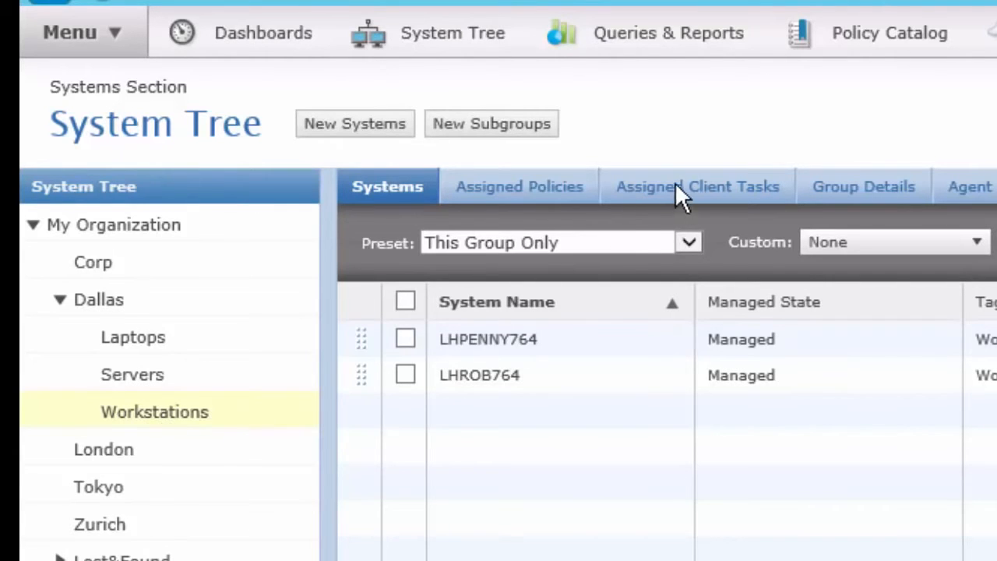
# Start a new client task assignment for Workstations with McAfee Agent's Deploy VSE task, reaching scheduling.
pyautogui.click(698, 187)
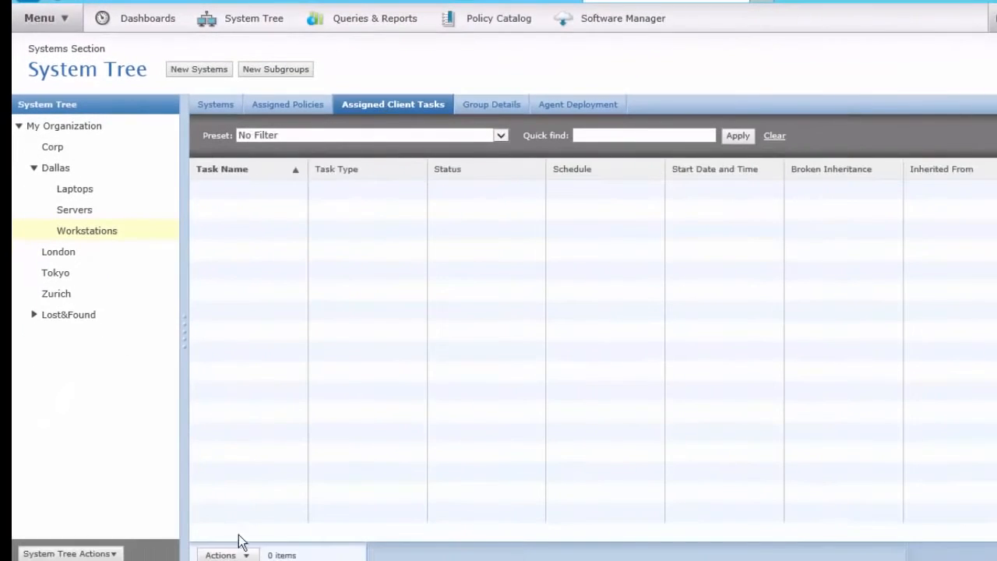
pyautogui.click(224, 555)
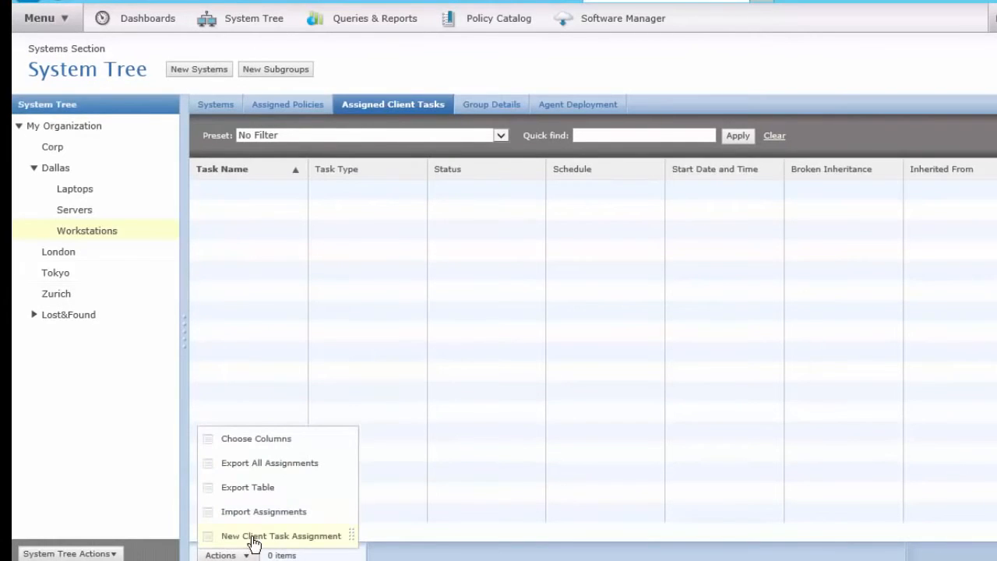
pyautogui.click(281, 536)
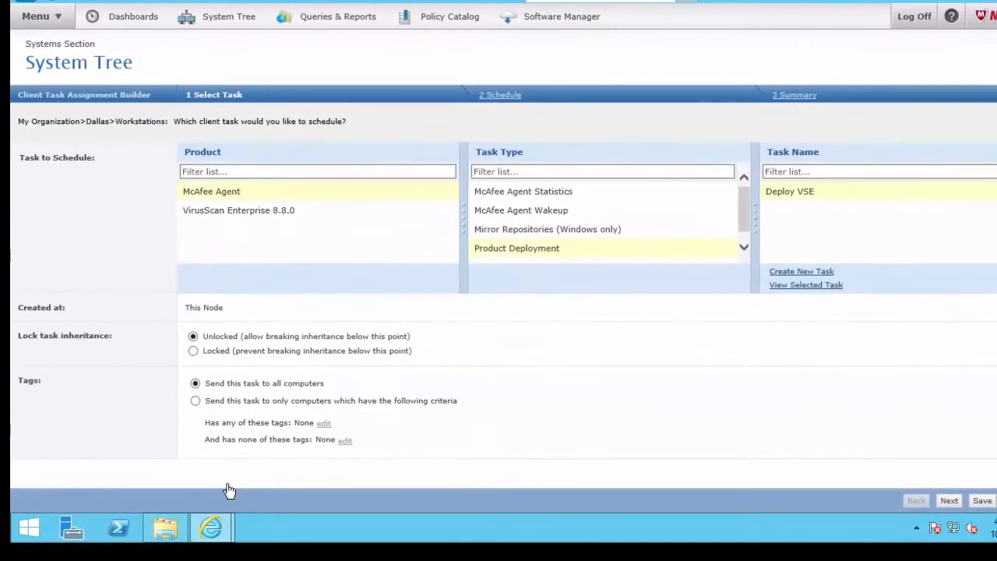
pyautogui.moveTo(218, 196)
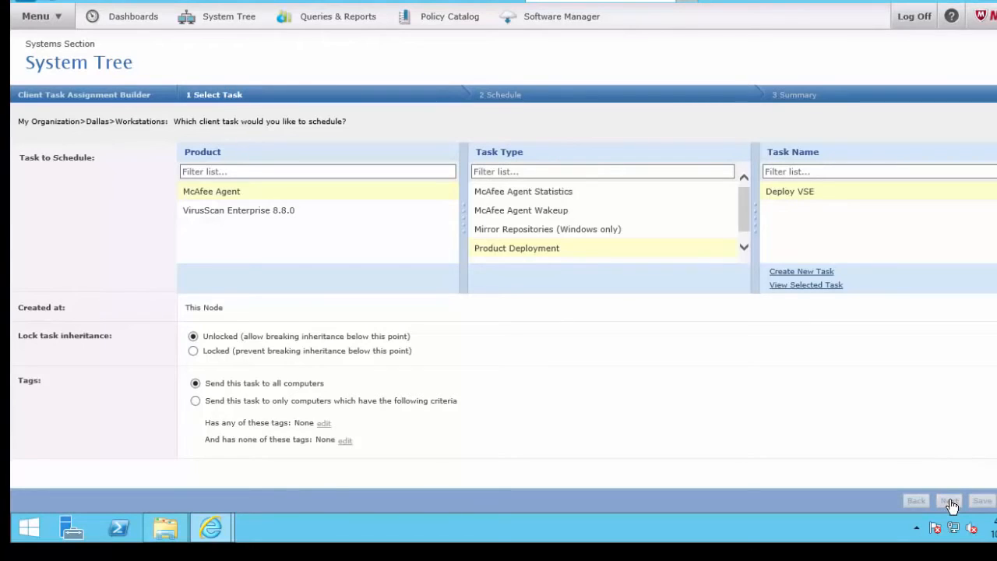
pyautogui.click(948, 500)
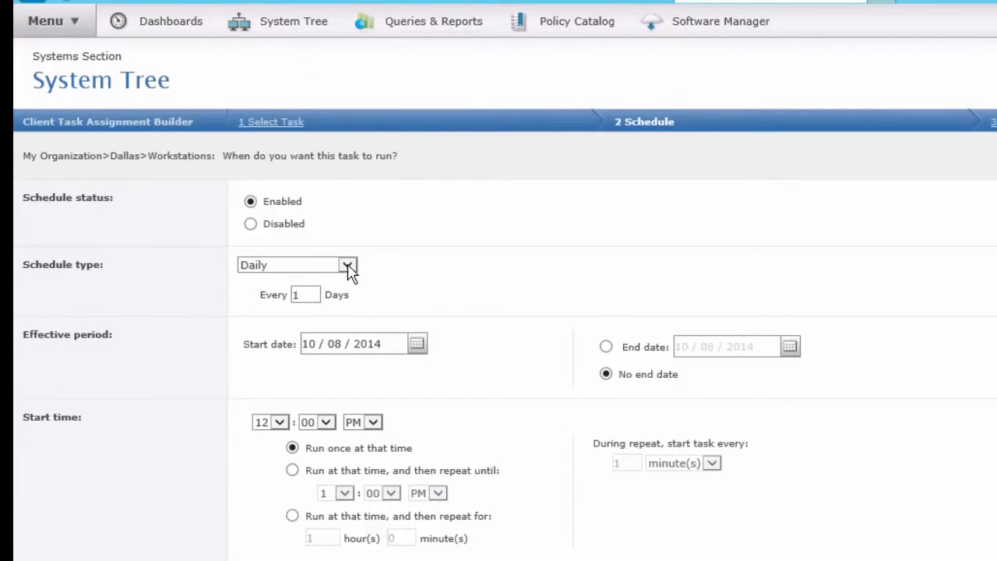
# Make the task run once, starting 10/31/14 at 7:00 PM.
pyautogui.click(347, 265)
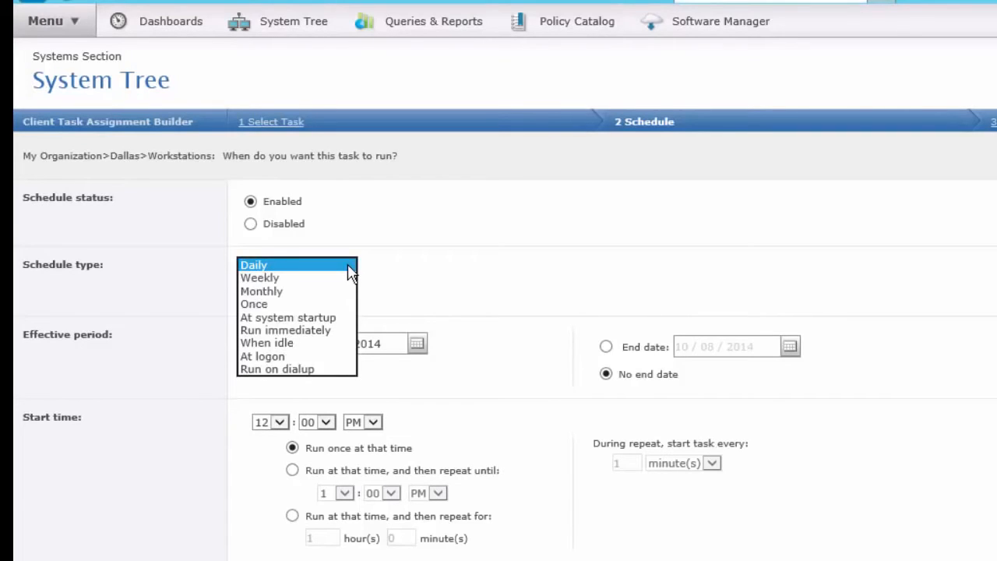
pyautogui.moveTo(265, 318)
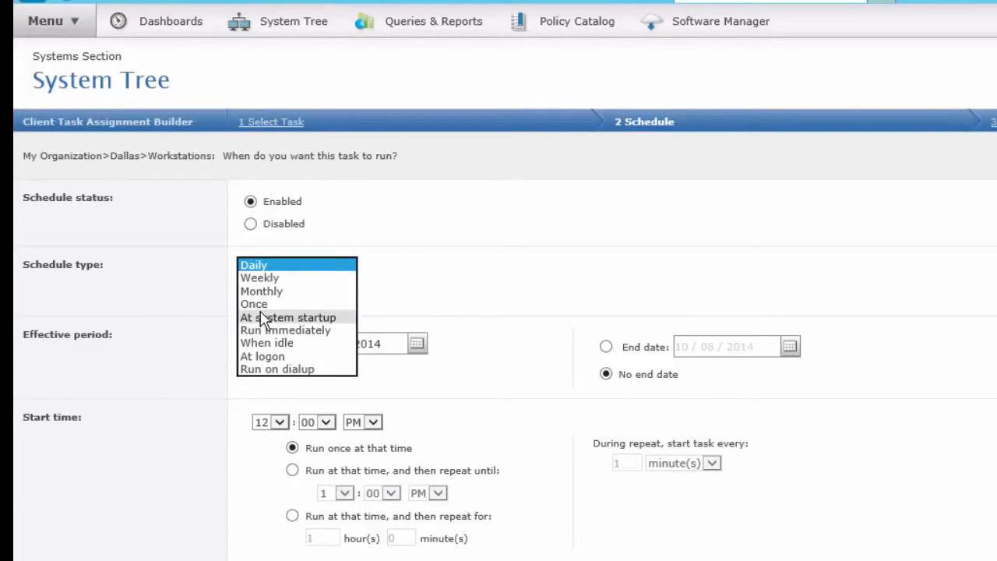
pyautogui.click(254, 303)
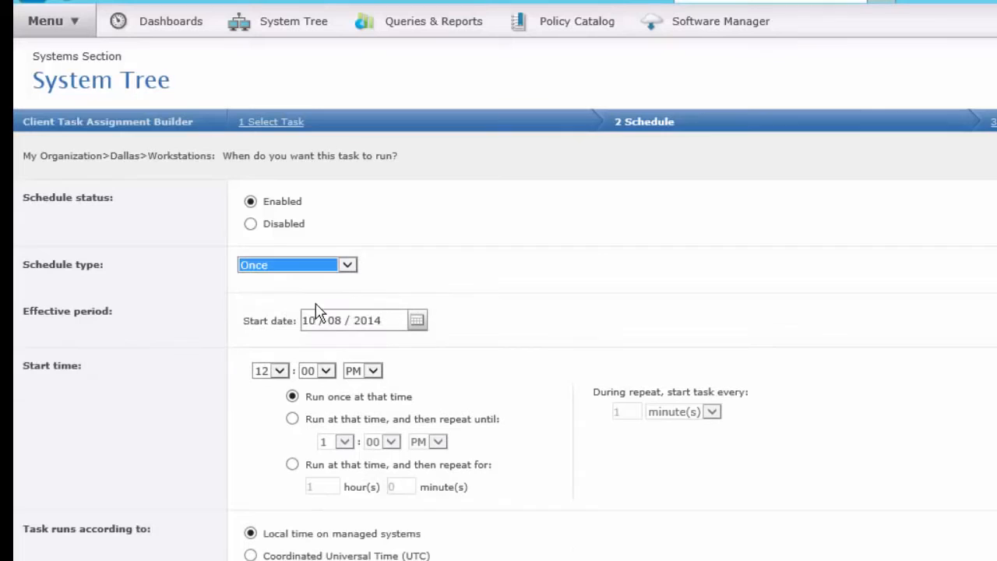
pyautogui.moveTo(533, 221)
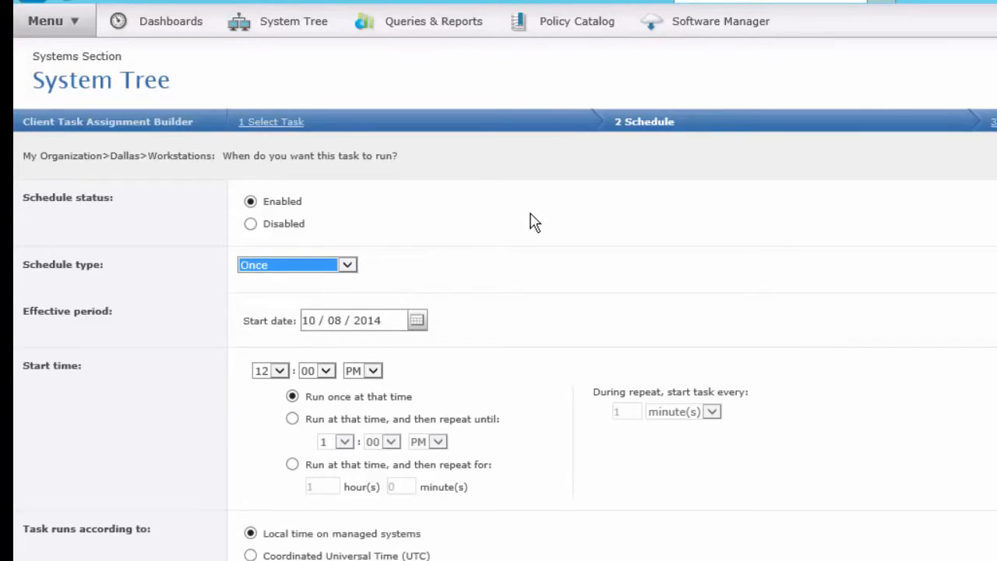
pyautogui.moveTo(553, 259)
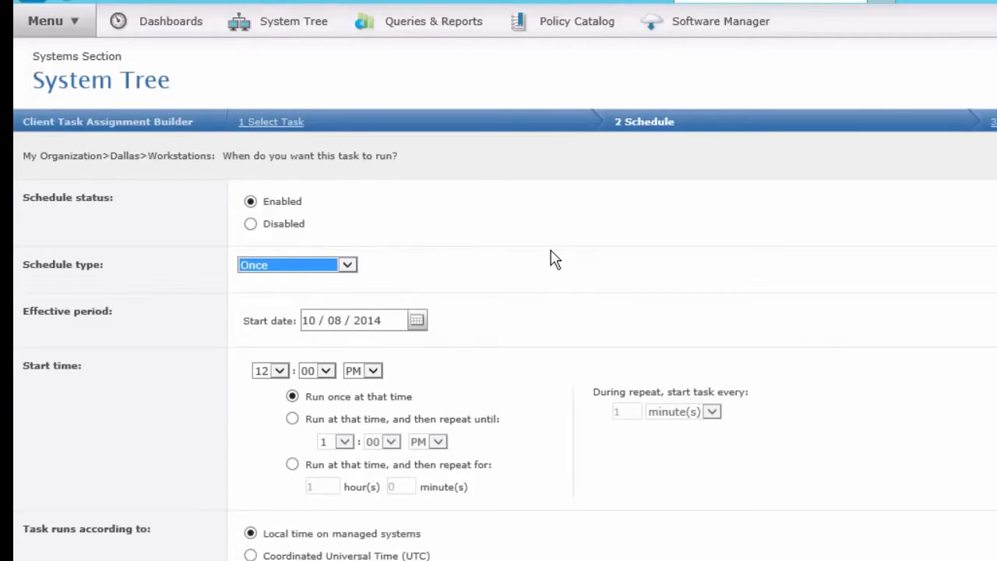
pyautogui.click(418, 321)
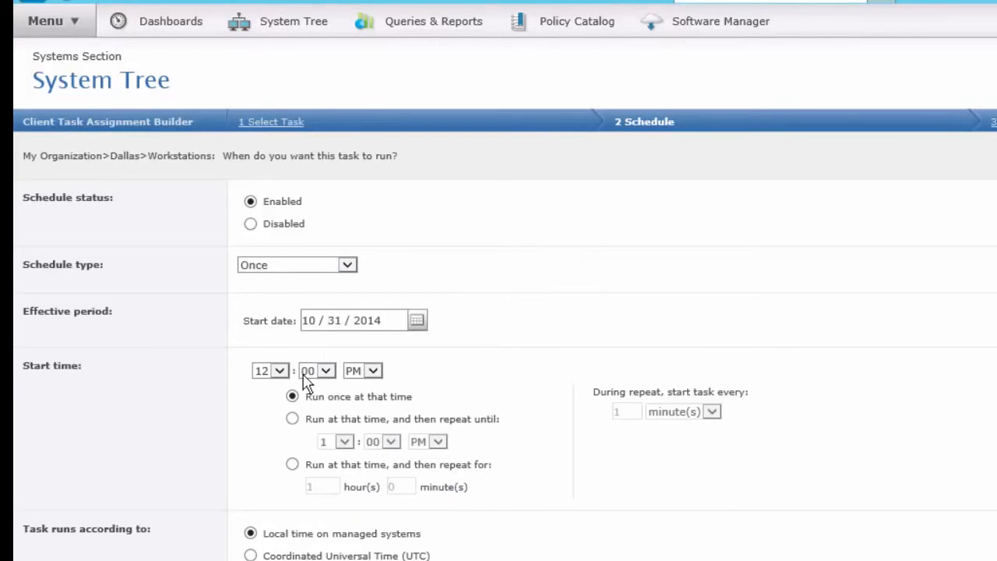
pyautogui.click(280, 371)
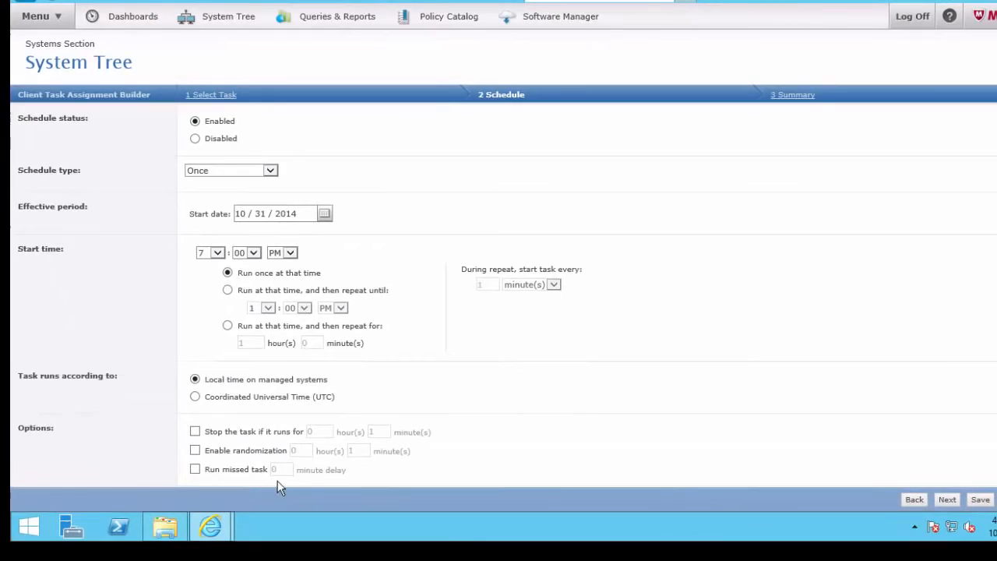
# Enable 2 hours 0 minutes randomization and run-if-missed, then save the Deploy VSE assignment.
pyautogui.click(194, 450)
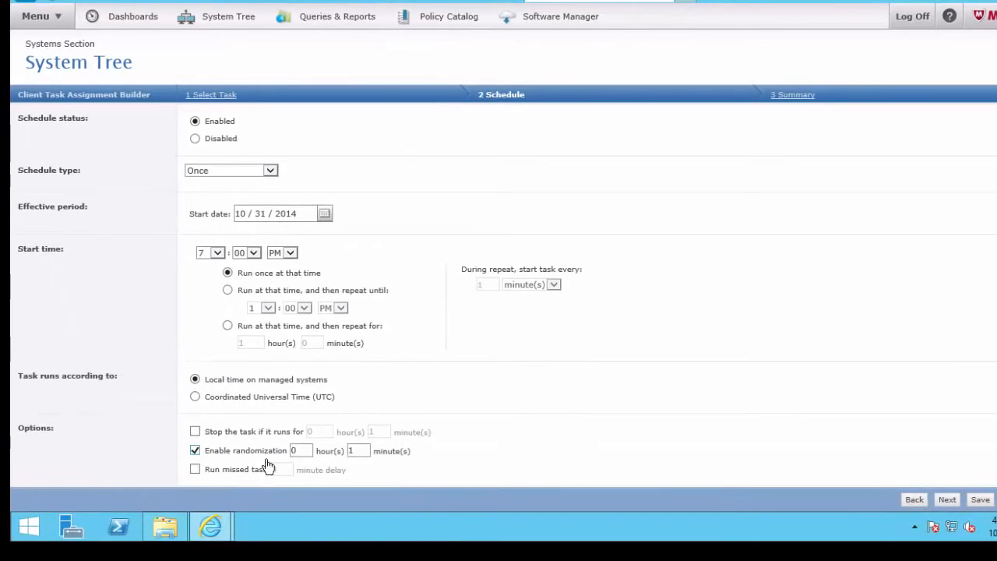
pyautogui.click(299, 450)
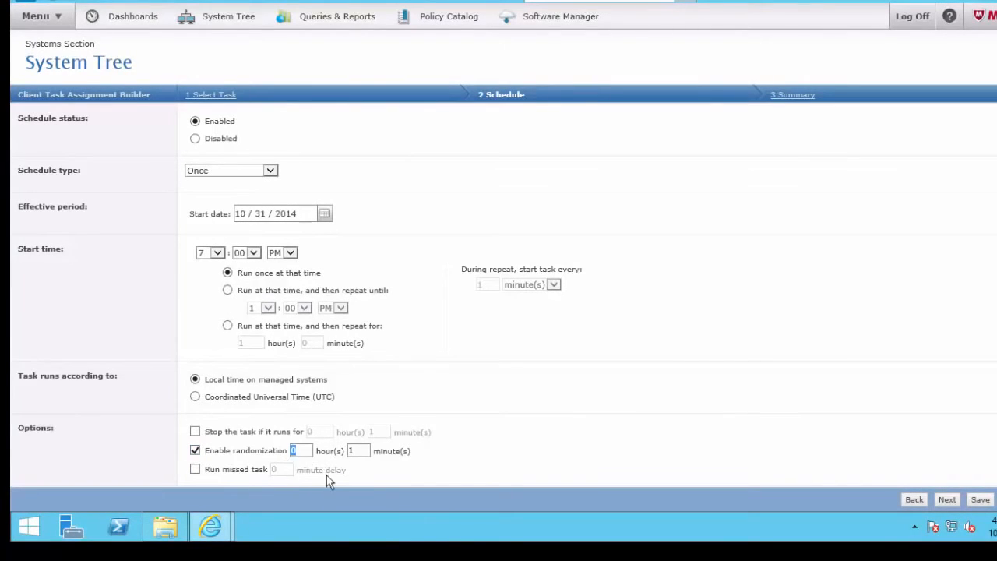
pyautogui.write('2')
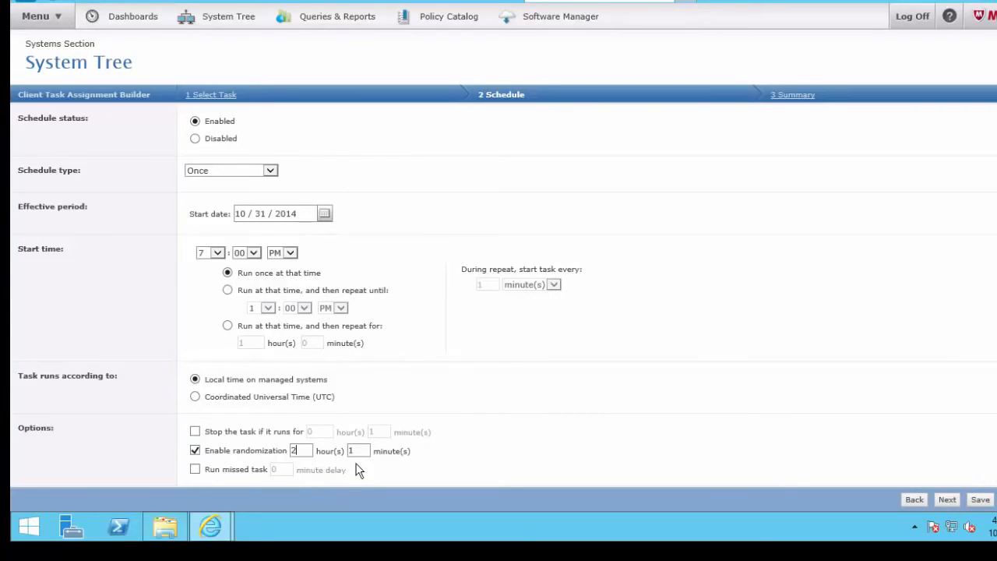
pyautogui.click(358, 450)
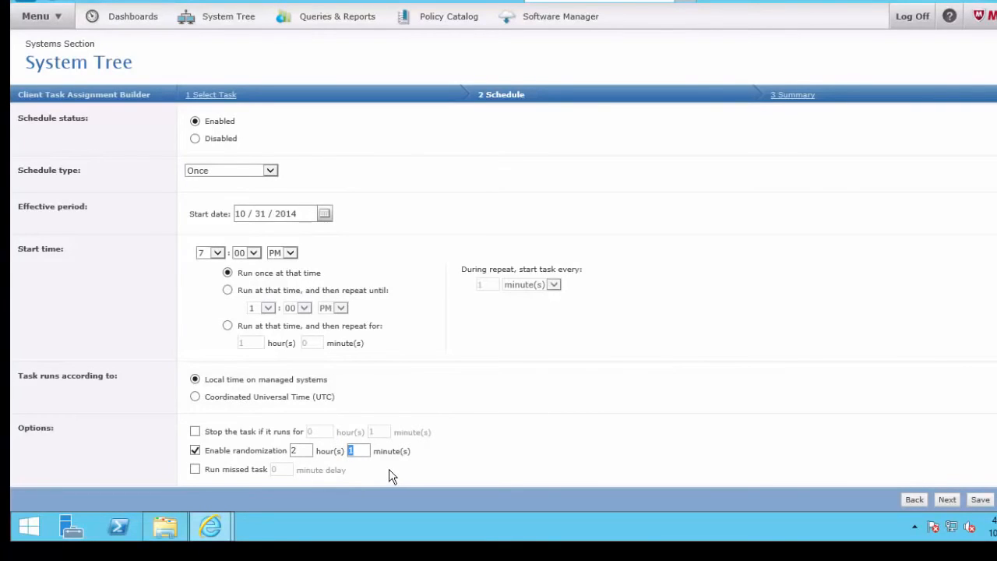
pyautogui.write('0')
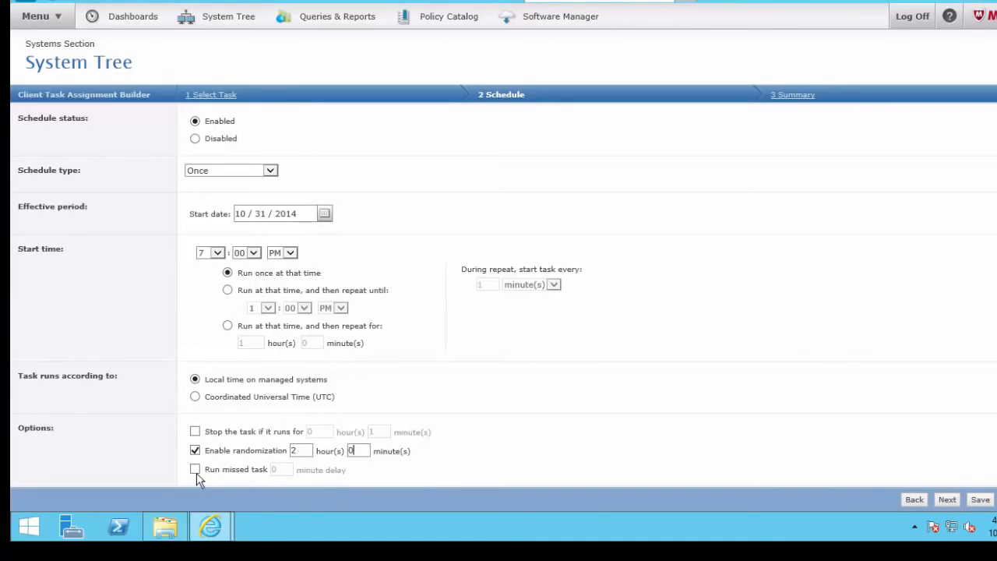
pyautogui.click(195, 468)
pyautogui.write('58')
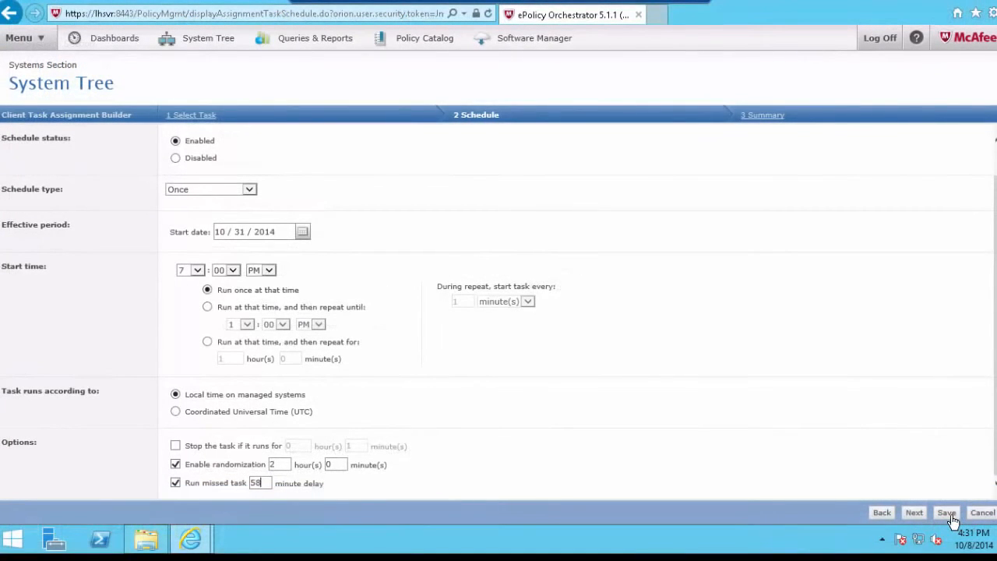
pyautogui.click(946, 513)
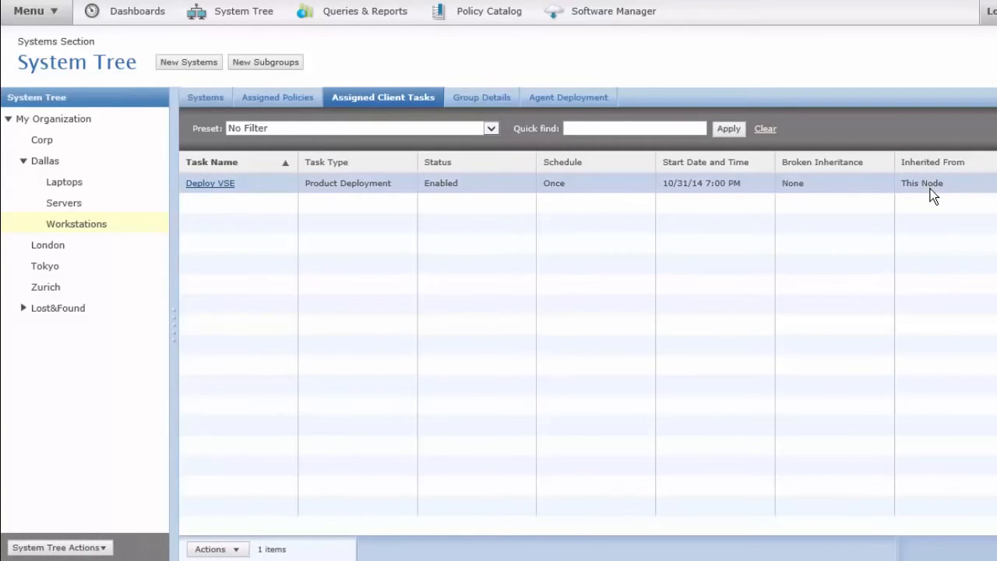
pyautogui.moveTo(106, 234)
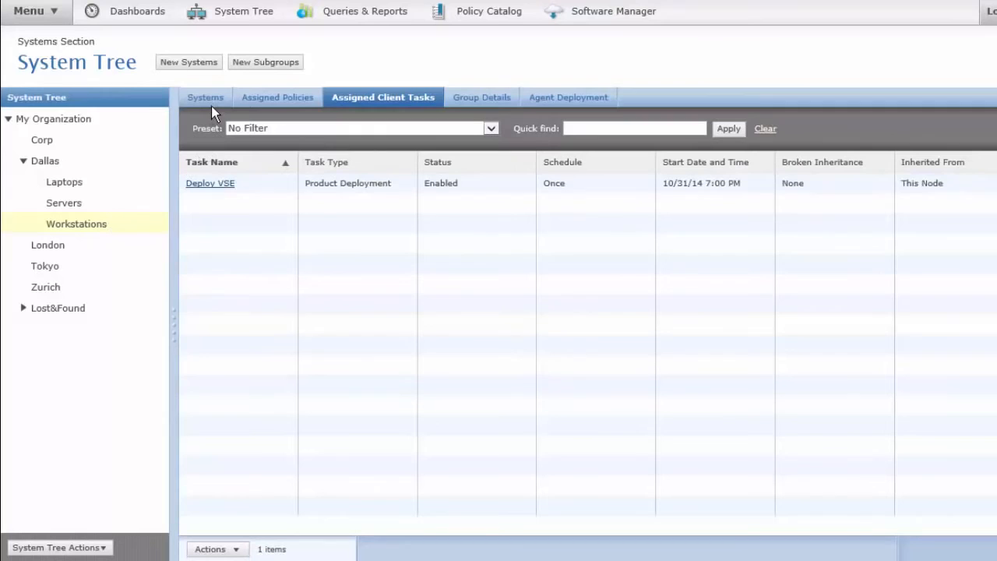
# List the two managed systems in Dallas Workstations, then bring up the console's main menu.
pyautogui.click(206, 97)
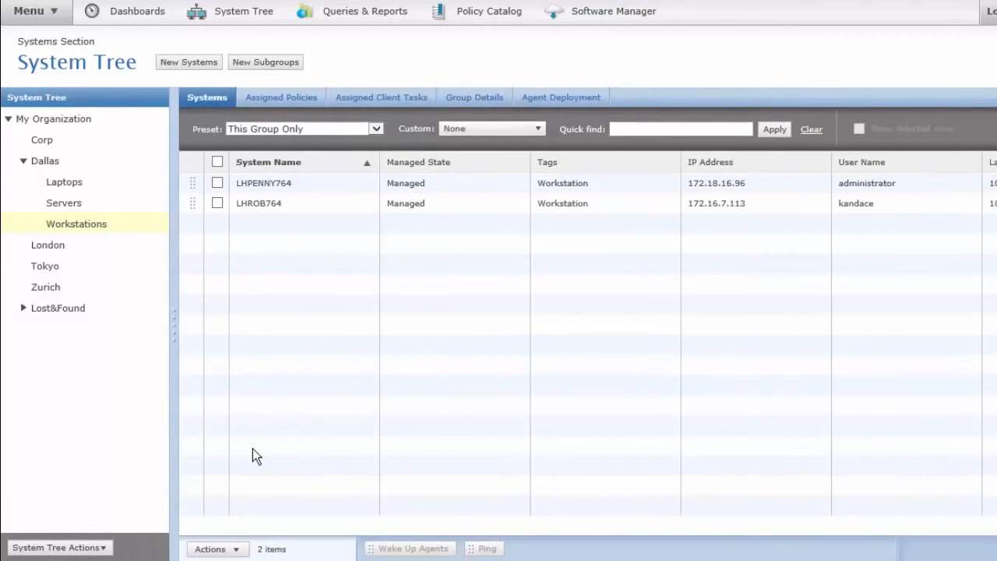
pyautogui.moveTo(97, 318)
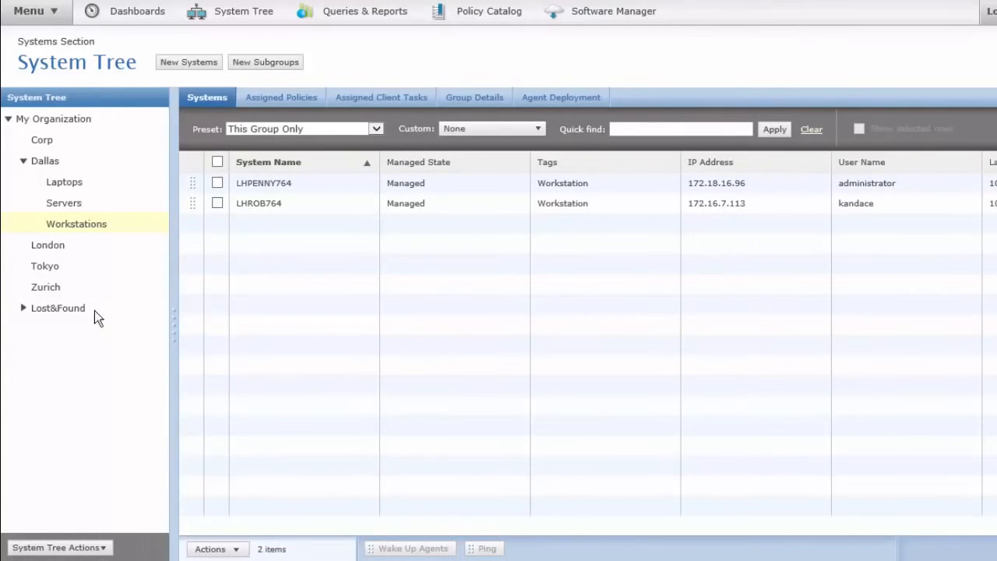
pyautogui.click(28, 11)
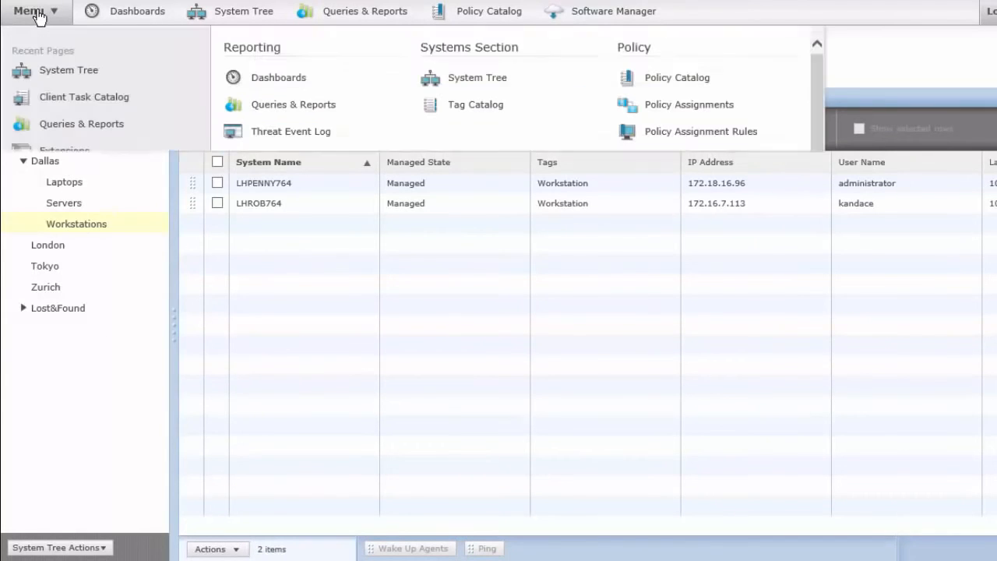
pyautogui.moveTo(299, 302)
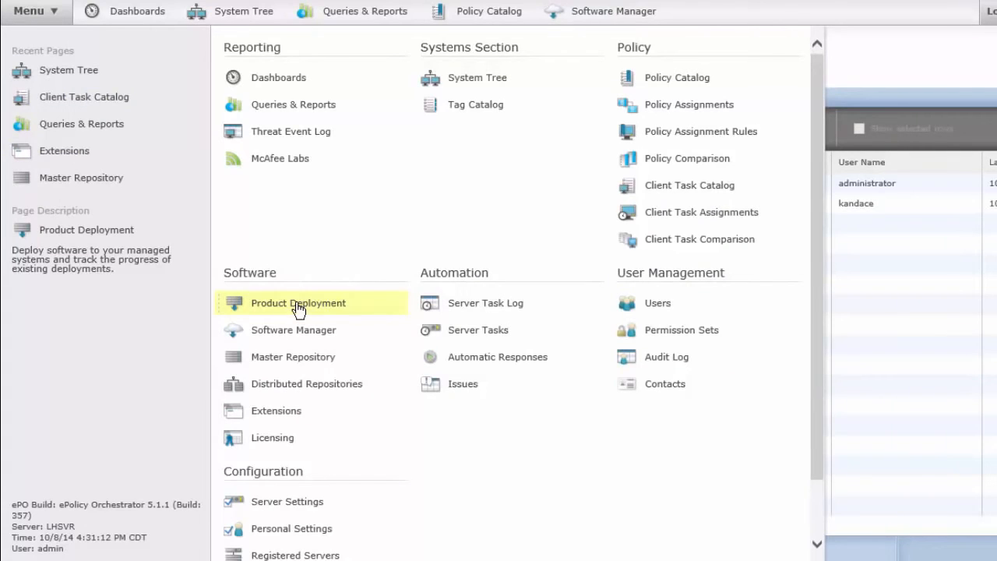
# Go to Software > Product Deployment and start a New Deployment.
pyautogui.click(297, 302)
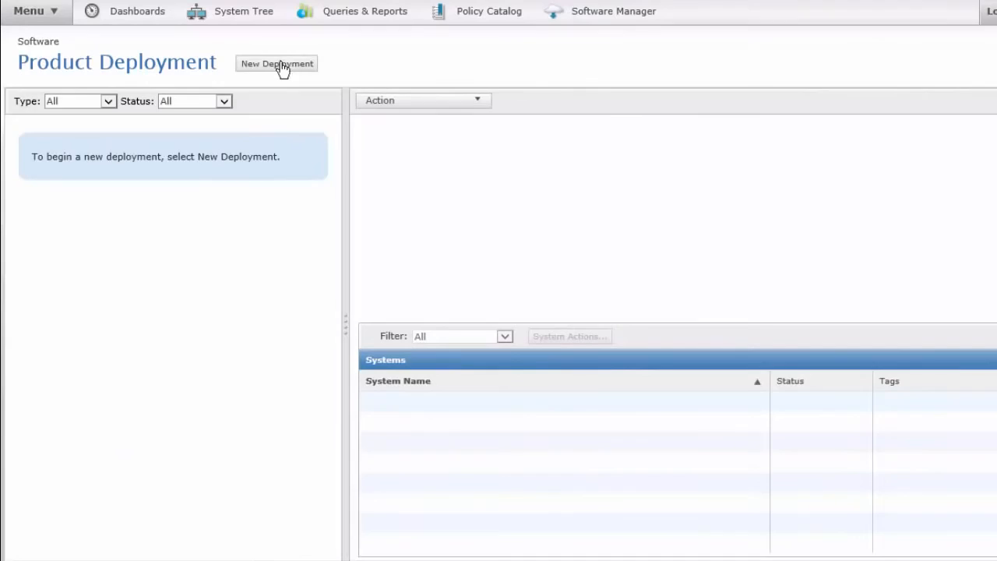
pyautogui.click(277, 63)
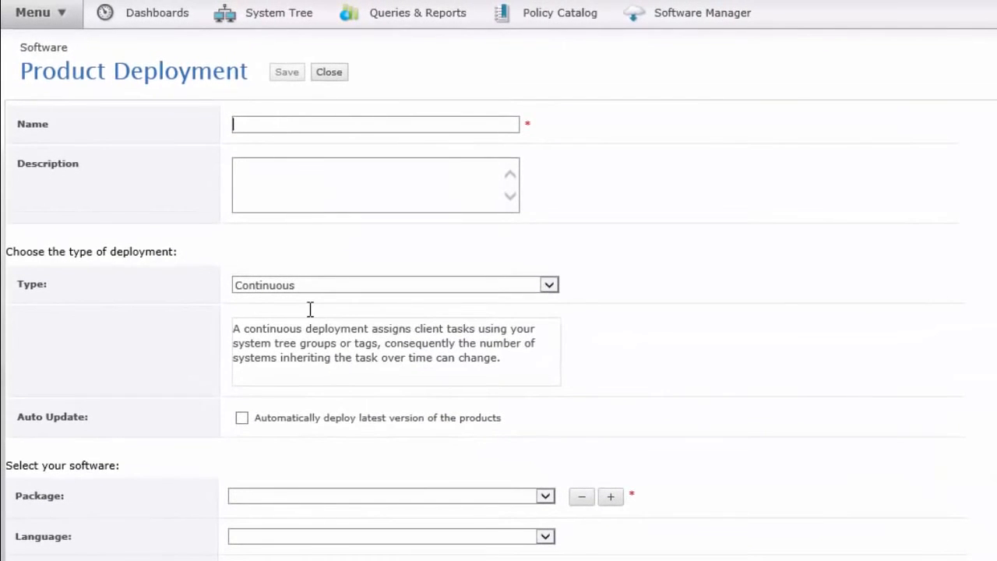
# Name the deployment 'Deploy VirusScan'.
pyautogui.write('D')
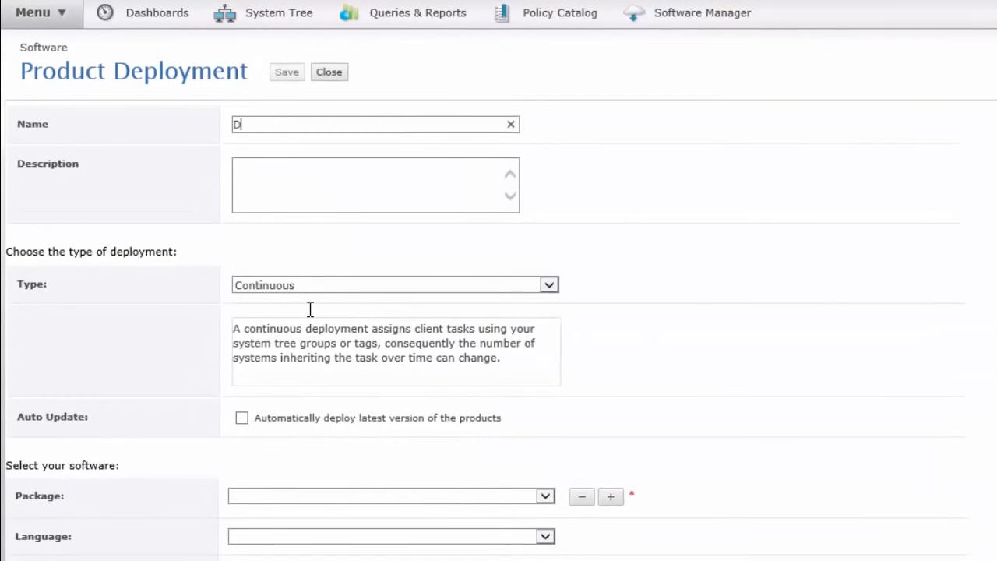
pyautogui.write('eploy')
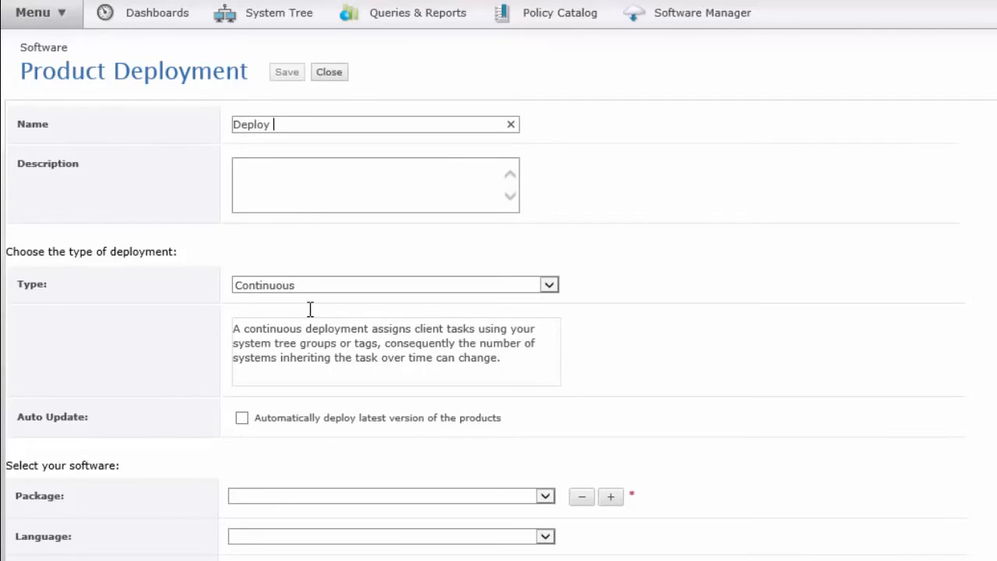
pyautogui.write('VirusSc')
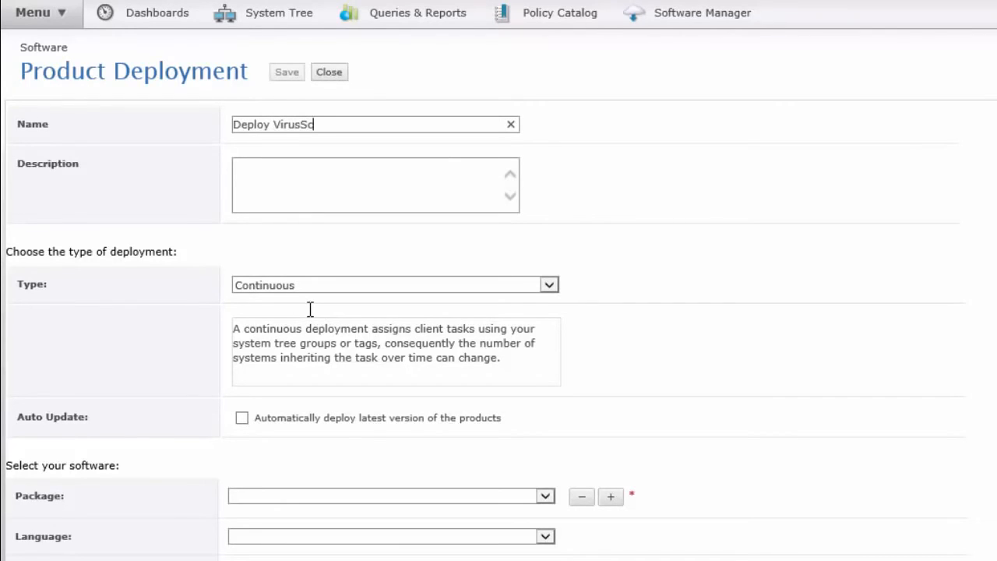
pyautogui.write('an')
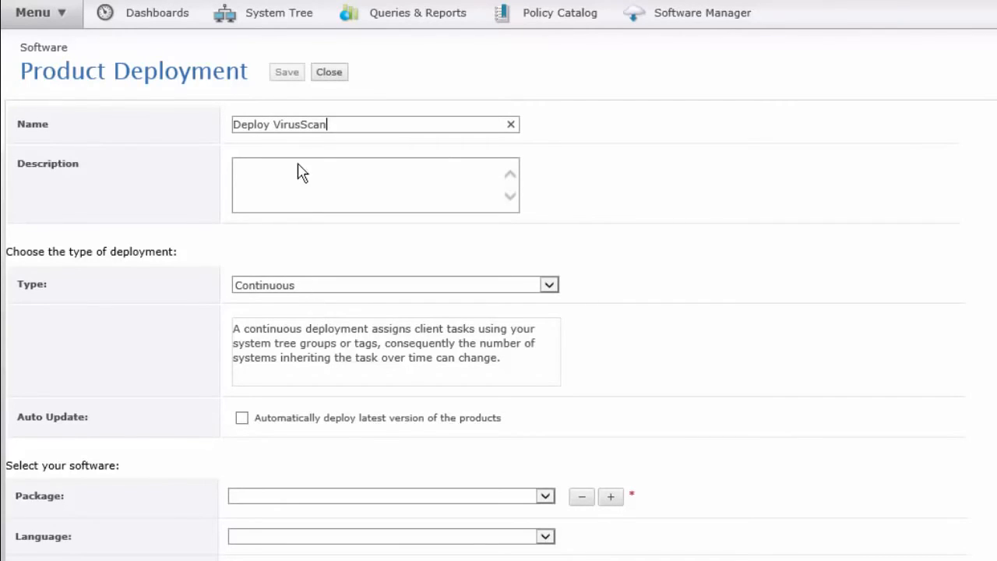
# Describe it as 'Send out VS regularly' and keep the type Continuous.
pyautogui.write('Send out')
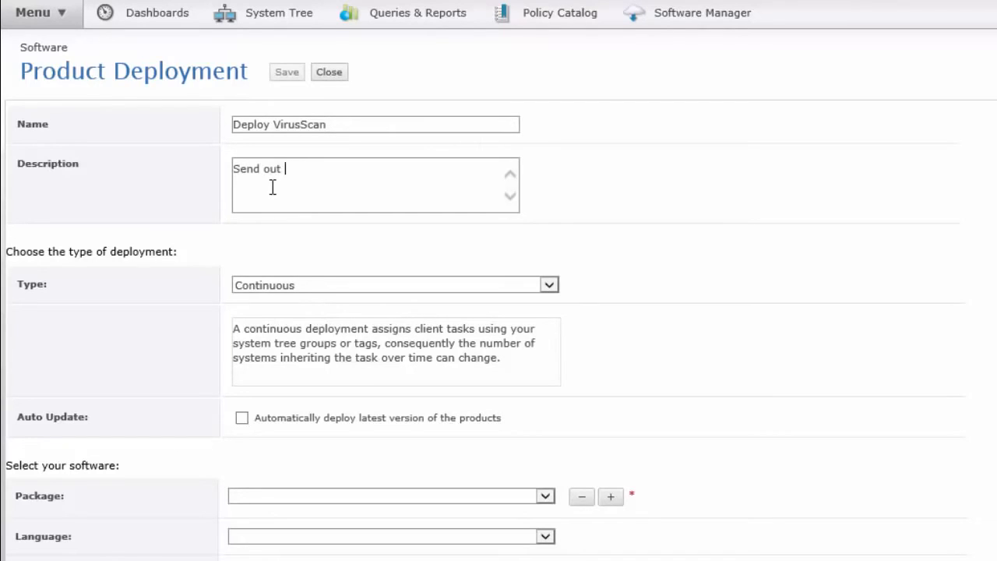
pyautogui.write('VS regular')
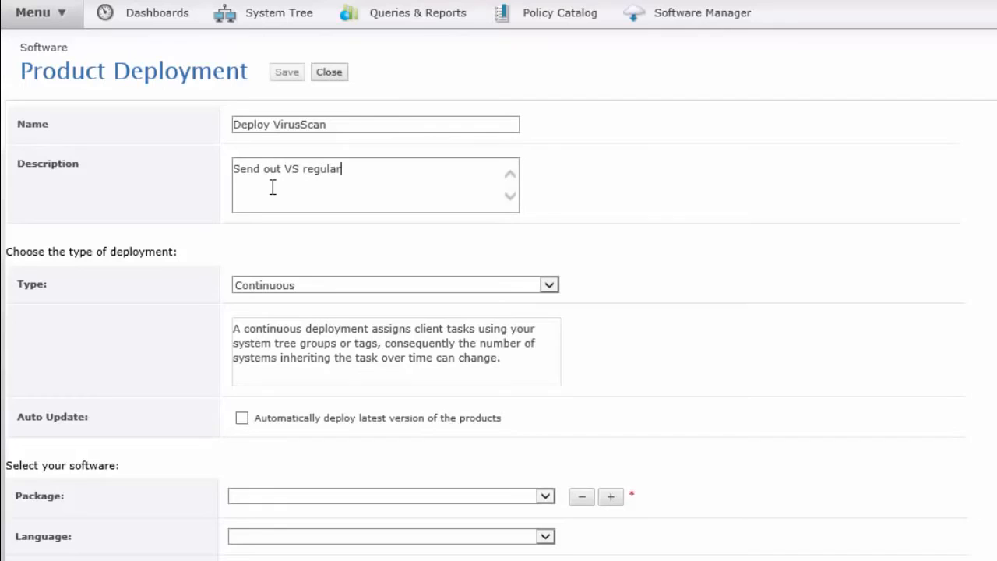
pyautogui.write('ly')
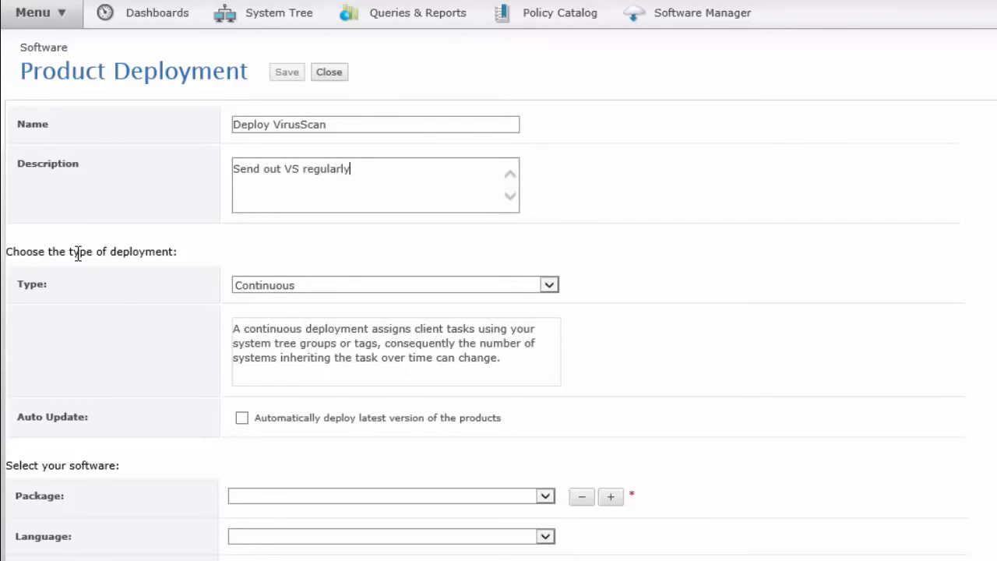
pyautogui.moveTo(553, 293)
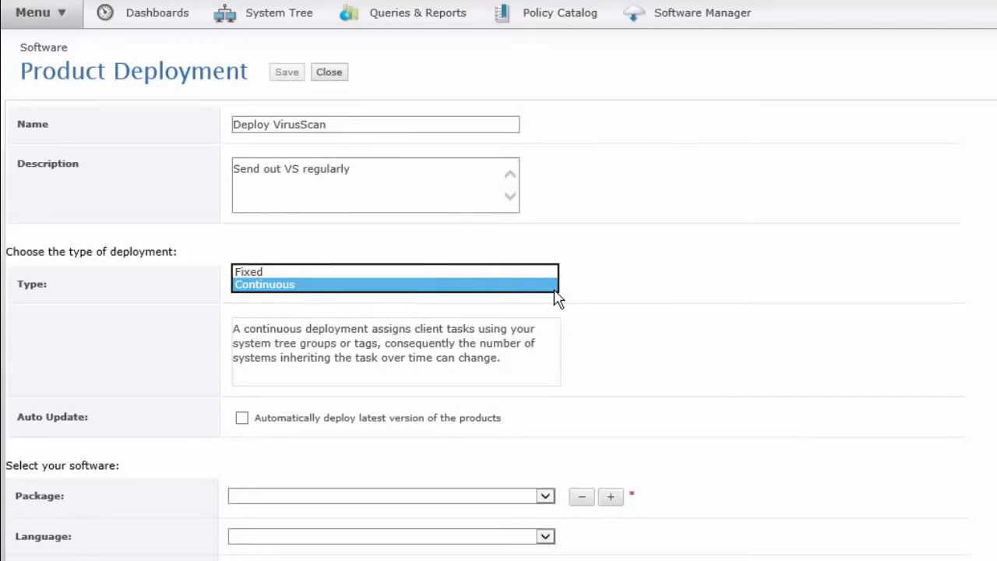
pyautogui.click(265, 284)
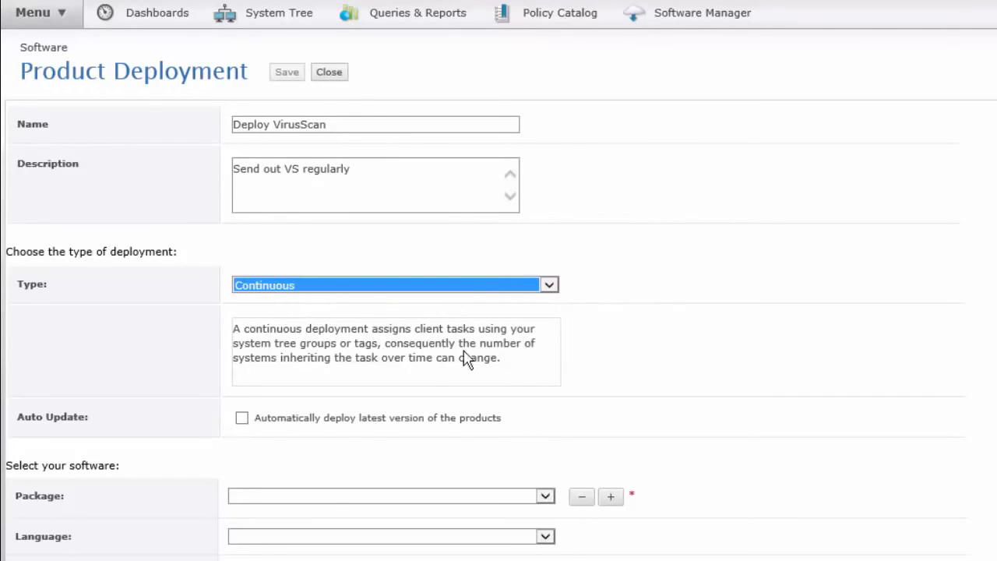
pyautogui.moveTo(489, 381)
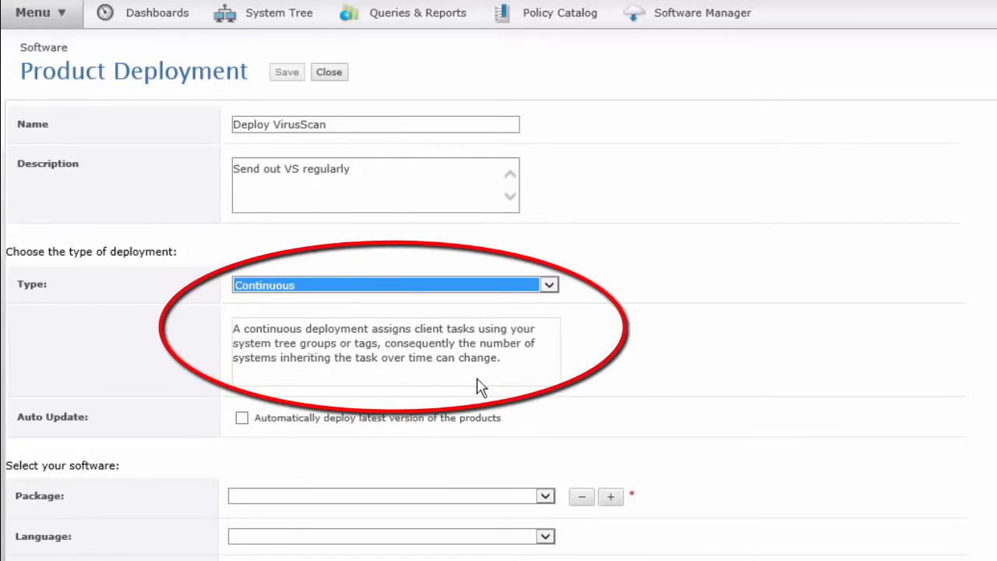
pyautogui.moveTo(541, 386)
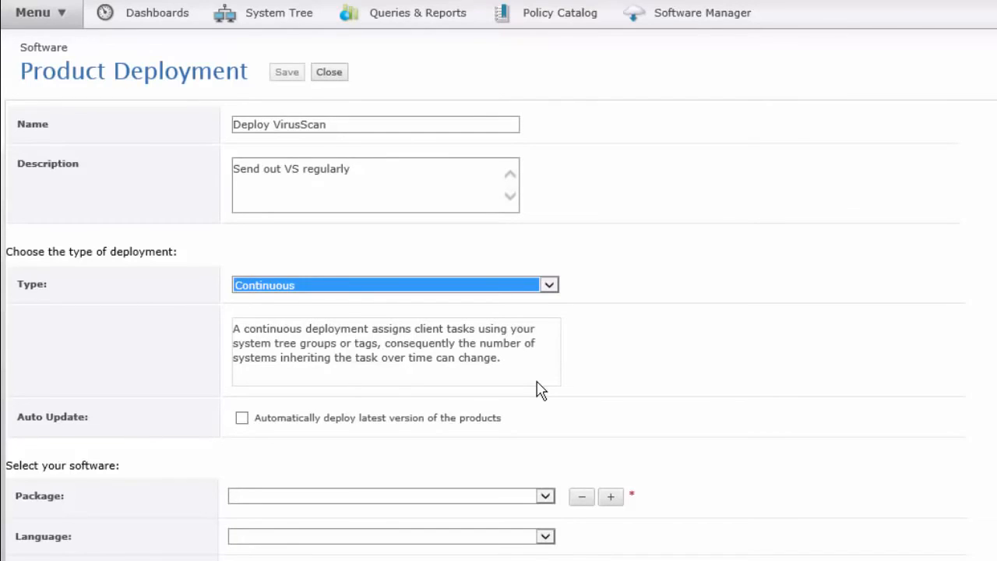
pyautogui.moveTo(994, 374)
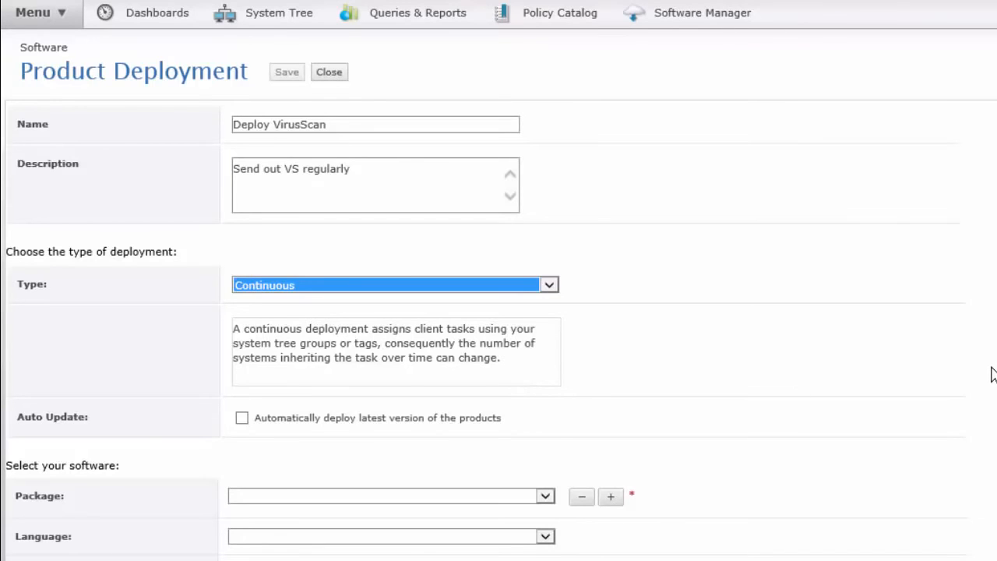
pyautogui.scroll(-3)
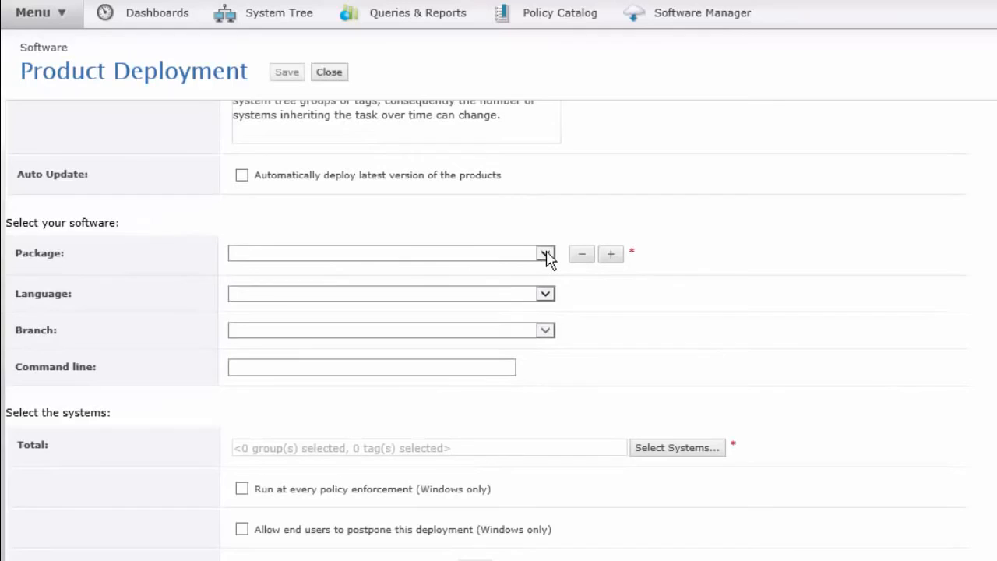
# Choose VirusScan Enterprise 8.8.0 as the package and go to select target systems.
pyautogui.click(545, 252)
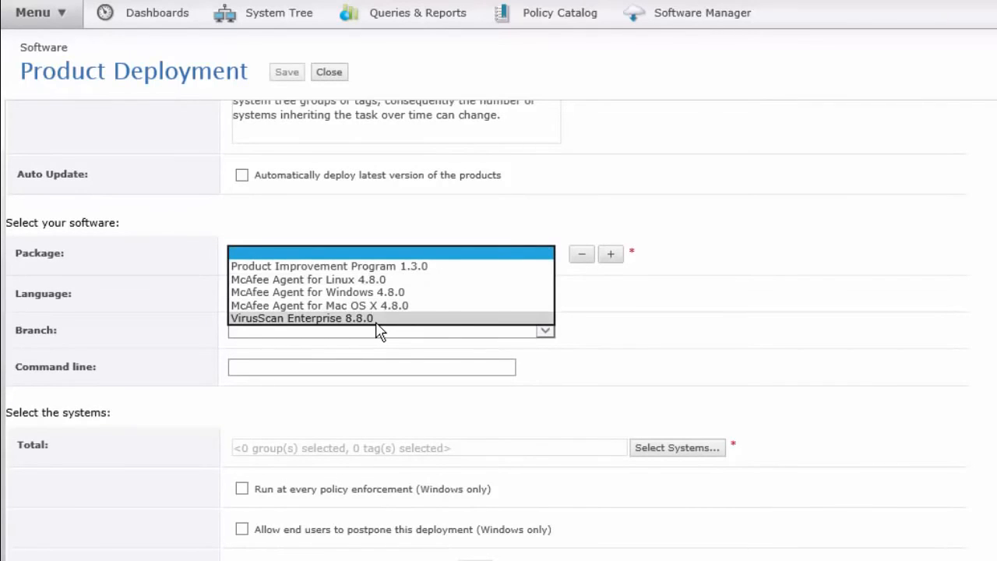
pyautogui.click(303, 318)
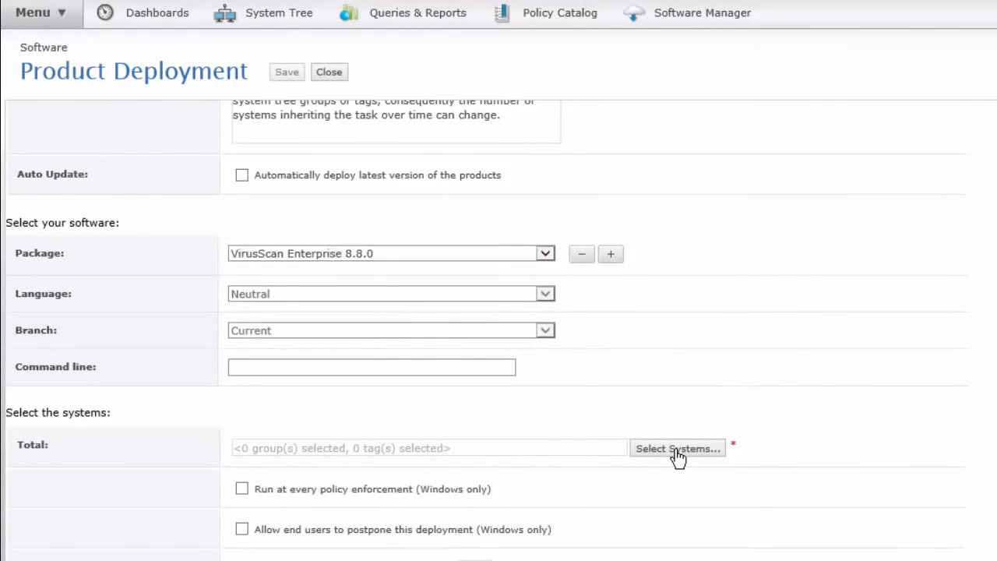
pyautogui.click(676, 449)
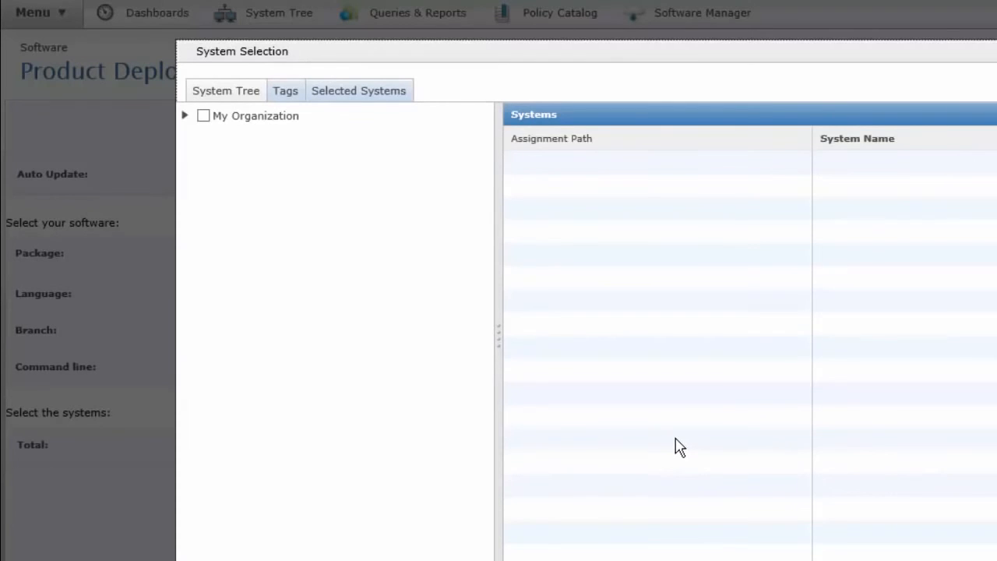
# Select the Dallas group with its Laptops, Servers and Workstations subgroups as the target.
pyautogui.click(184, 115)
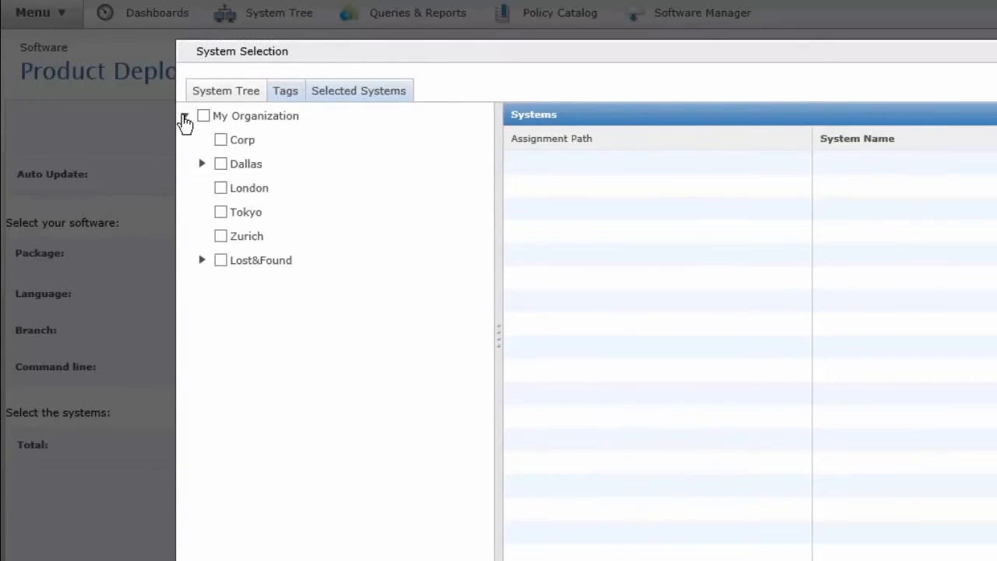
pyautogui.click(203, 164)
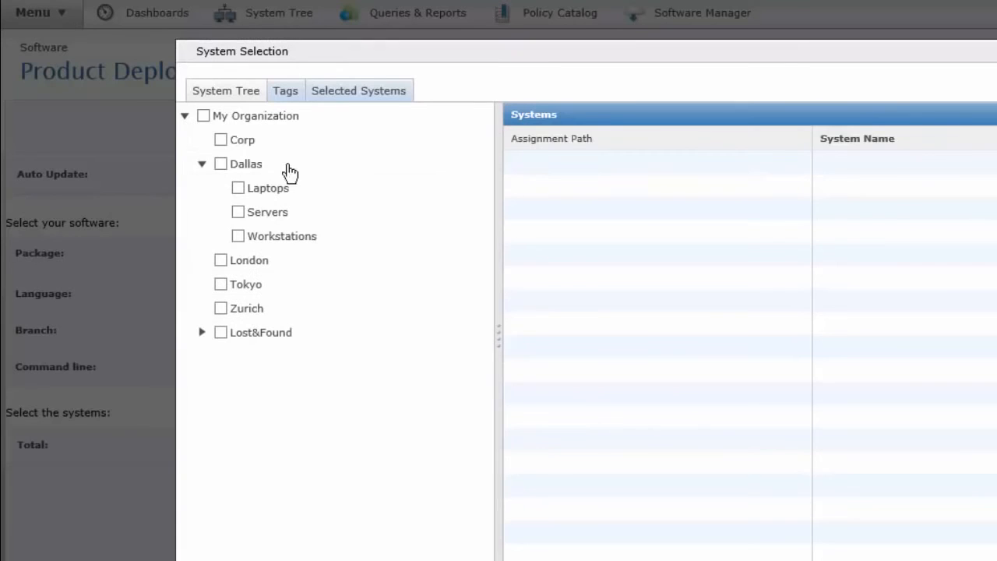
pyautogui.moveTo(240, 208)
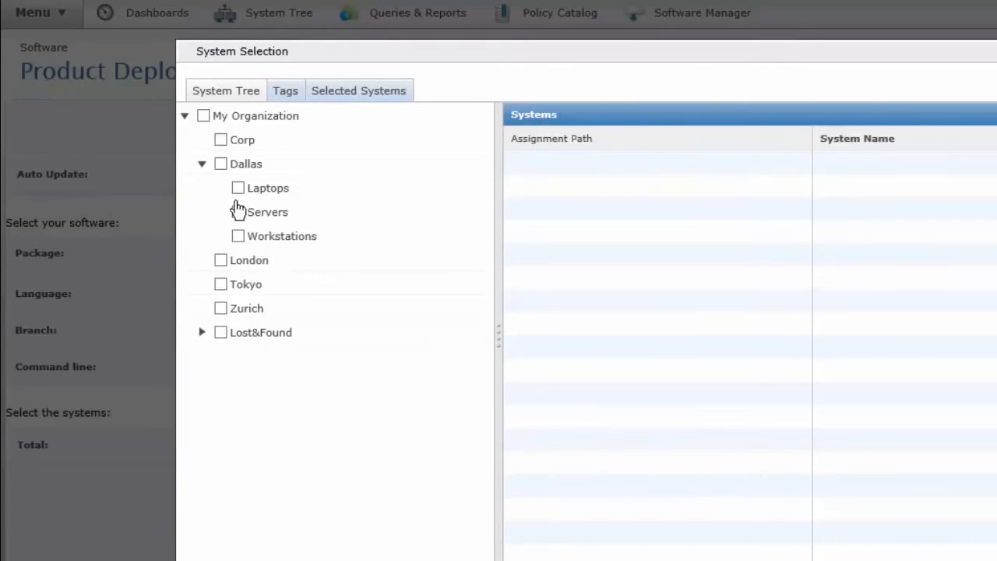
pyautogui.click(221, 163)
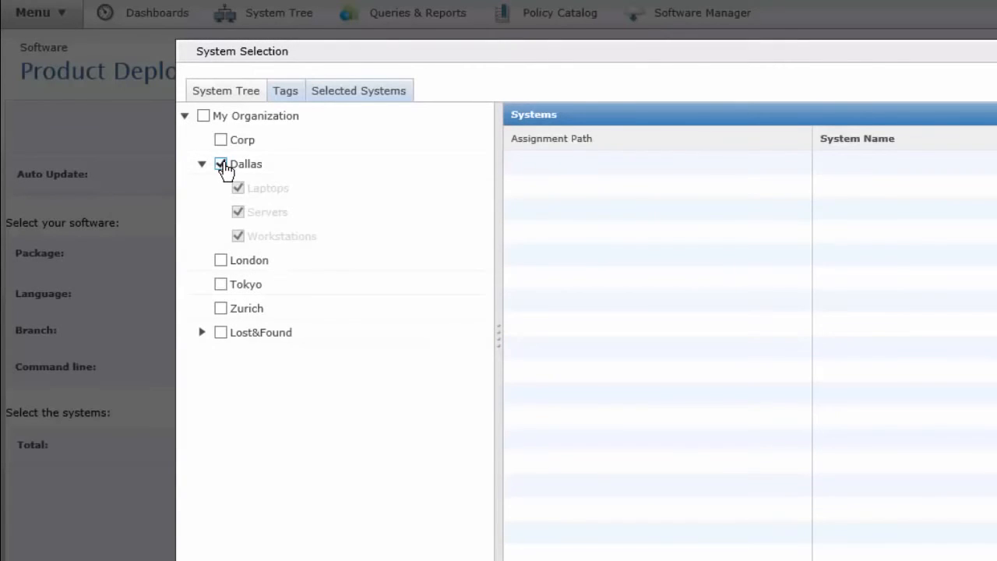
pyautogui.click(221, 164)
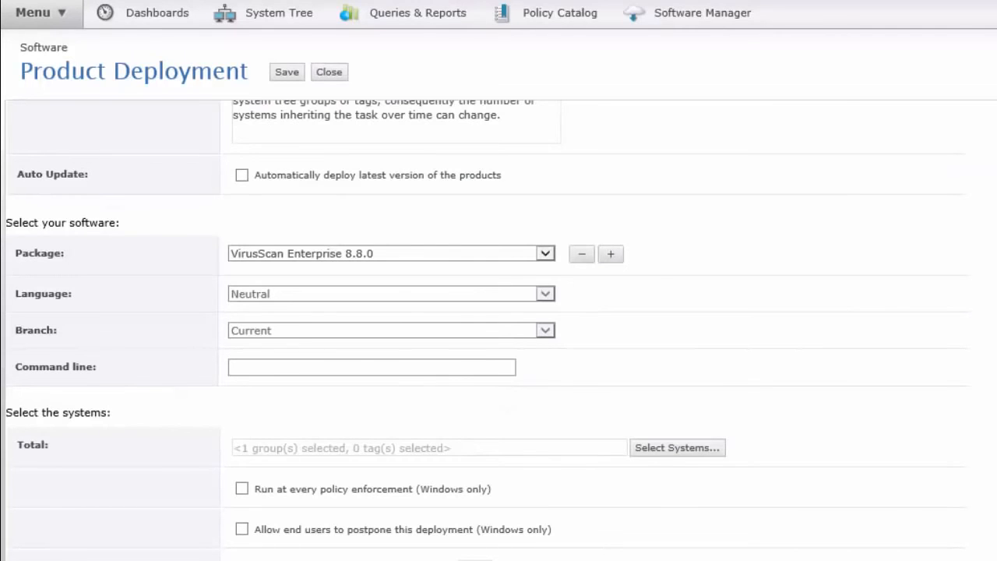
pyautogui.scroll(-3)
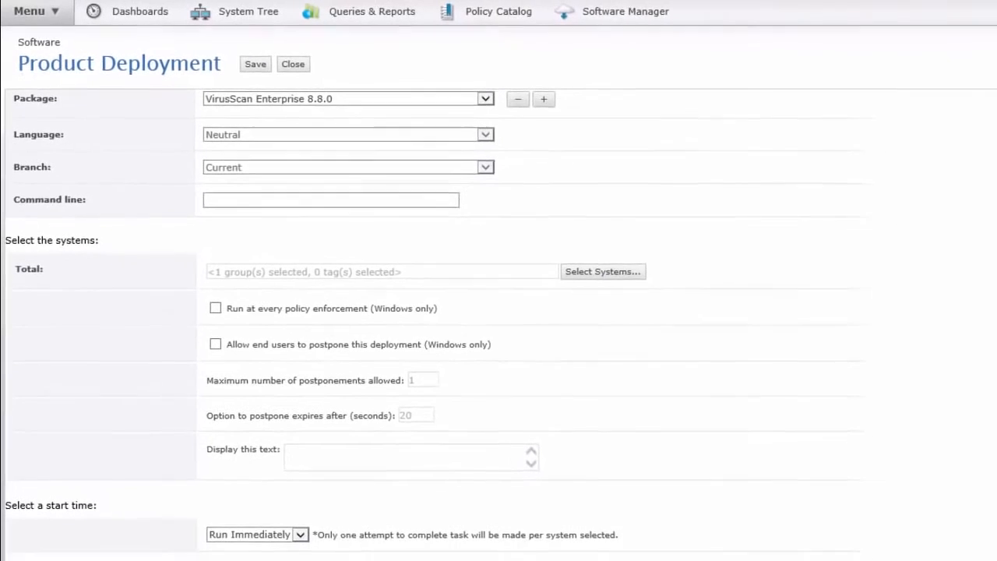
pyautogui.click(255, 534)
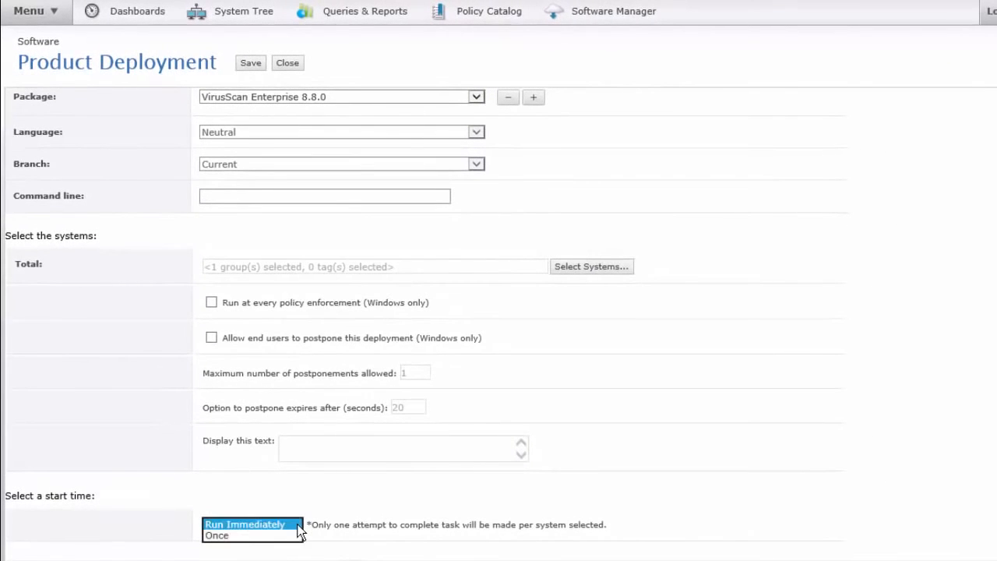
pyautogui.click(217, 536)
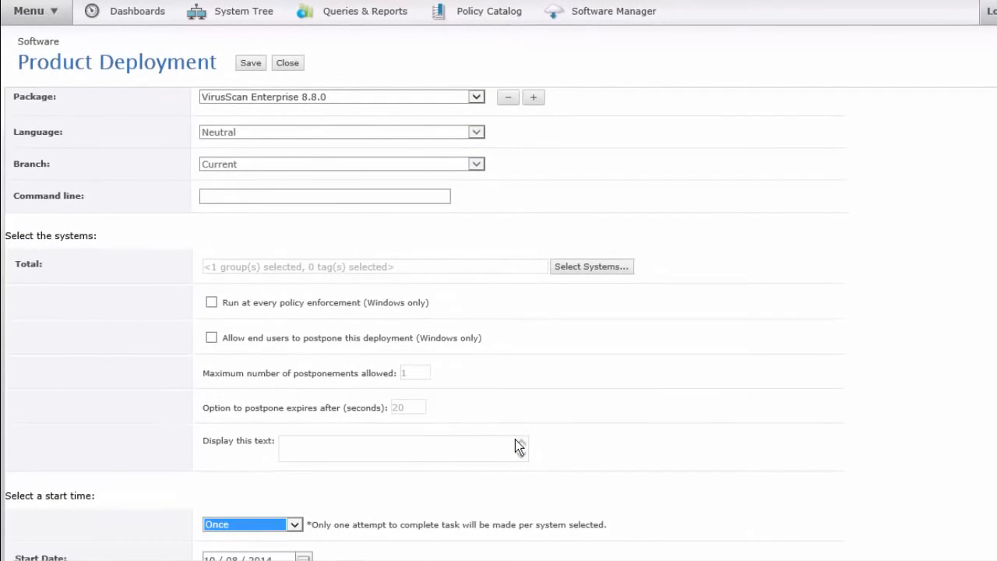
pyautogui.scroll(-3)
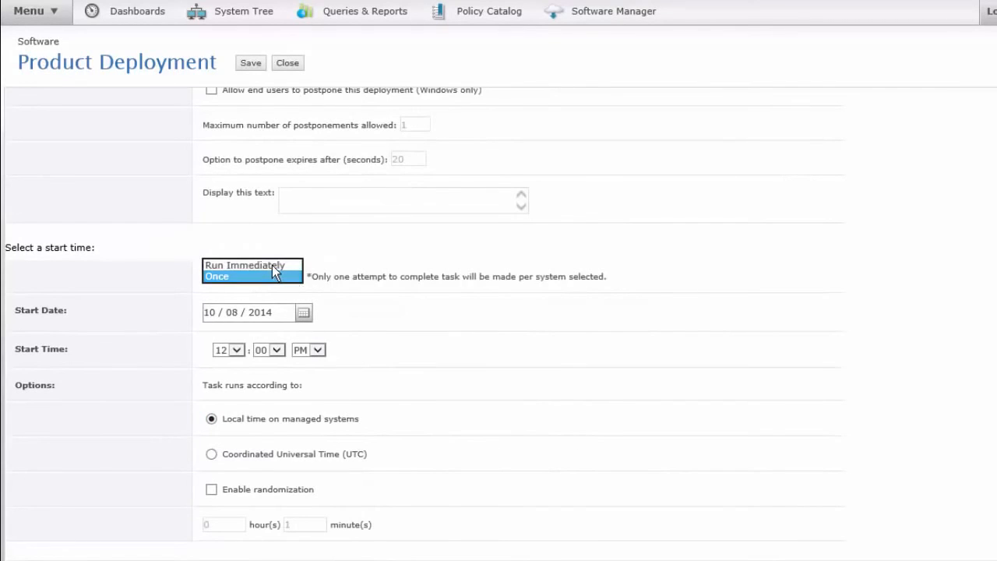
pyautogui.click(243, 265)
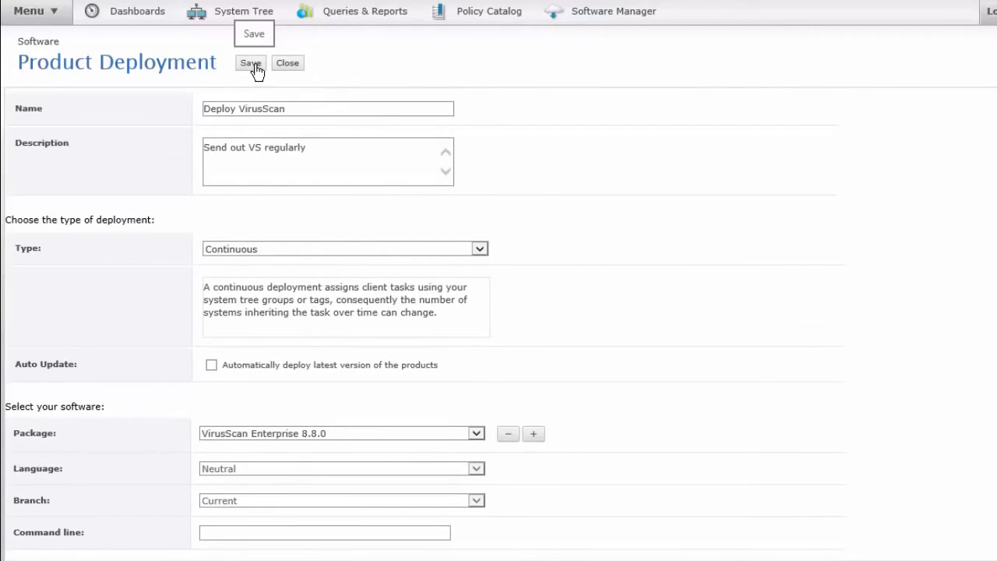
# Save Deploy VirusScan so it runs against the five Dallas systems, and view its systems list.
pyautogui.click(251, 63)
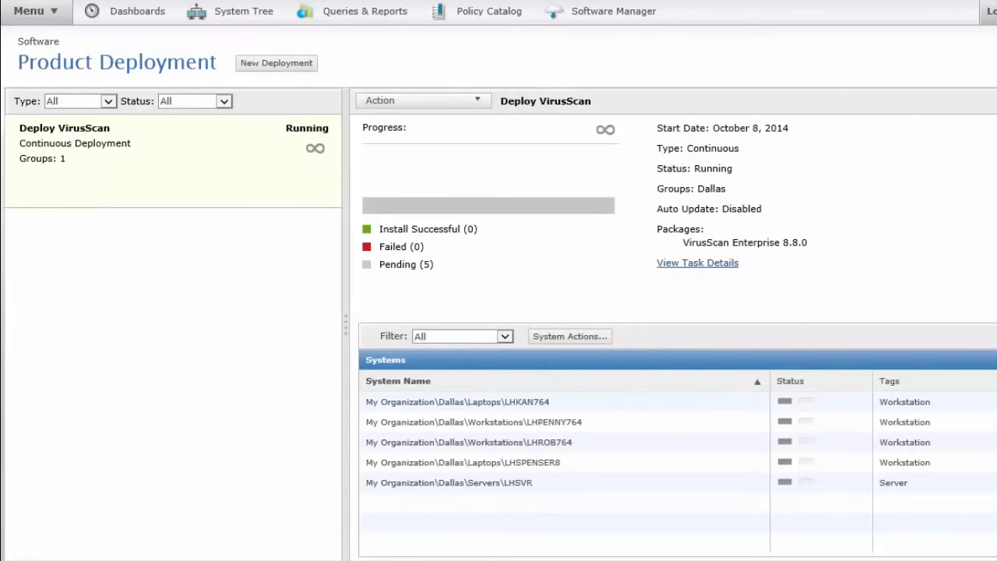
pyautogui.click(461, 461)
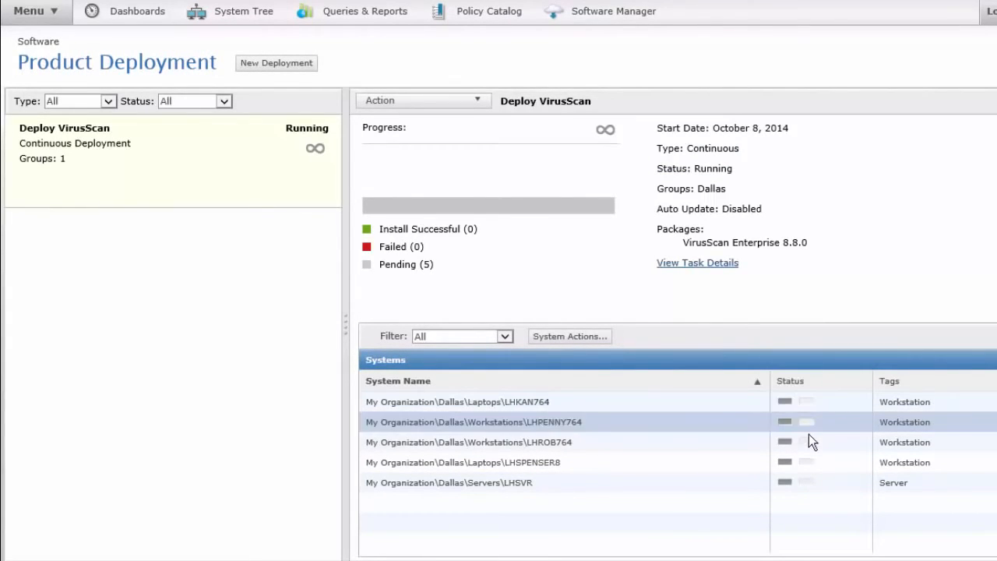
pyautogui.moveTo(807, 528)
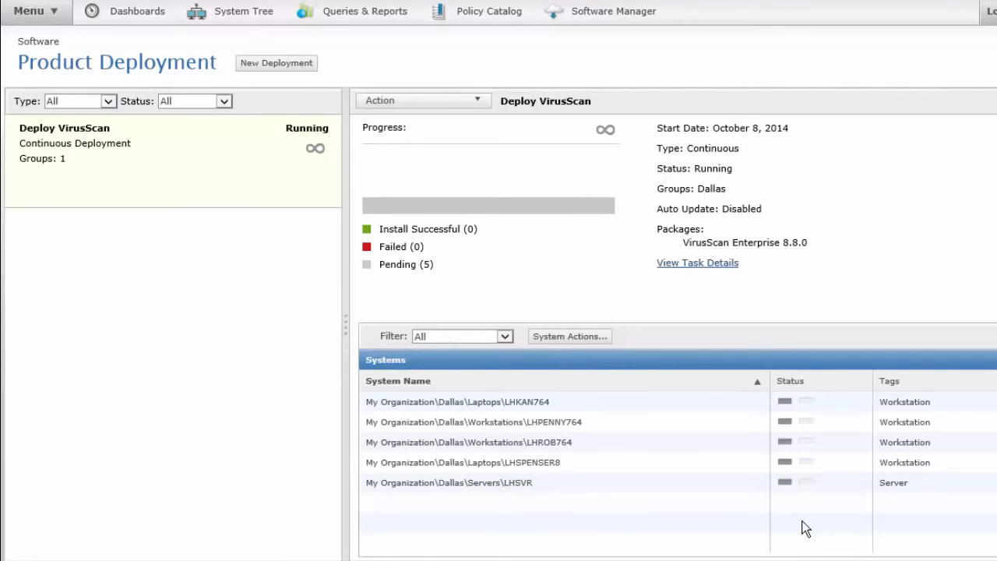
pyautogui.moveTo(841, 304)
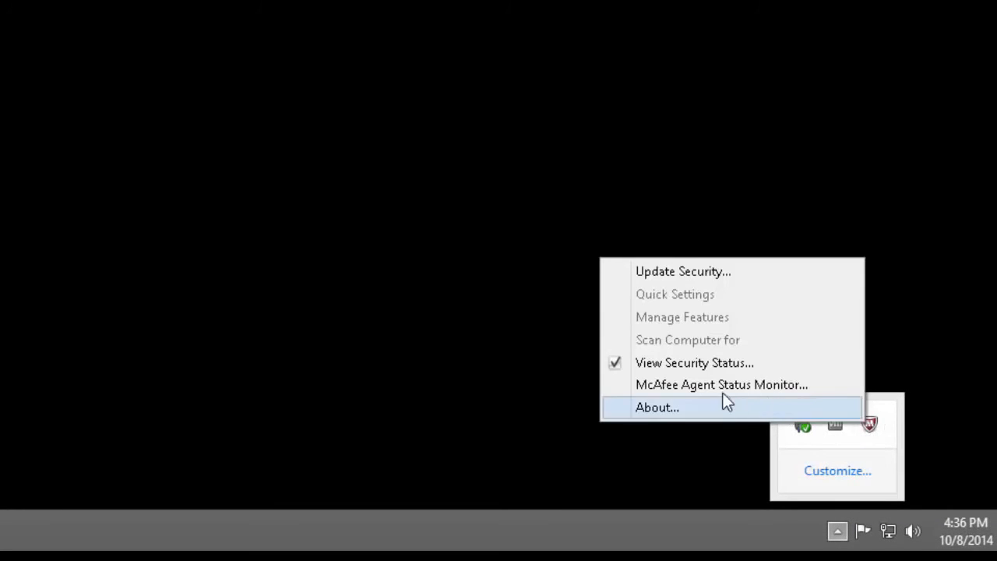
# Show the McAfee Agent Status Monitor on a client and reveal all log columns of the VirusScan download.
pyautogui.click(721, 384)
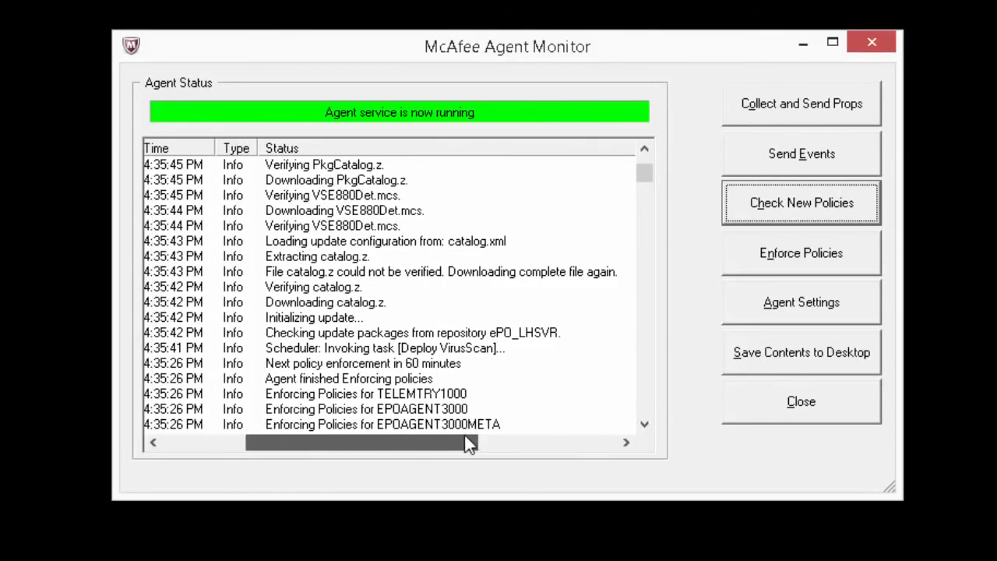
pyautogui.moveTo(467, 443); pyautogui.dragTo(203, 442)
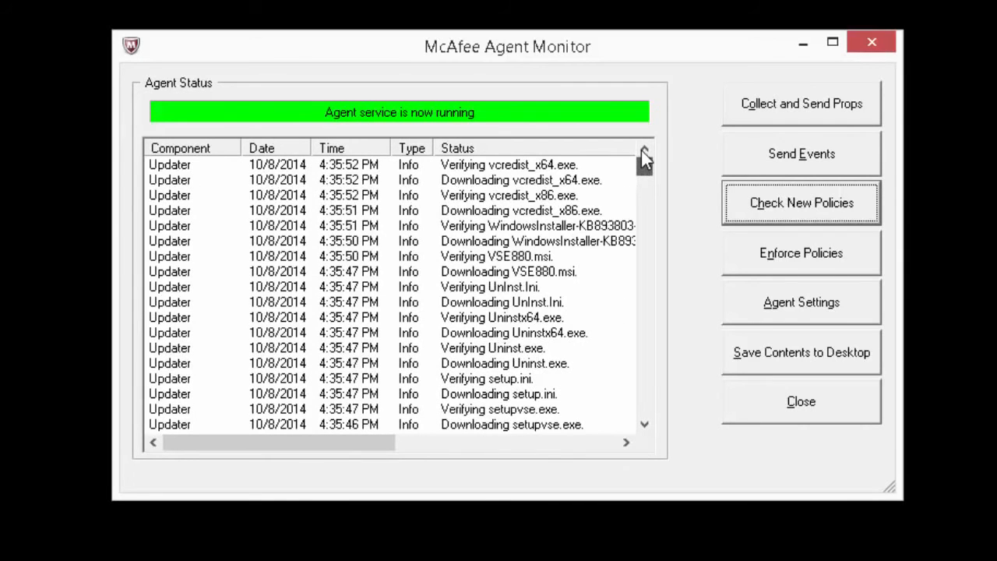
pyautogui.moveTo(698, 336)
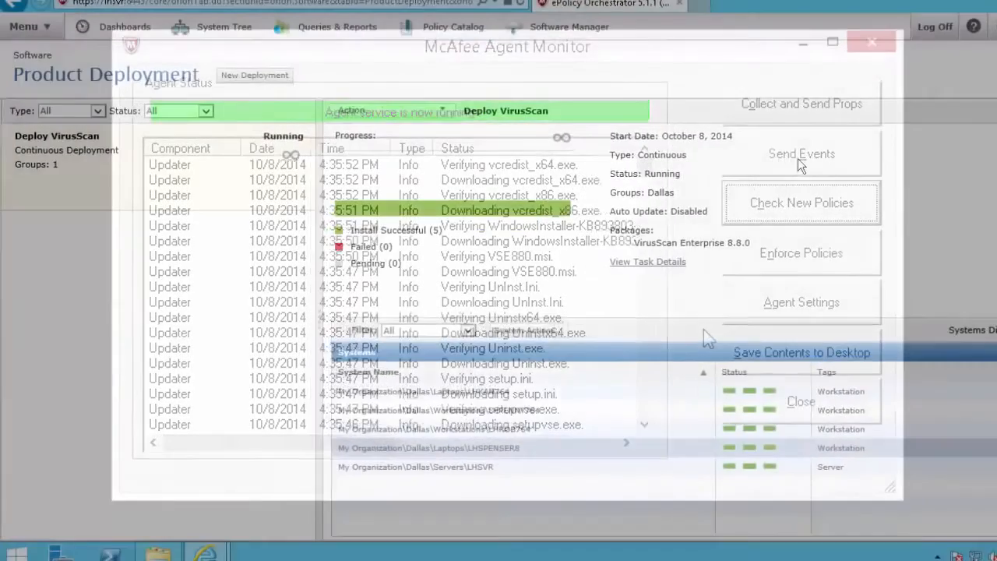
# Return to the Product Deployment page showing Install Successful on all five Dallas systems.
pyautogui.click(800, 402)
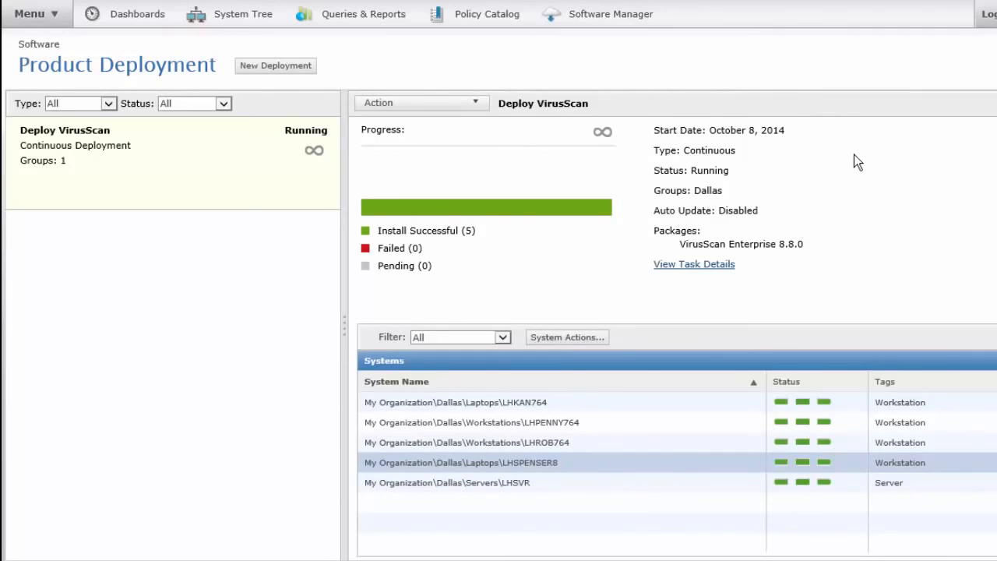
pyautogui.moveTo(850, 161)
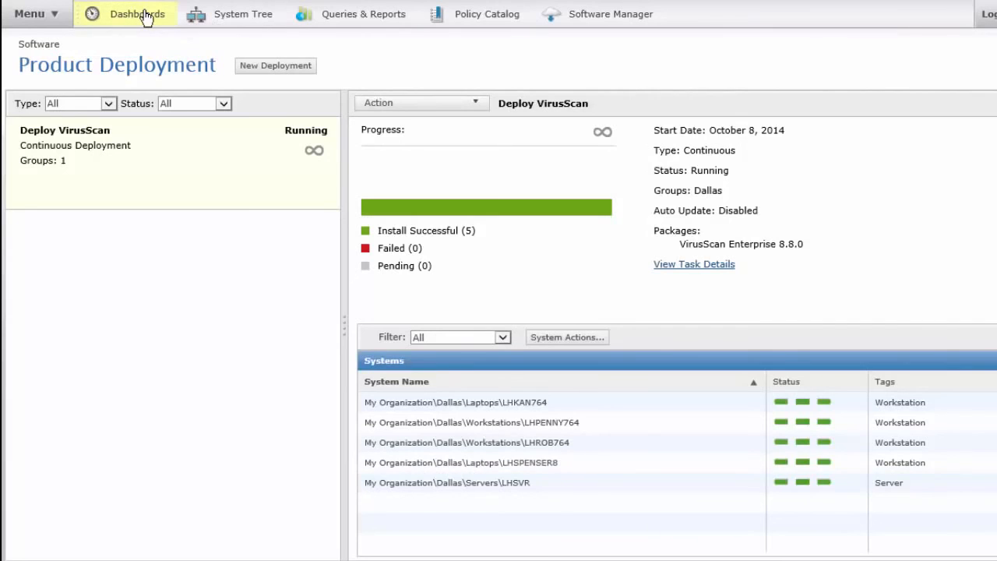
# Show the Dashboards with VSE DAT Deployment covering five managed systems at 7584.0000.
pyautogui.click(132, 14)
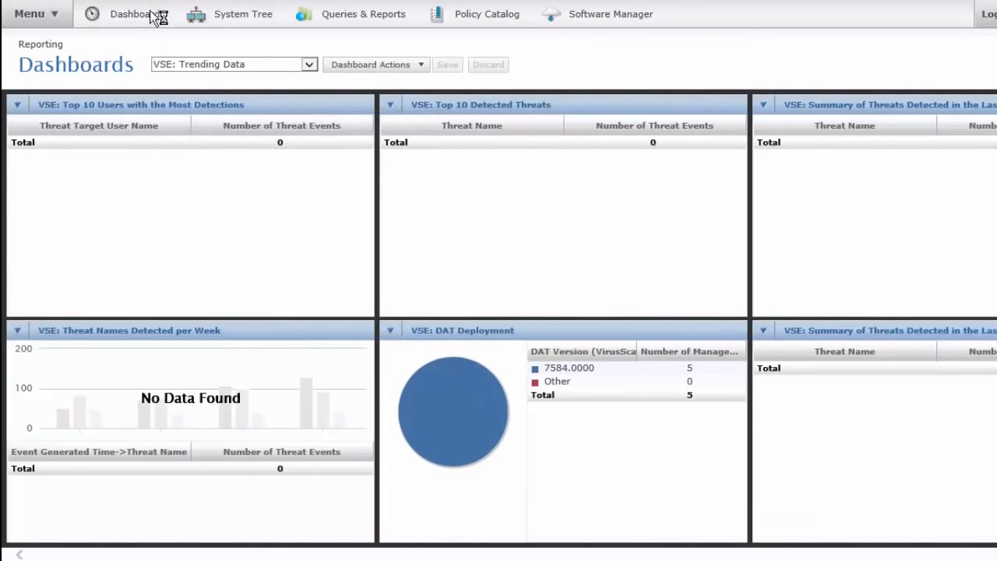
pyautogui.moveTo(329, 107)
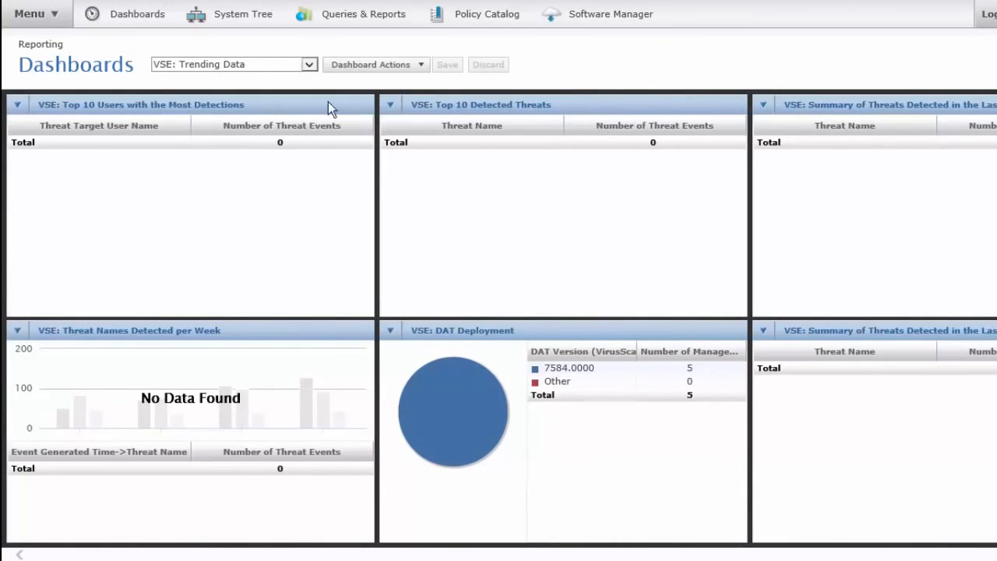
pyautogui.moveTo(481, 405)
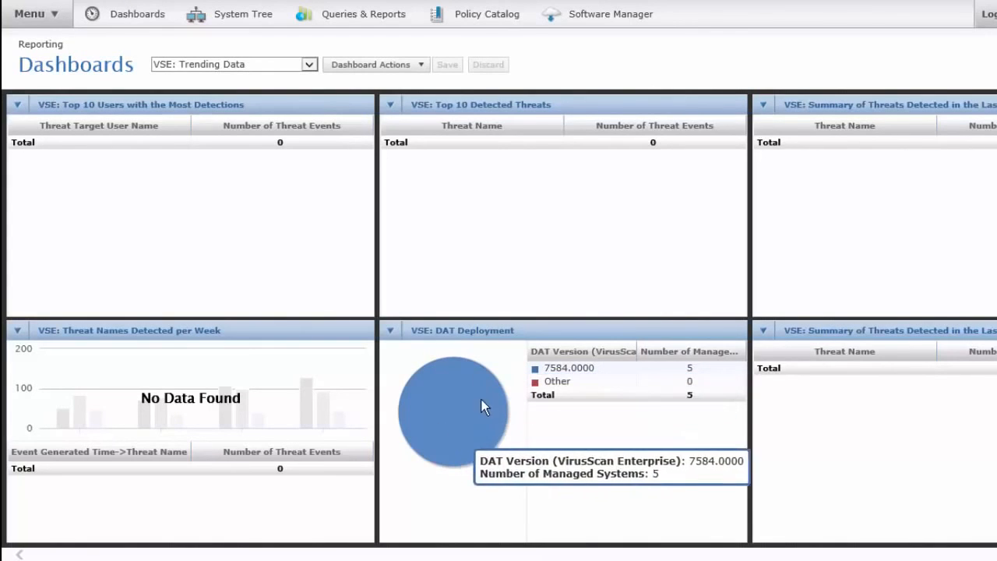
pyautogui.moveTo(558, 380)
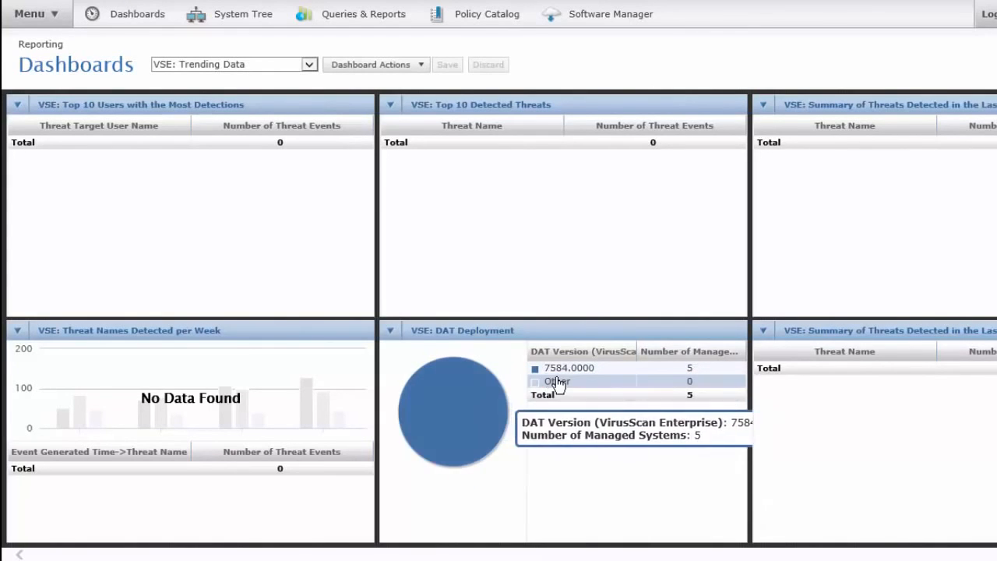
pyautogui.moveTo(241, 23)
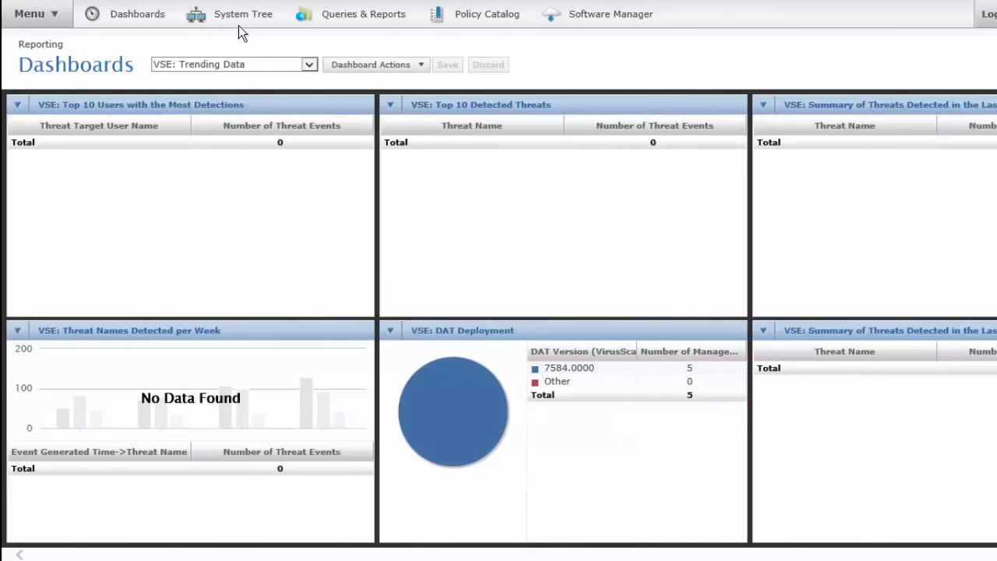
# Show VirusScan Enterprise 8.8.0.1247 properties (DAT 7584.0000) for Dallas laptop LHSPENSER8 in the System Tree.
pyautogui.click(243, 14)
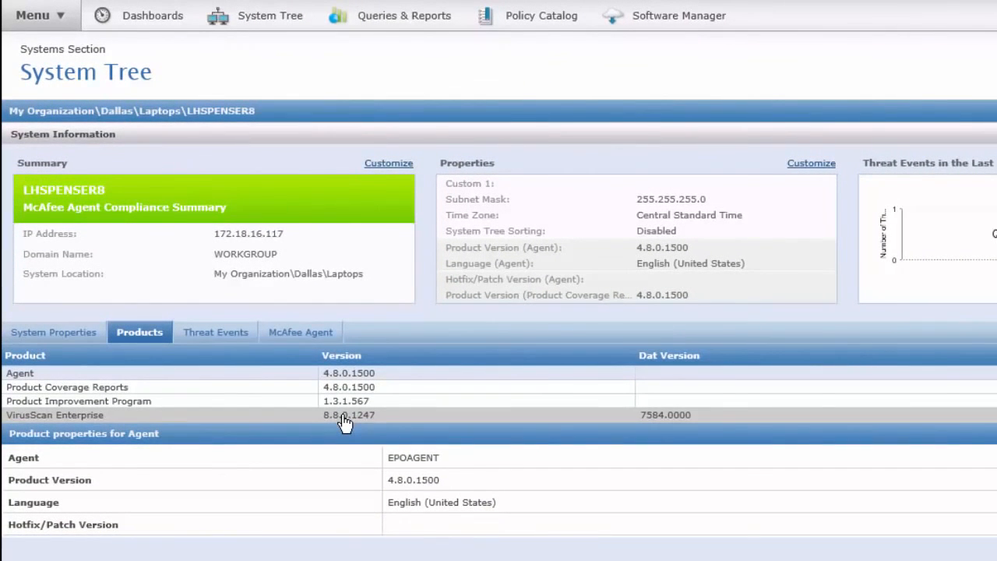
pyautogui.click(55, 414)
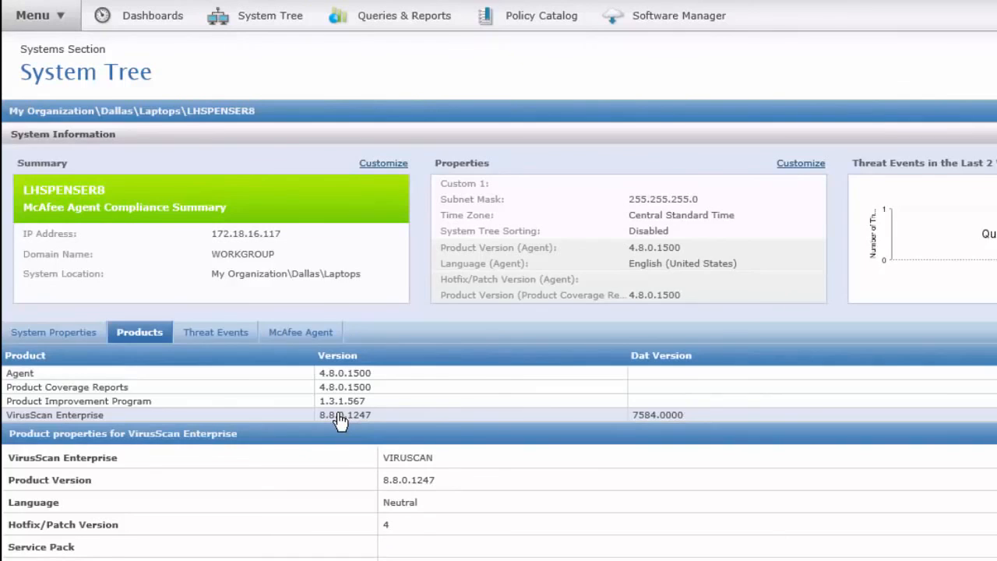
pyautogui.scroll(-3)
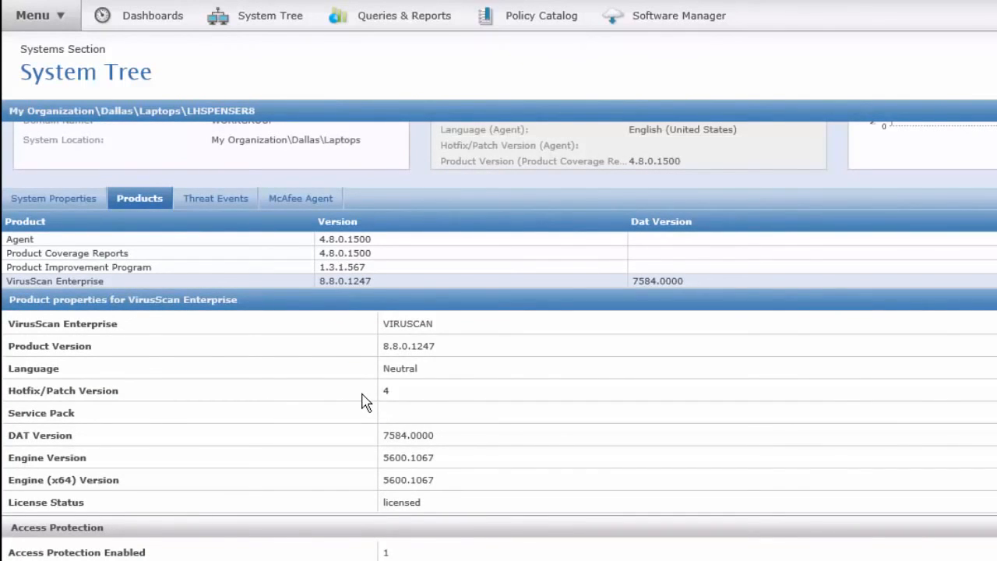
pyautogui.moveTo(361, 426)
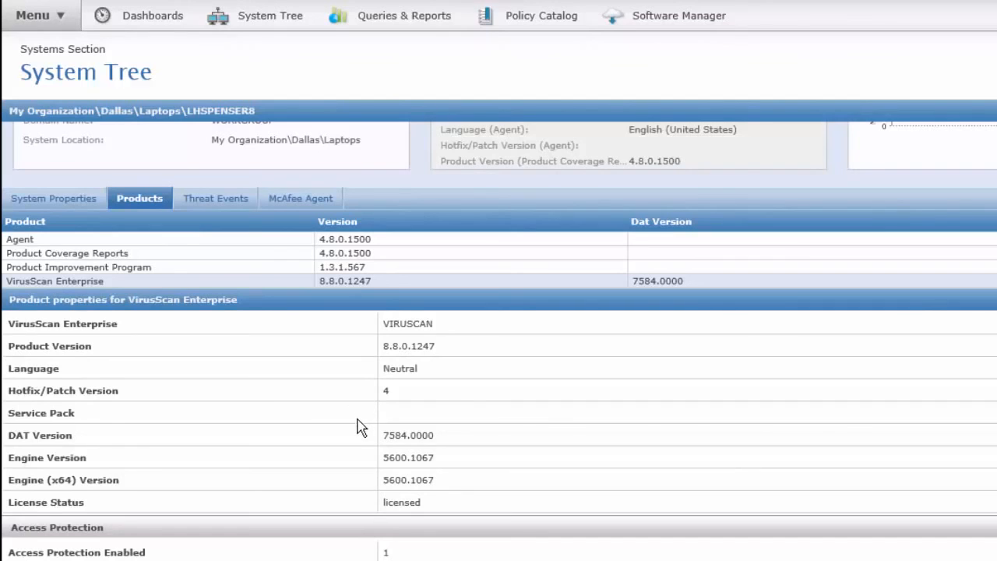
pyautogui.moveTo(366, 473)
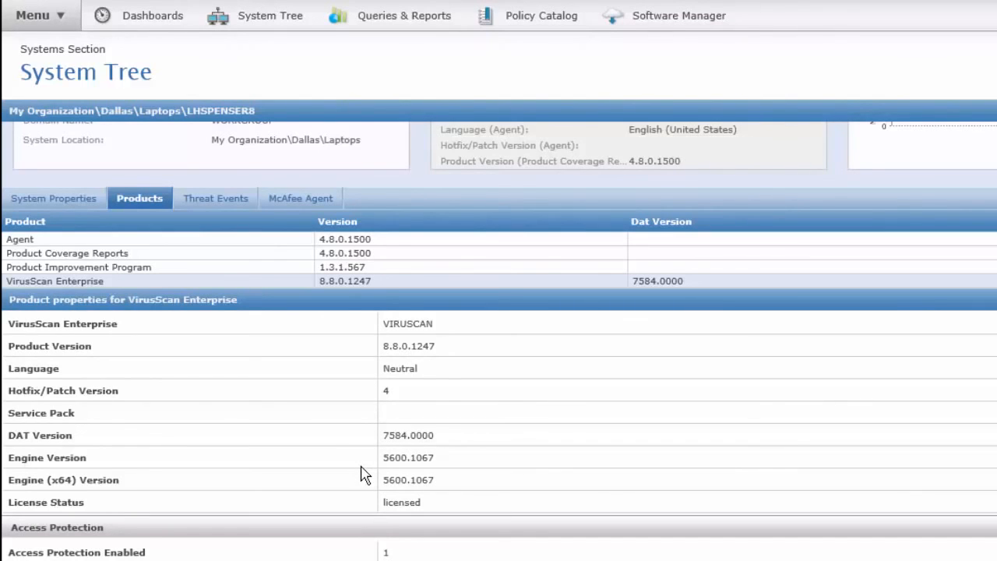
pyautogui.scroll(3)
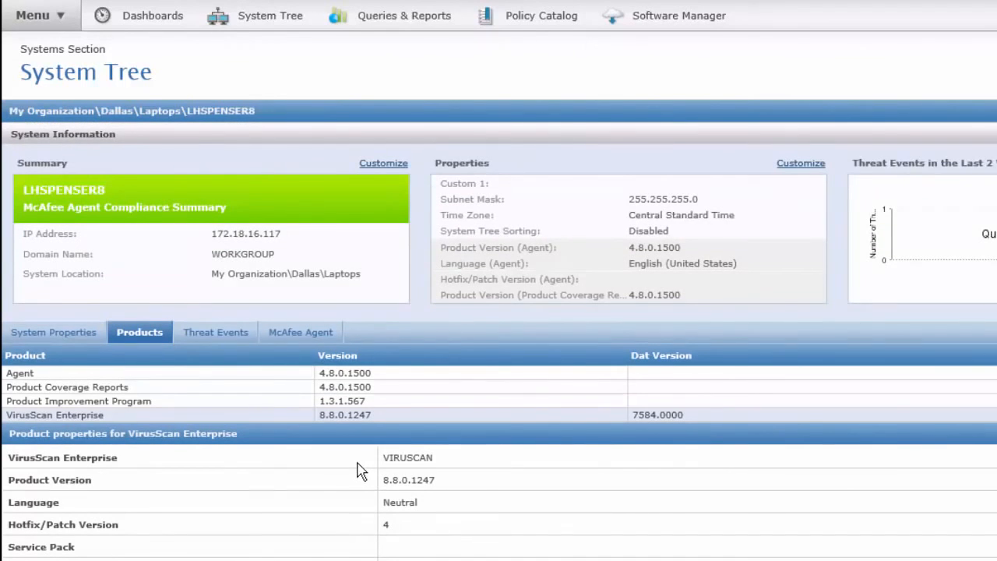